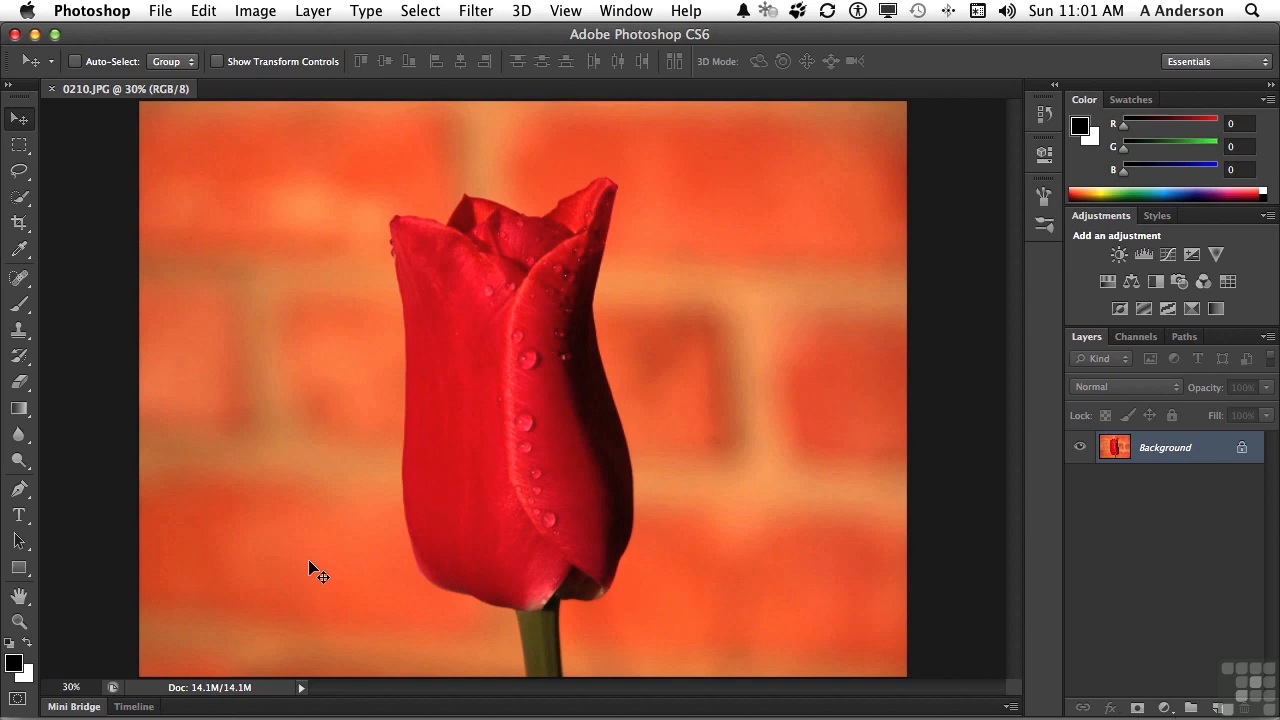
mouse_move(494, 8)
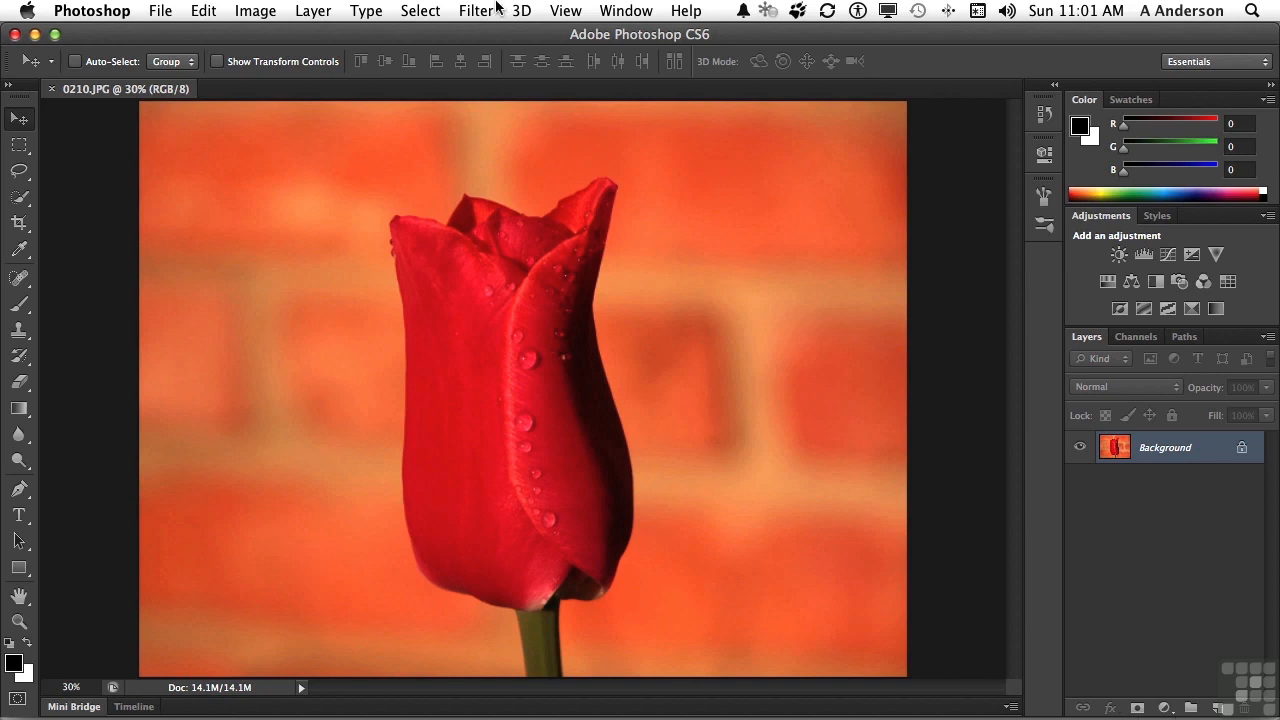
Step: Bring up the Oil Paint filter dialog for the tulip photo from the Filter menu
left_click(476, 12)
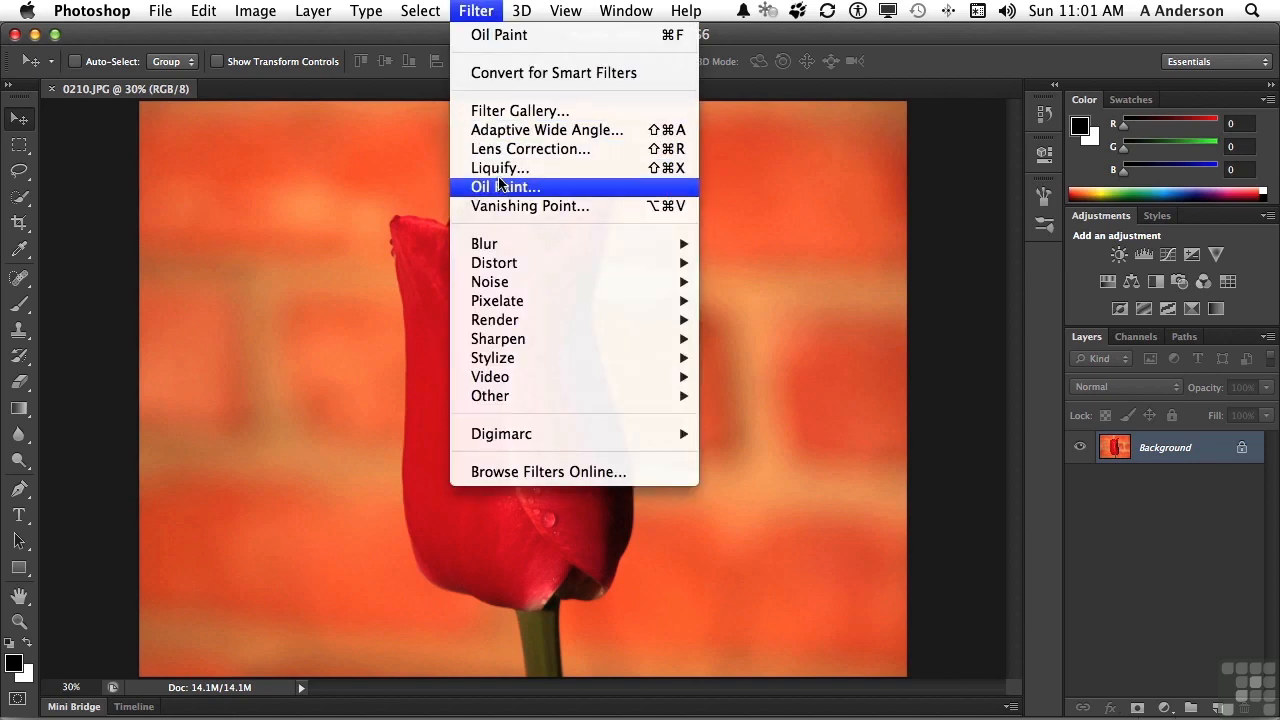
left_click(504, 188)
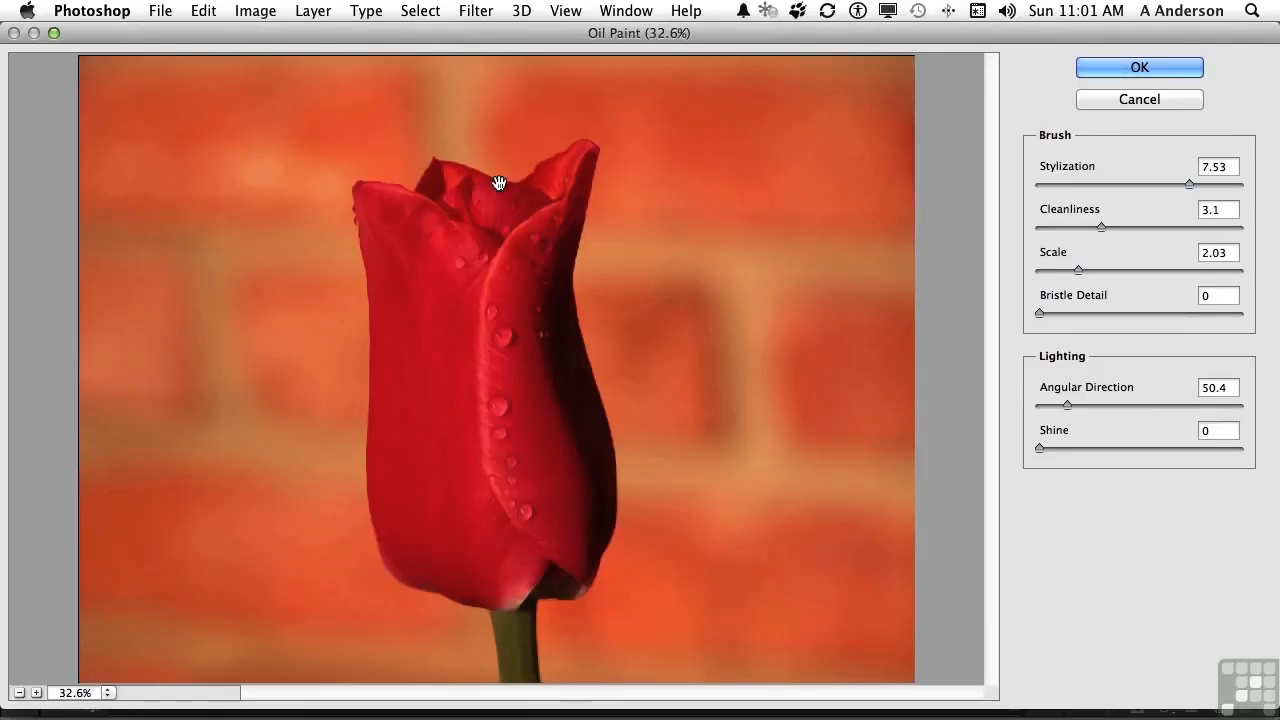
mouse_move(1144, 464)
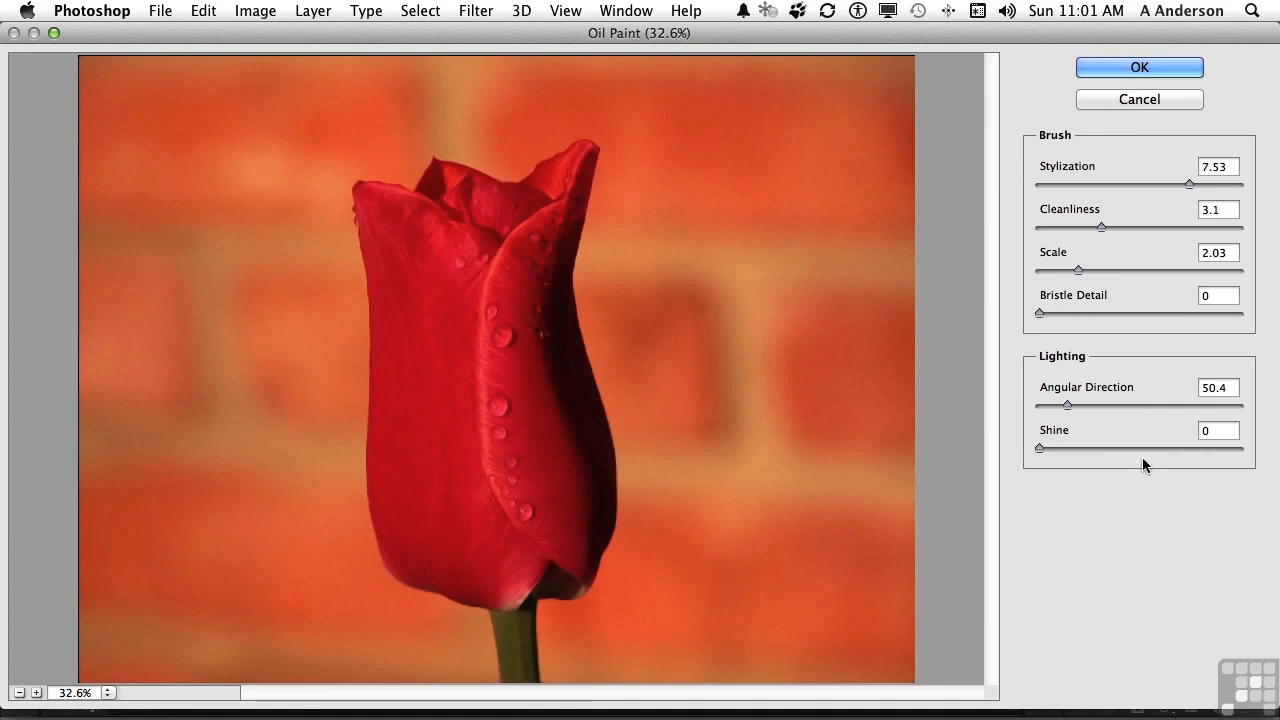
mouse_move(1040, 456)
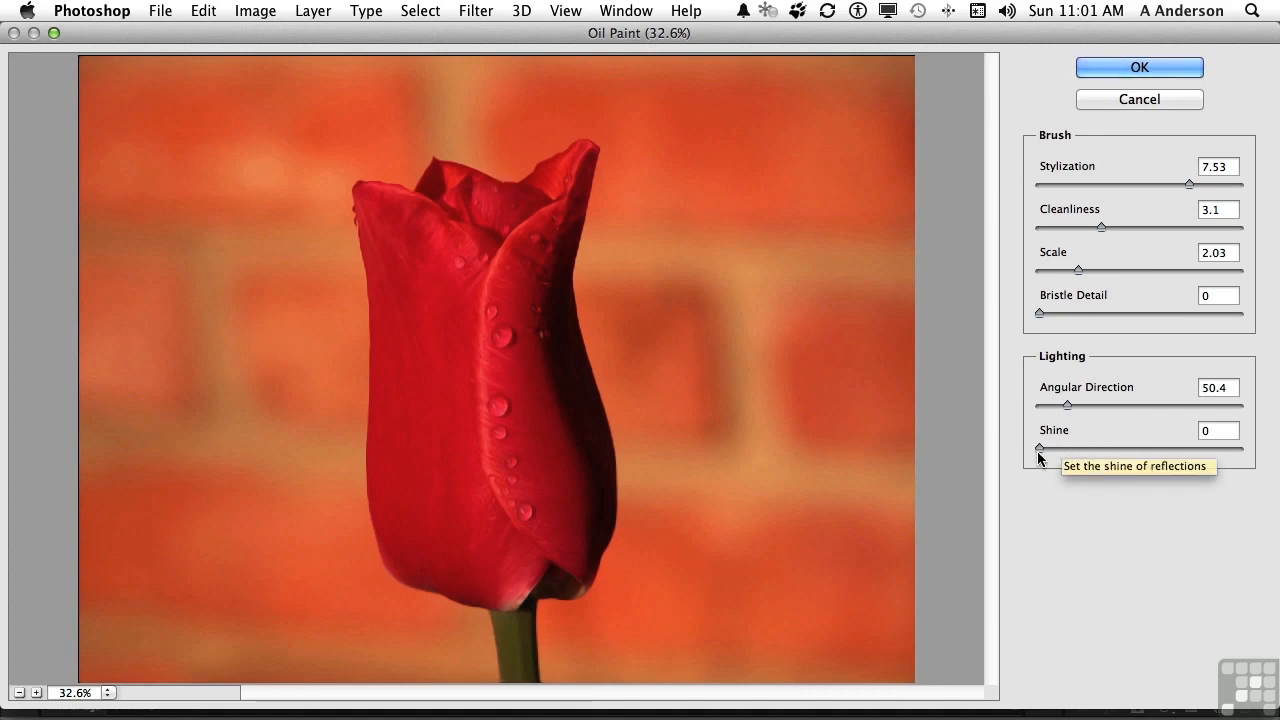
Step: Raise the reflection shine to about 2.2 and set the light direction to 142.2
left_click(1218, 430)
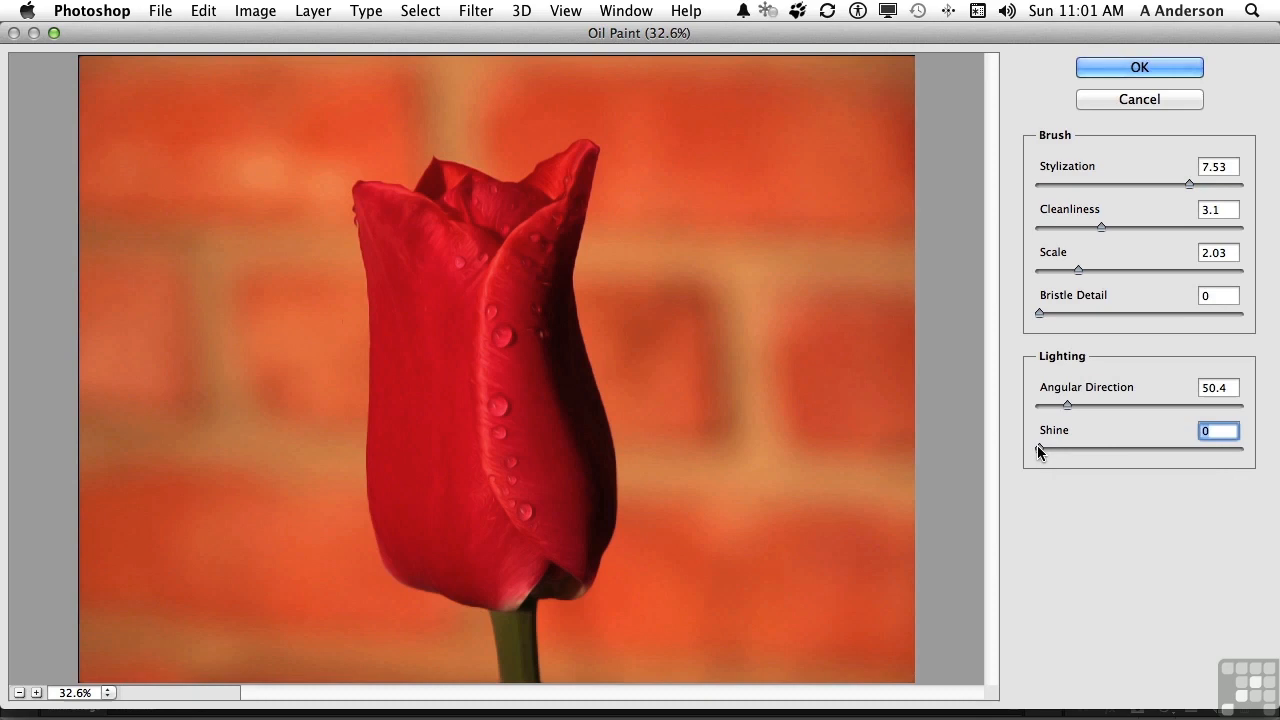
left_click_drag(1040, 452, 1056, 452)
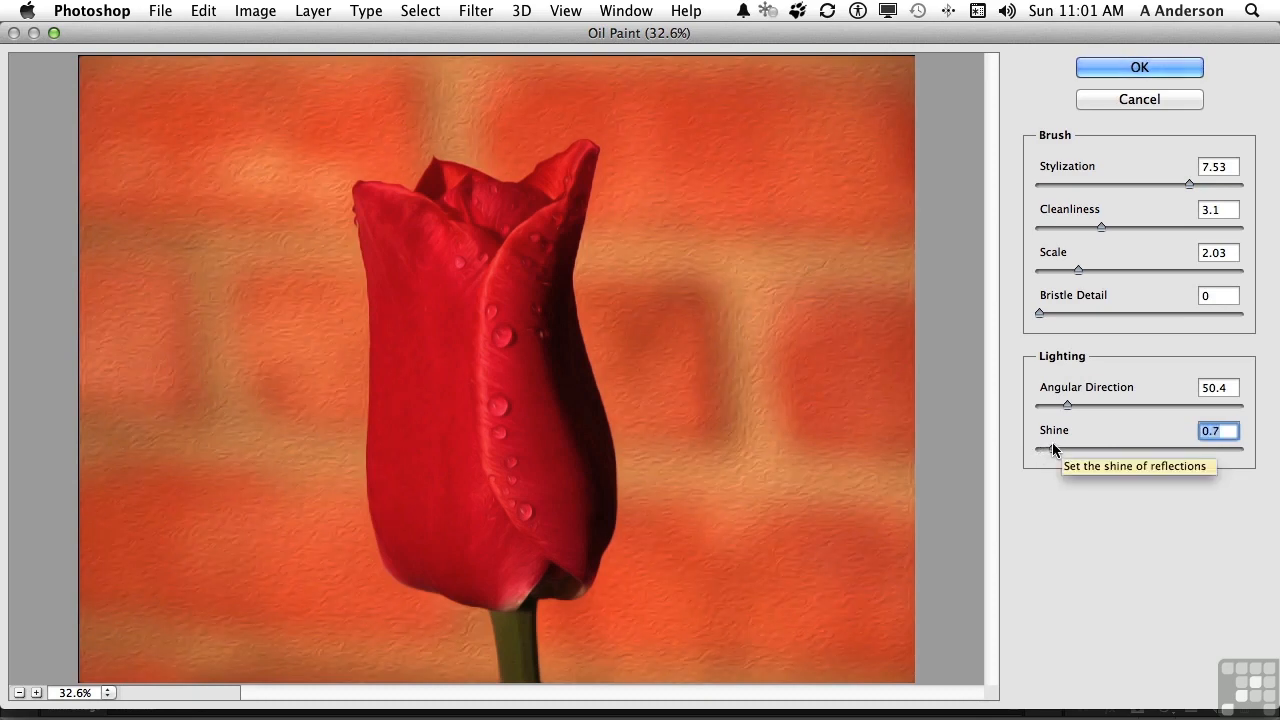
left_click_drag(1050, 450, 1084, 450)
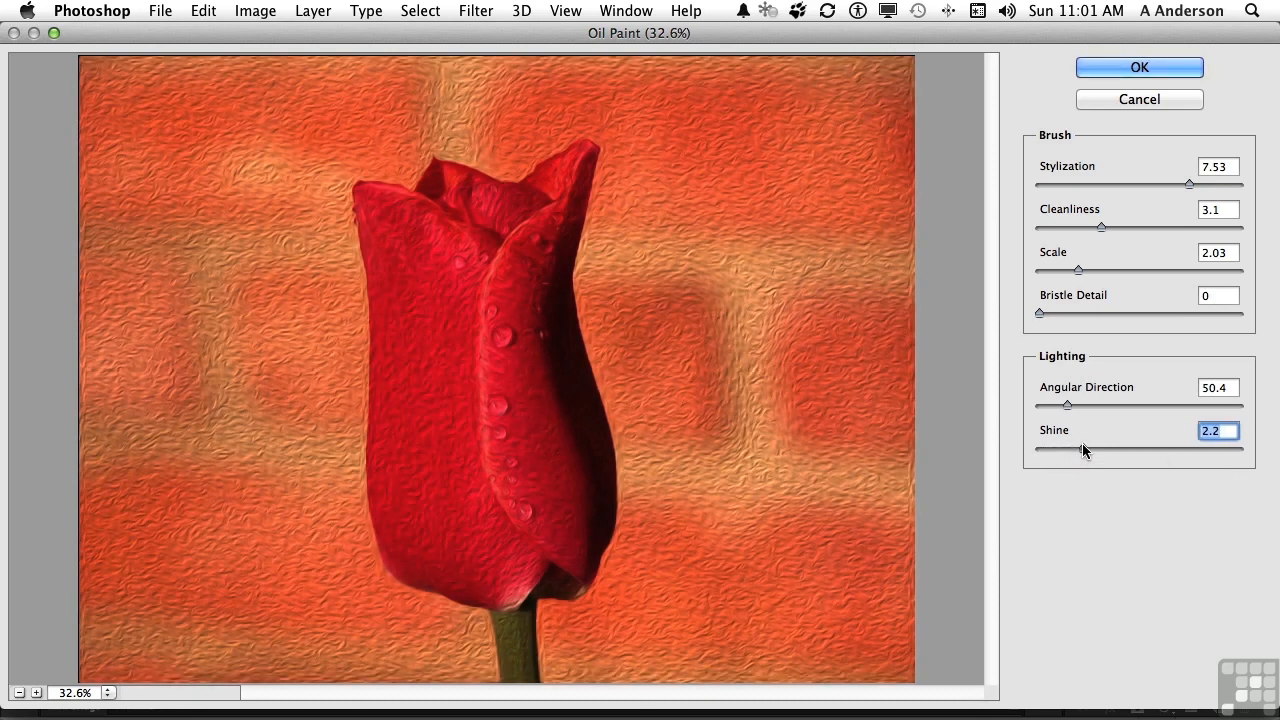
mouse_move(1082, 450)
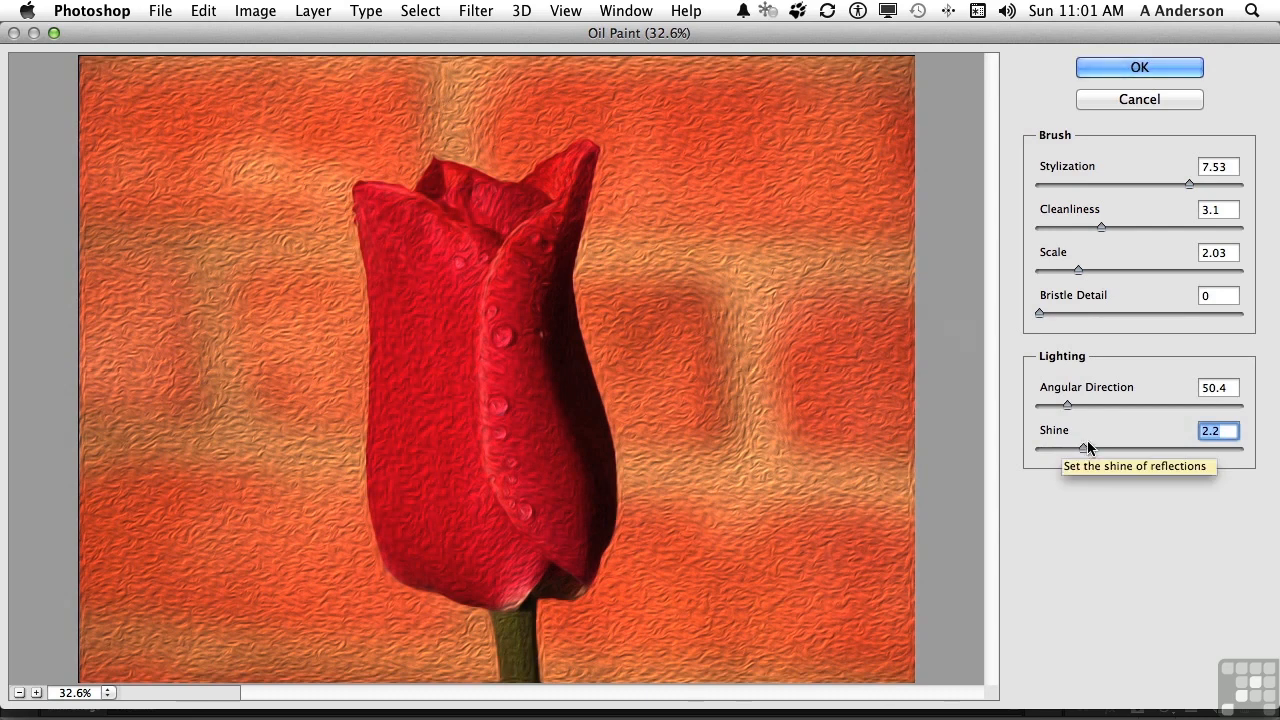
mouse_move(1070, 408)
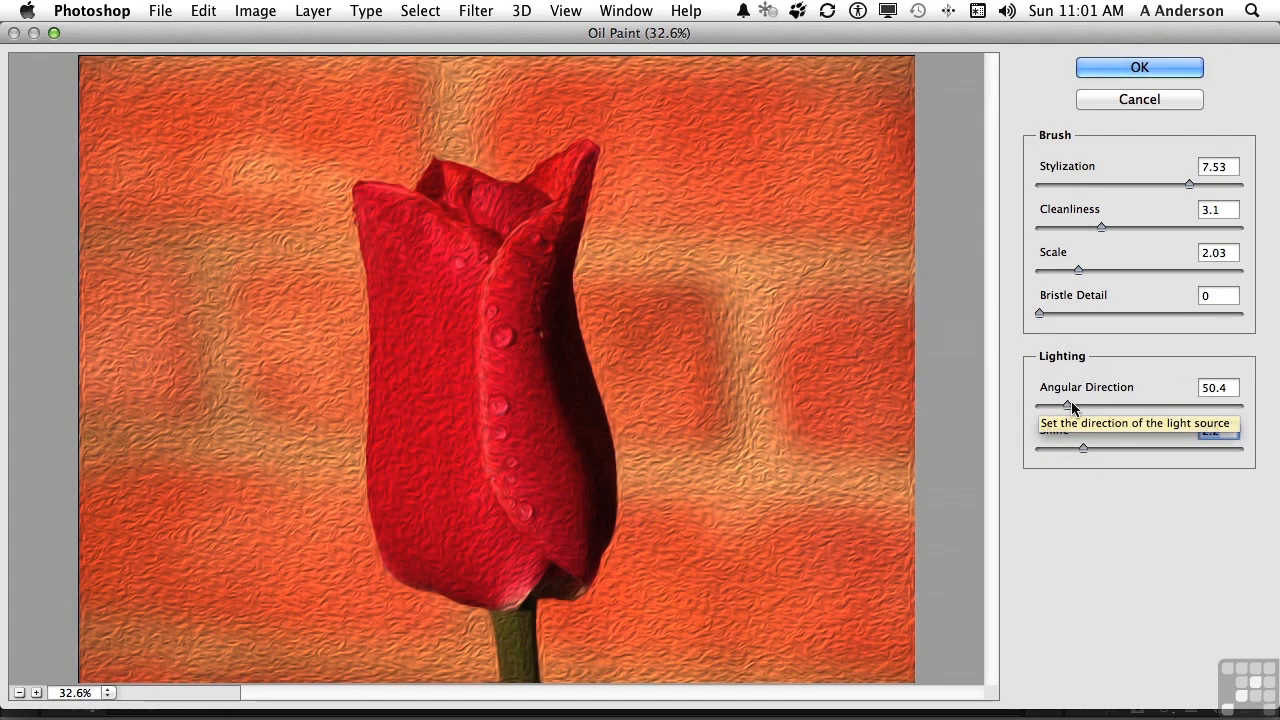
left_click_drag(1064, 406, 1120, 406)
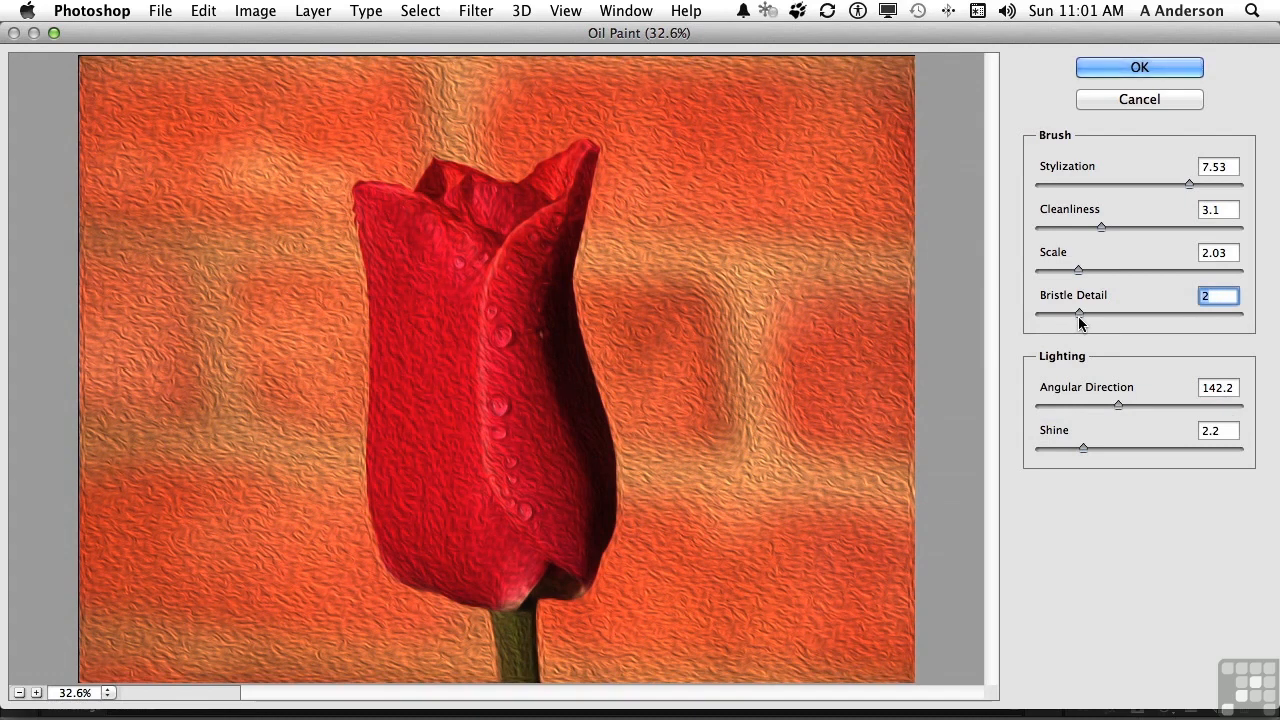
mouse_move(600, 210)
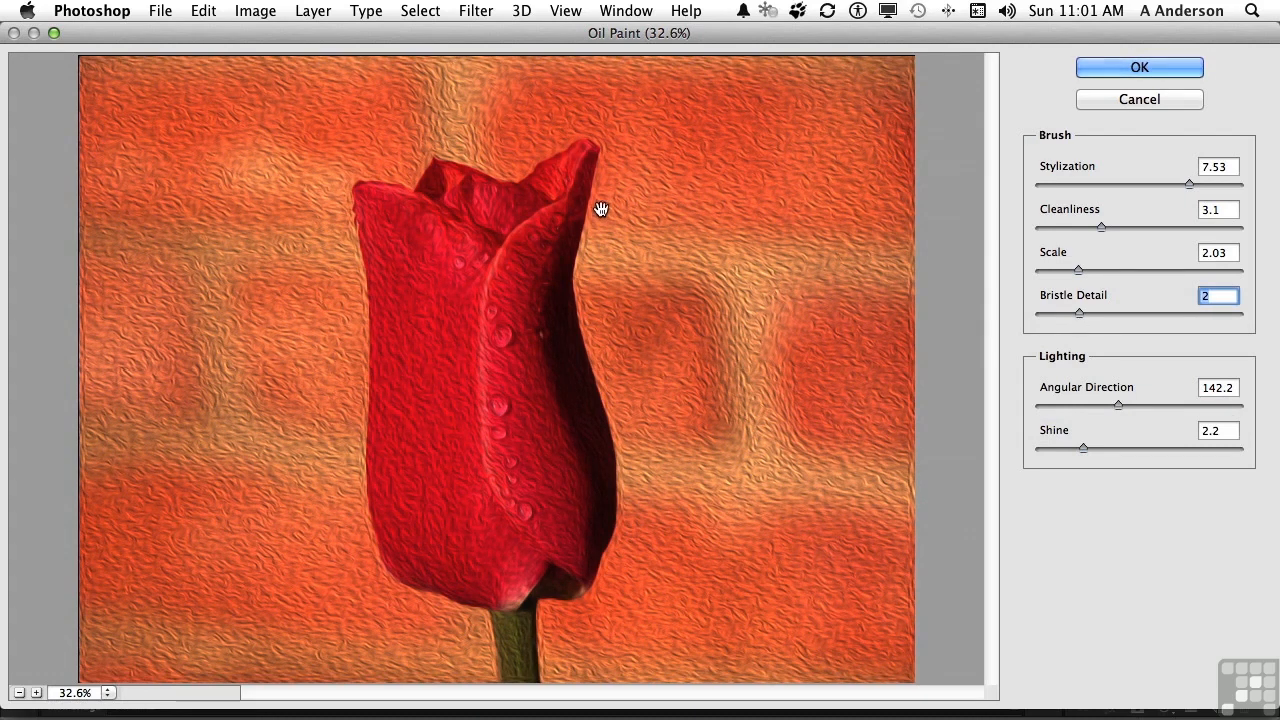
mouse_move(592, 160)
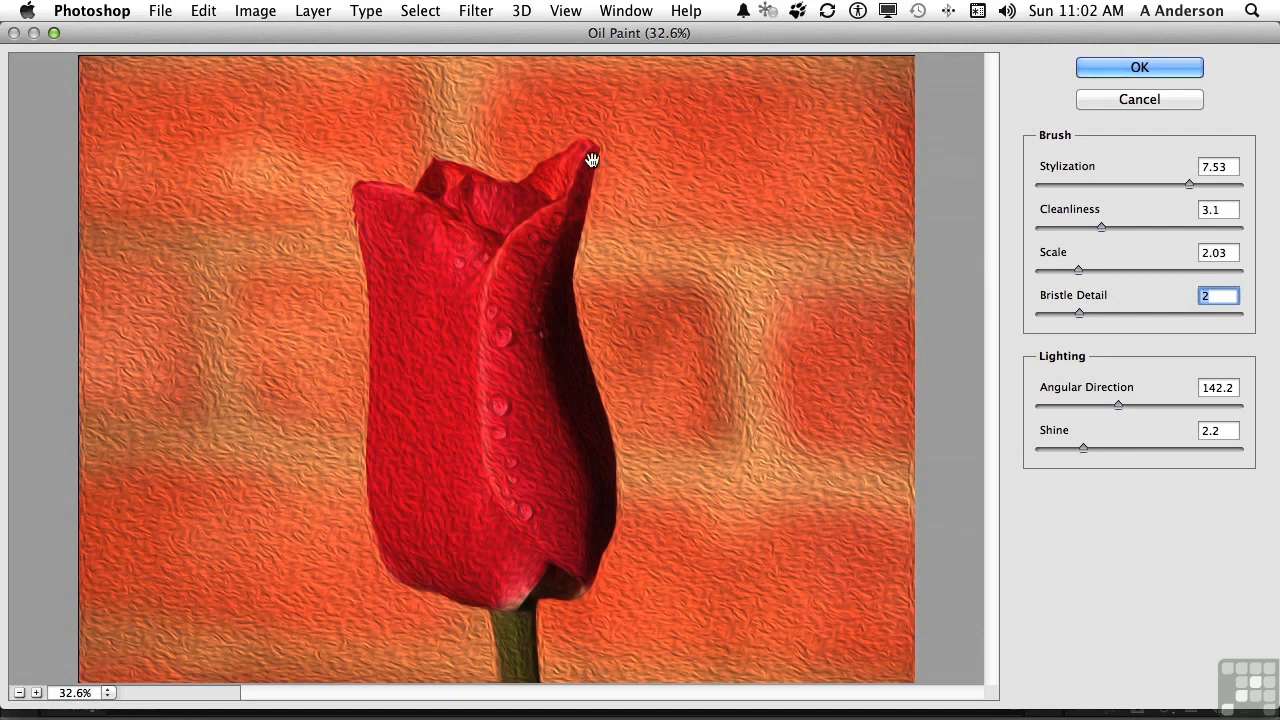
mouse_move(728, 268)
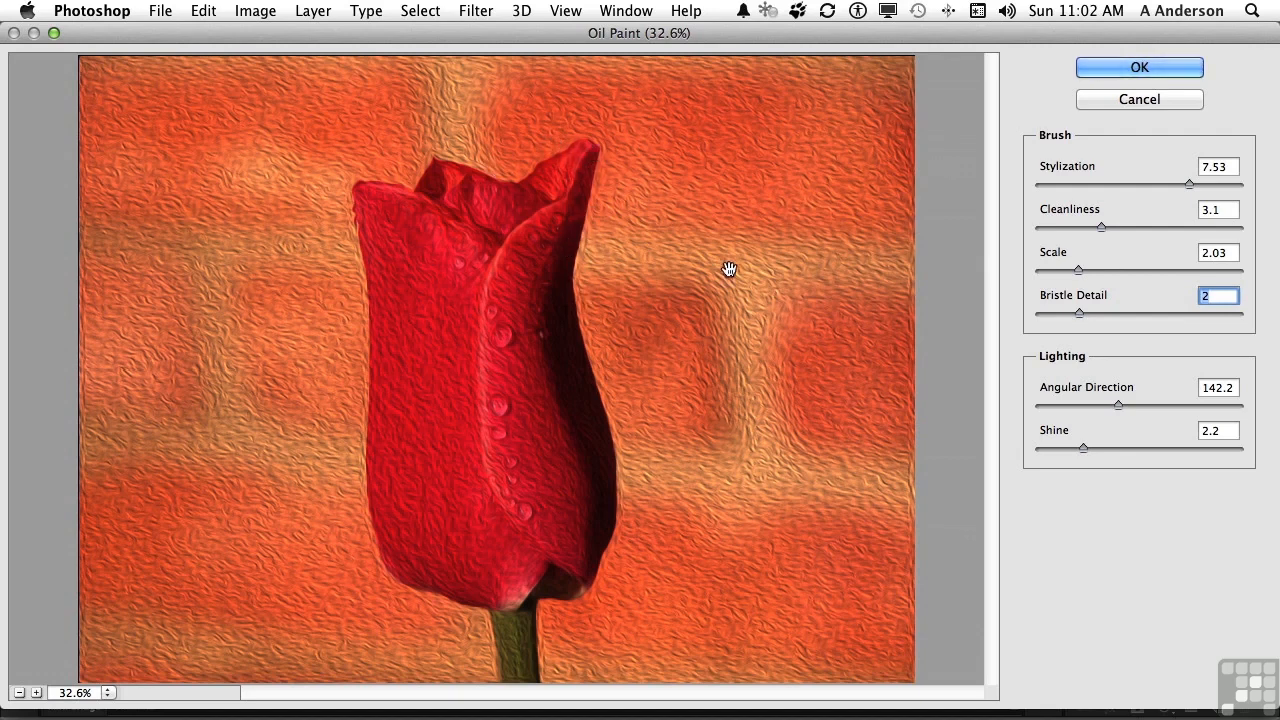
mouse_move(1012, 312)
type("5")
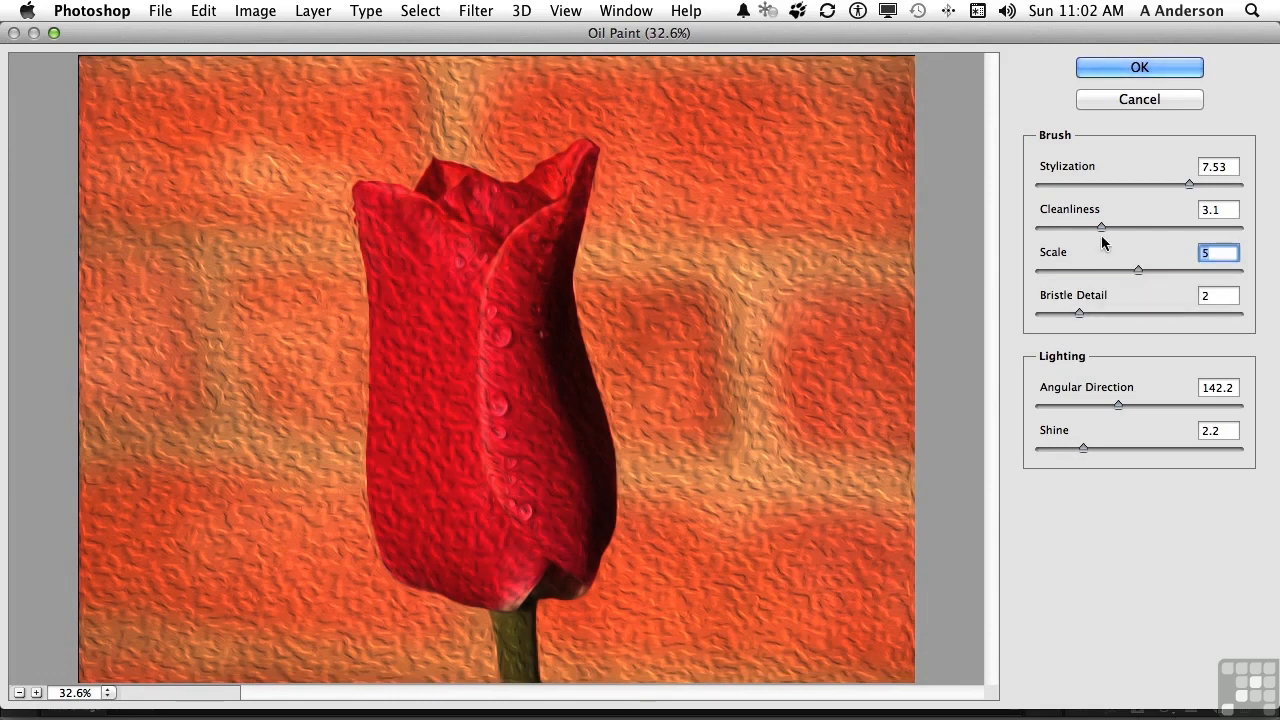
Step: Set brush cleanliness to about 4.35 and stylization to 4.36
left_click_drag(1100, 228, 1078, 228)
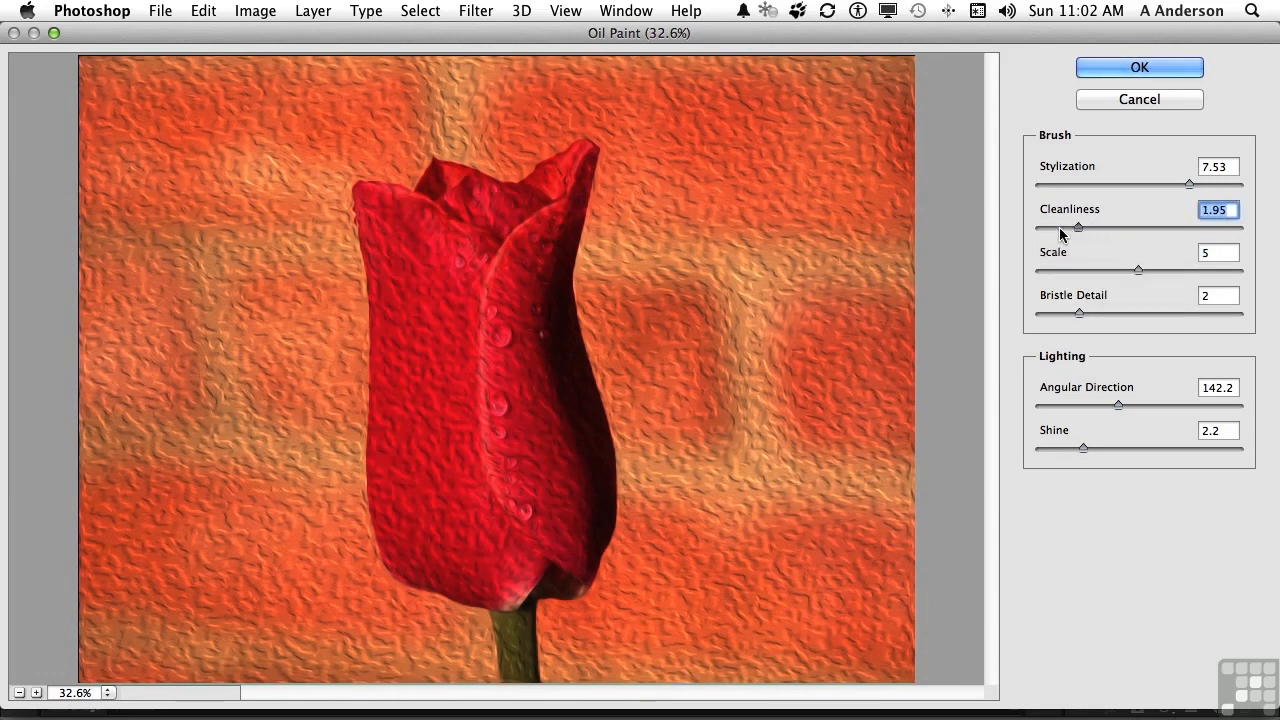
left_click_drag(1078, 228, 1130, 228)
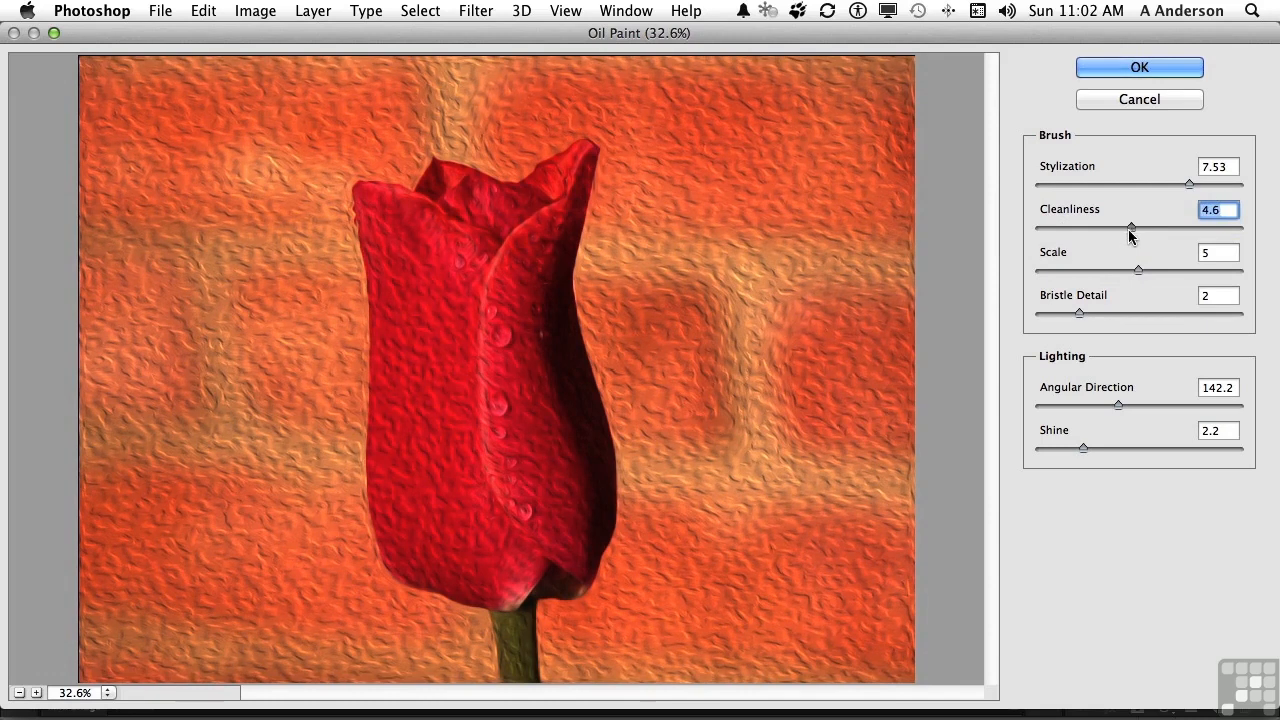
left_click(1216, 166)
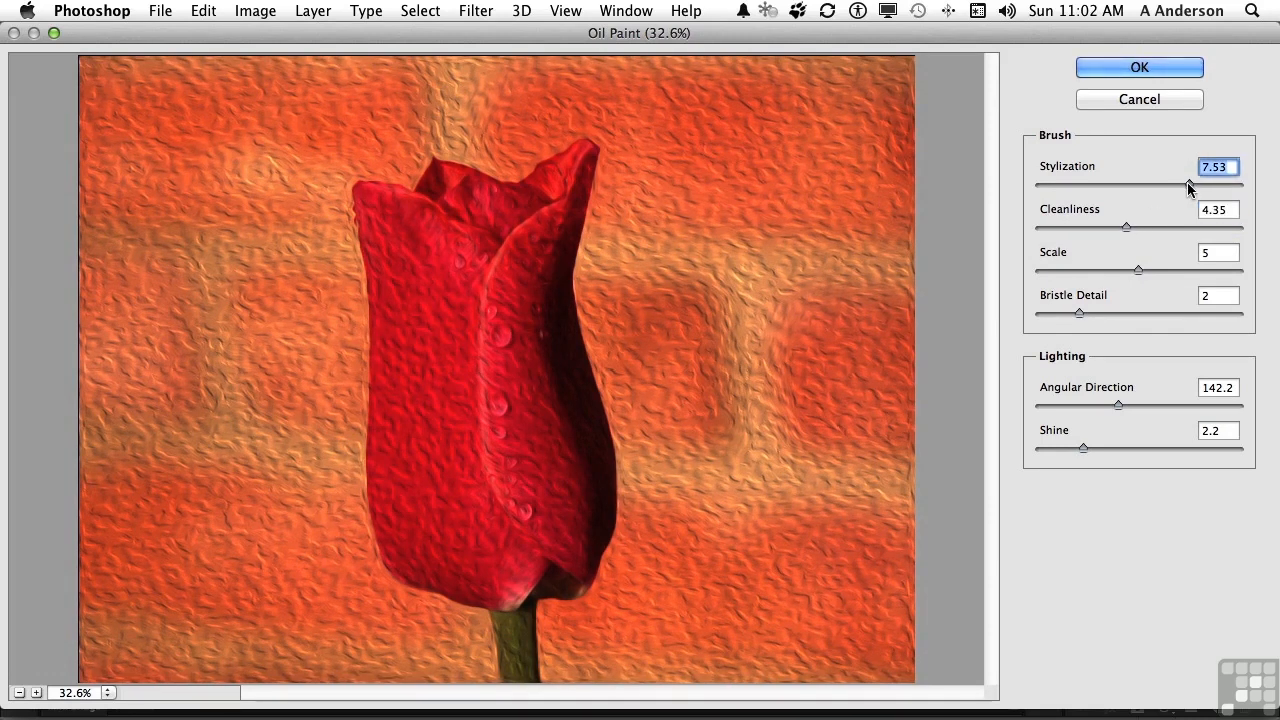
left_click_drag(1188, 188, 1082, 188)
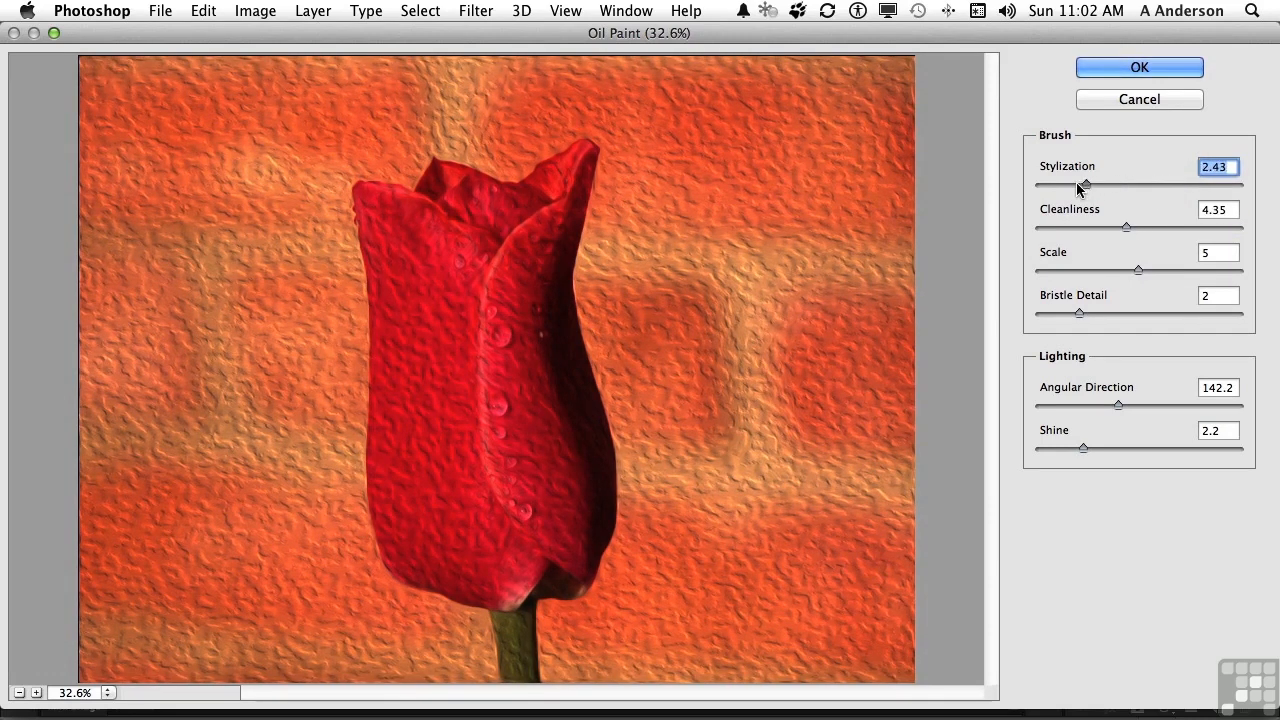
left_click_drag(1084, 184, 1124, 184)
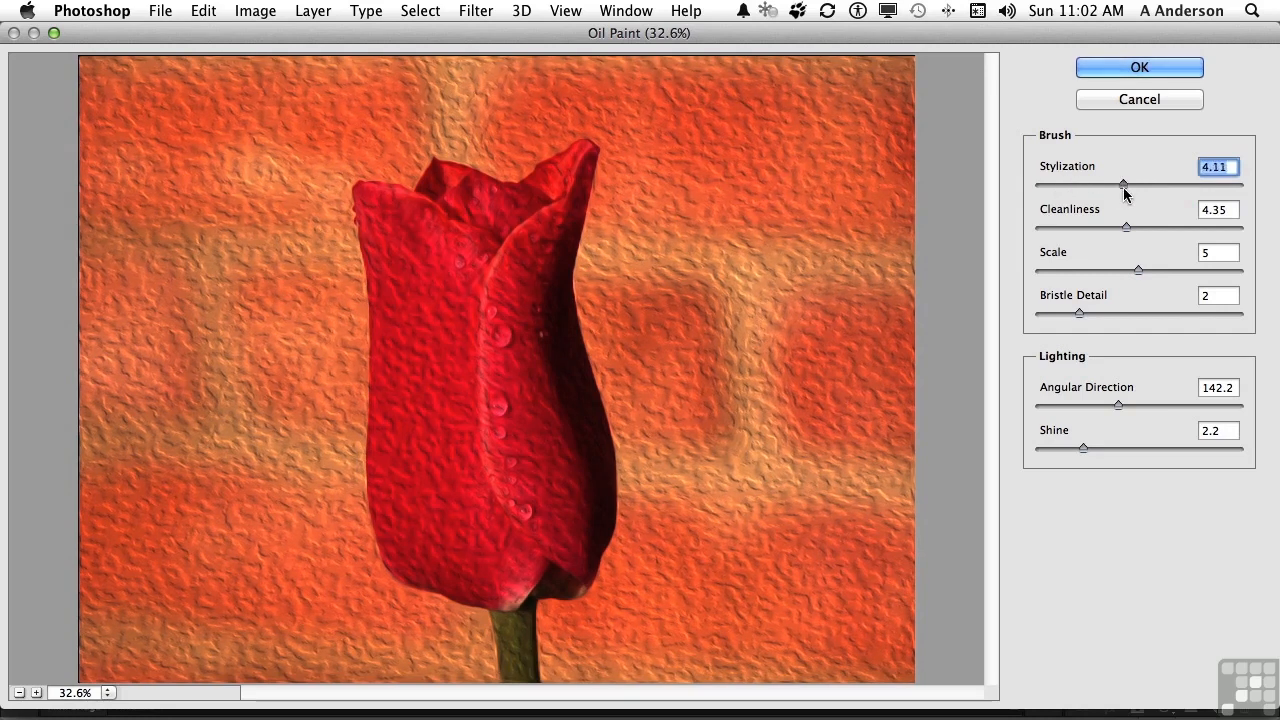
left_click_drag(1124, 184, 1124, 184)
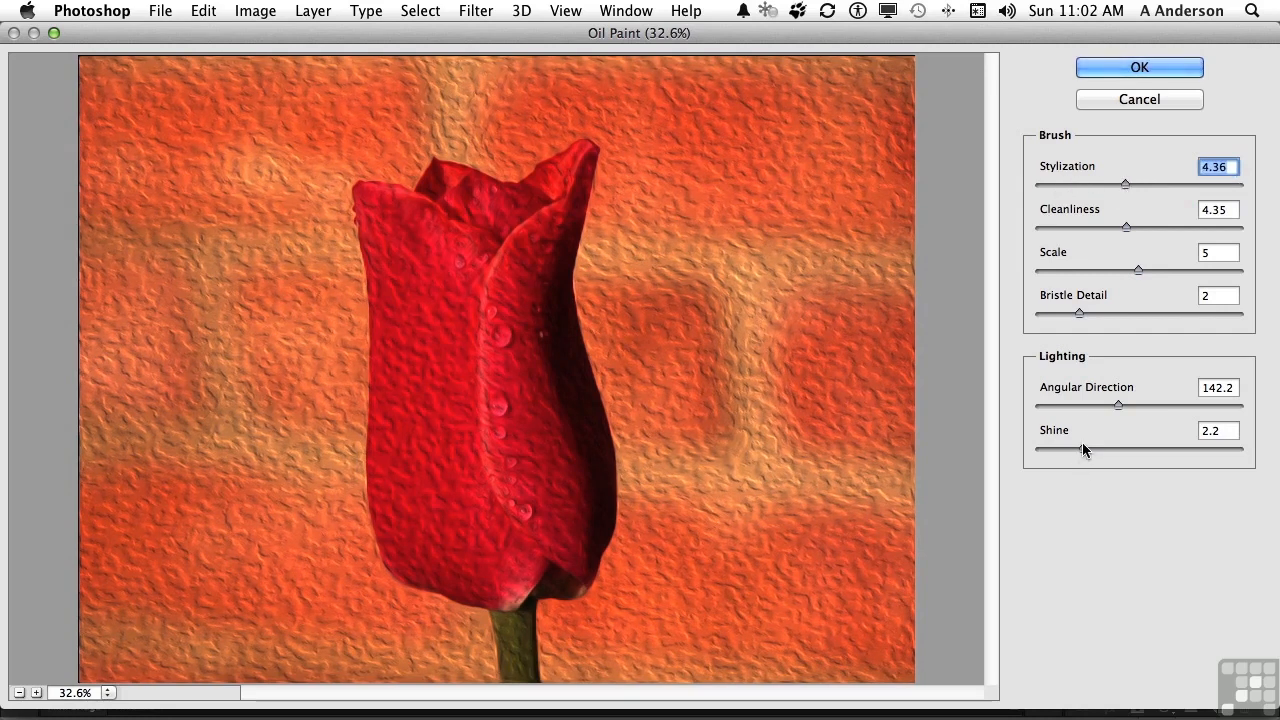
Step: Settle the shine at 3.05 and apply the Oil Paint effect to the photo
left_click_drag(1078, 448, 1140, 448)
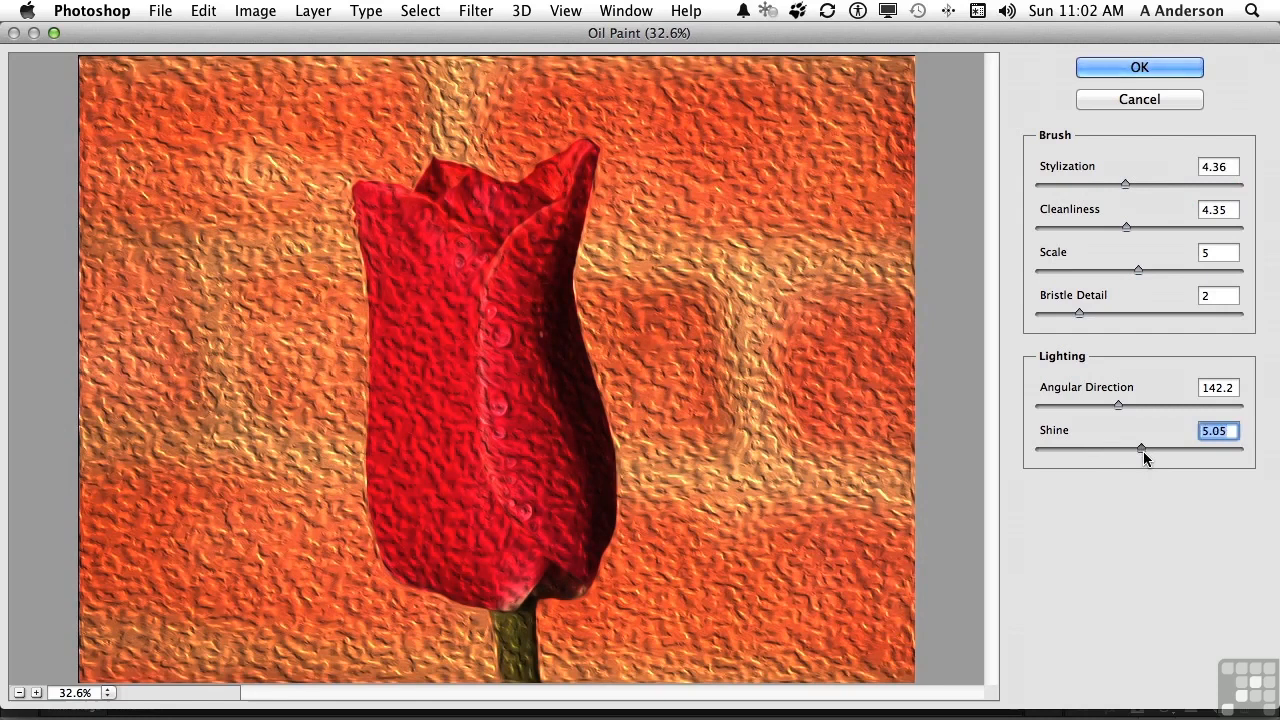
left_click_drag(1140, 448, 1068, 448)
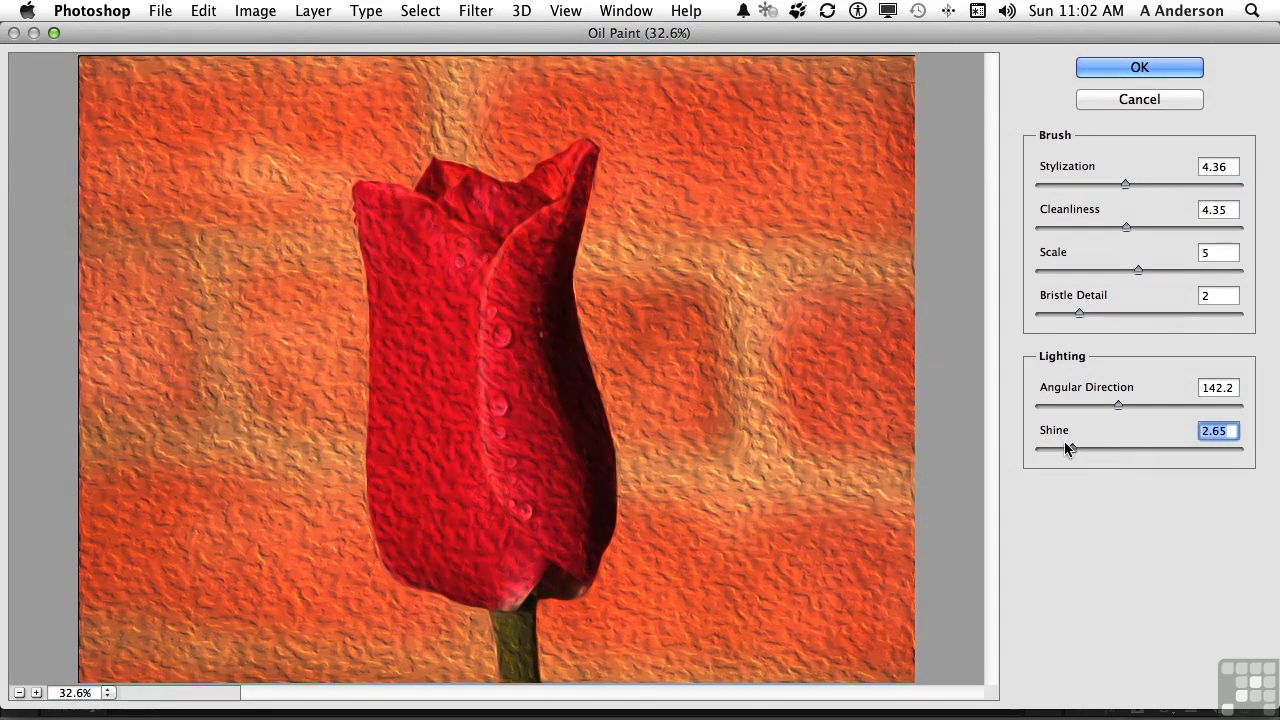
left_click_drag(1078, 450, 1100, 450)
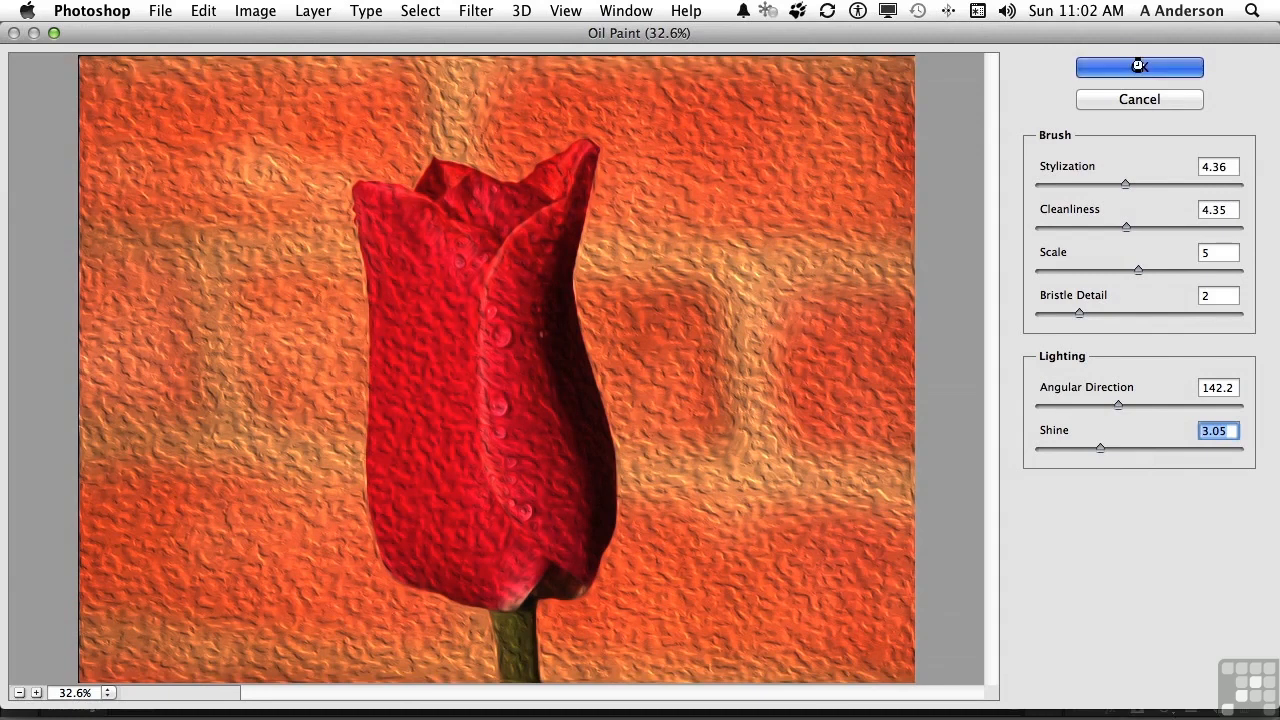
left_click(1138, 66)
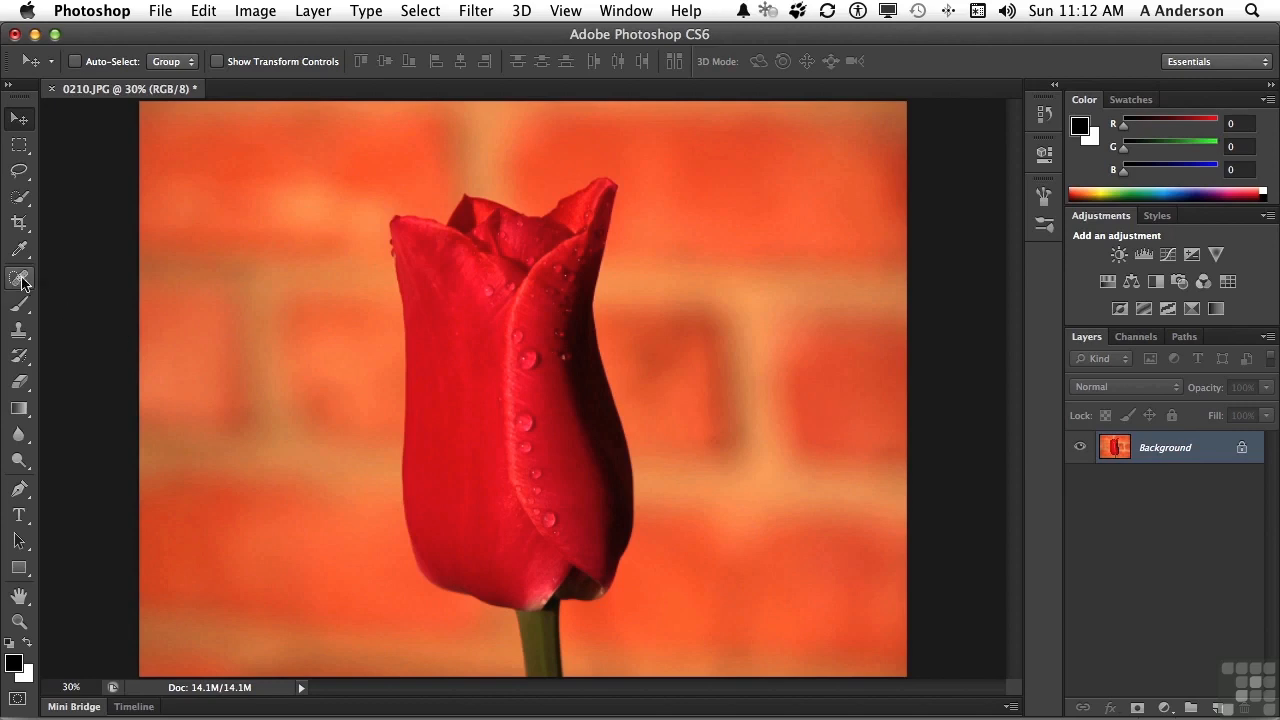
left_click(20, 278)
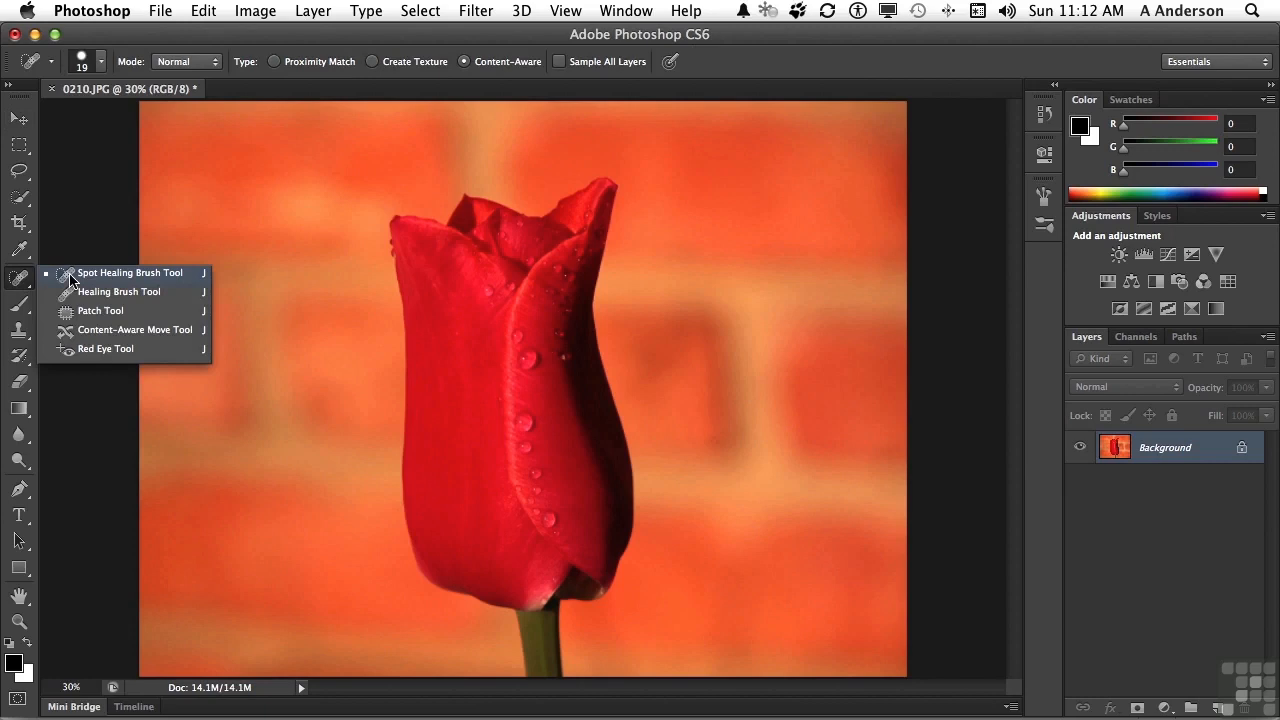
mouse_move(80, 312)
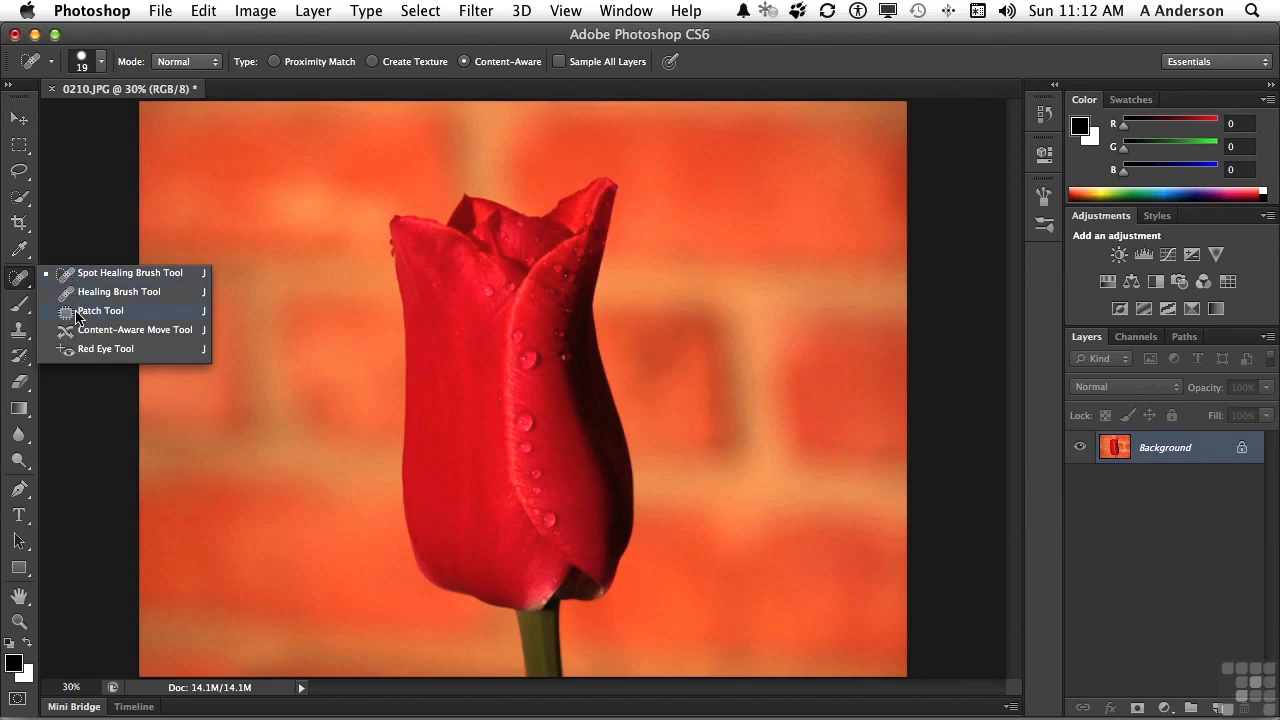
left_click(100, 310)
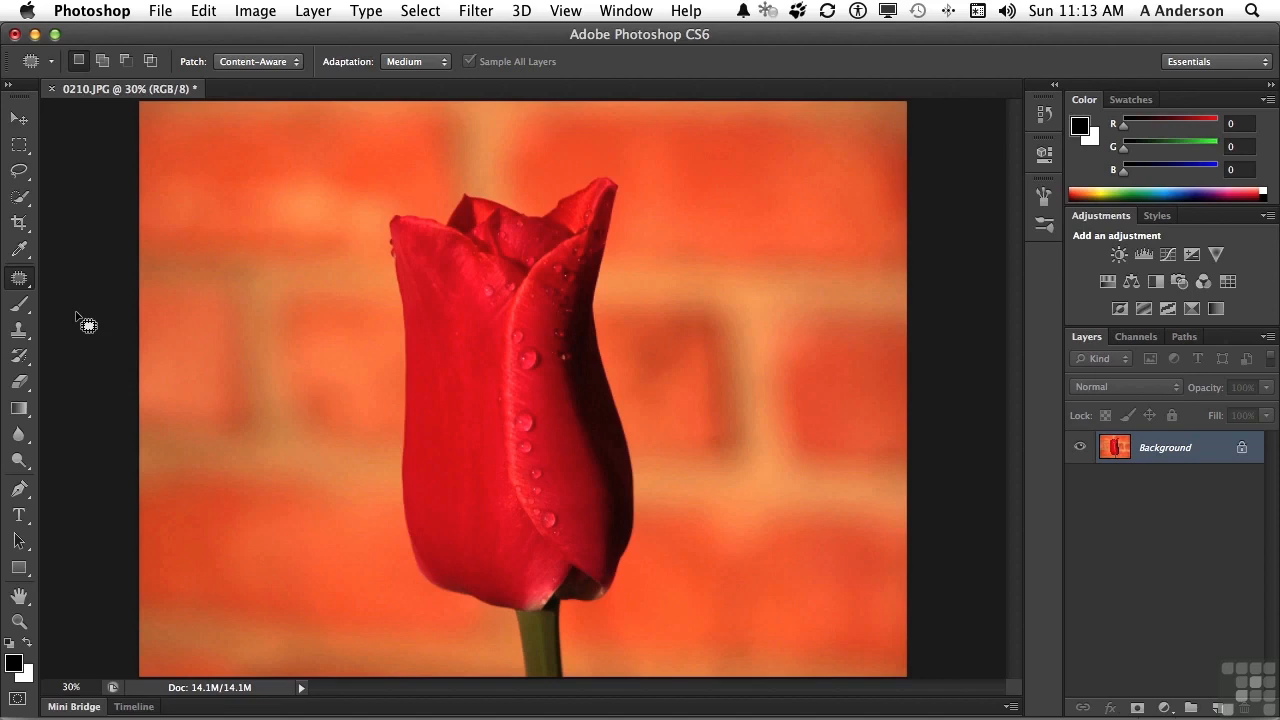
mouse_move(228, 70)
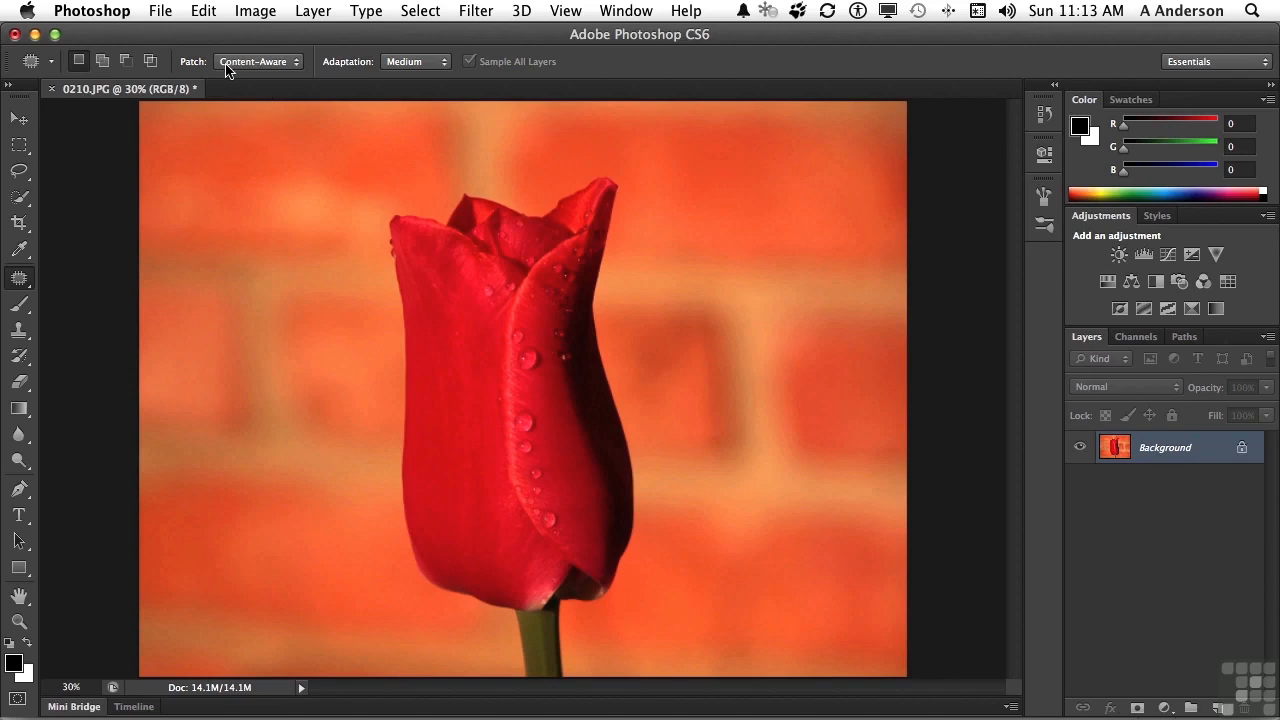
mouse_move(284, 70)
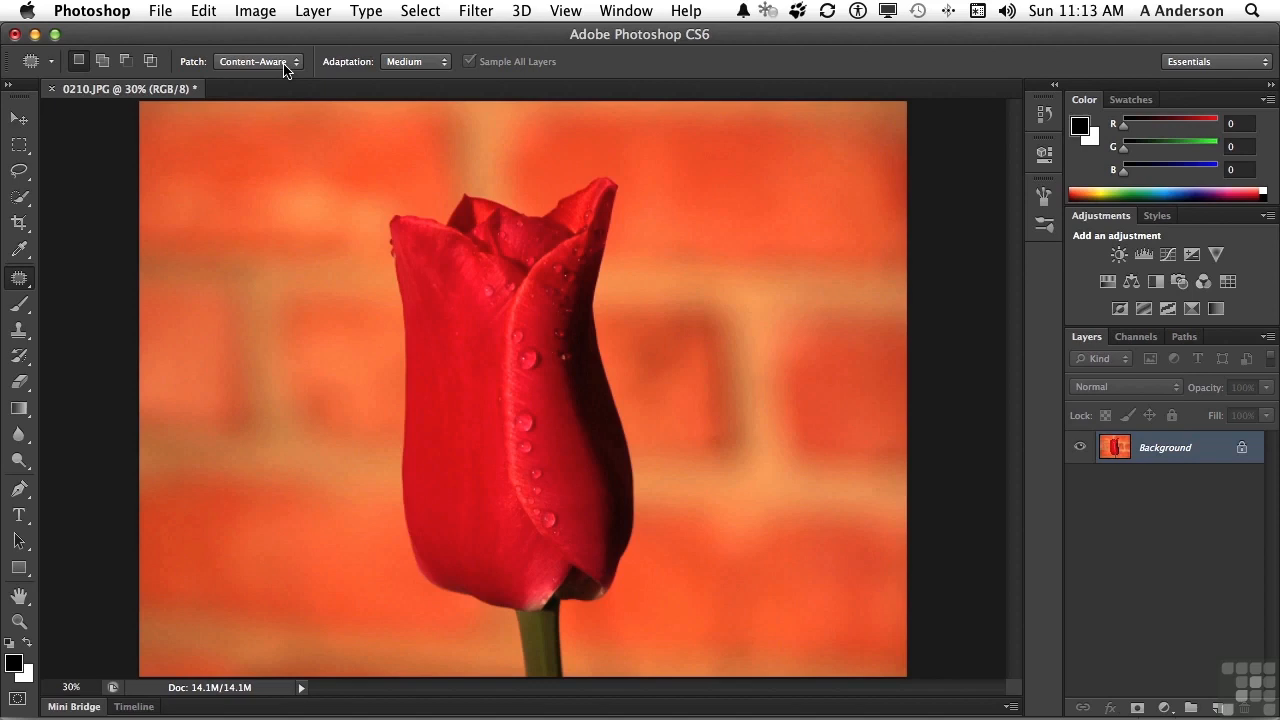
mouse_move(256, 60)
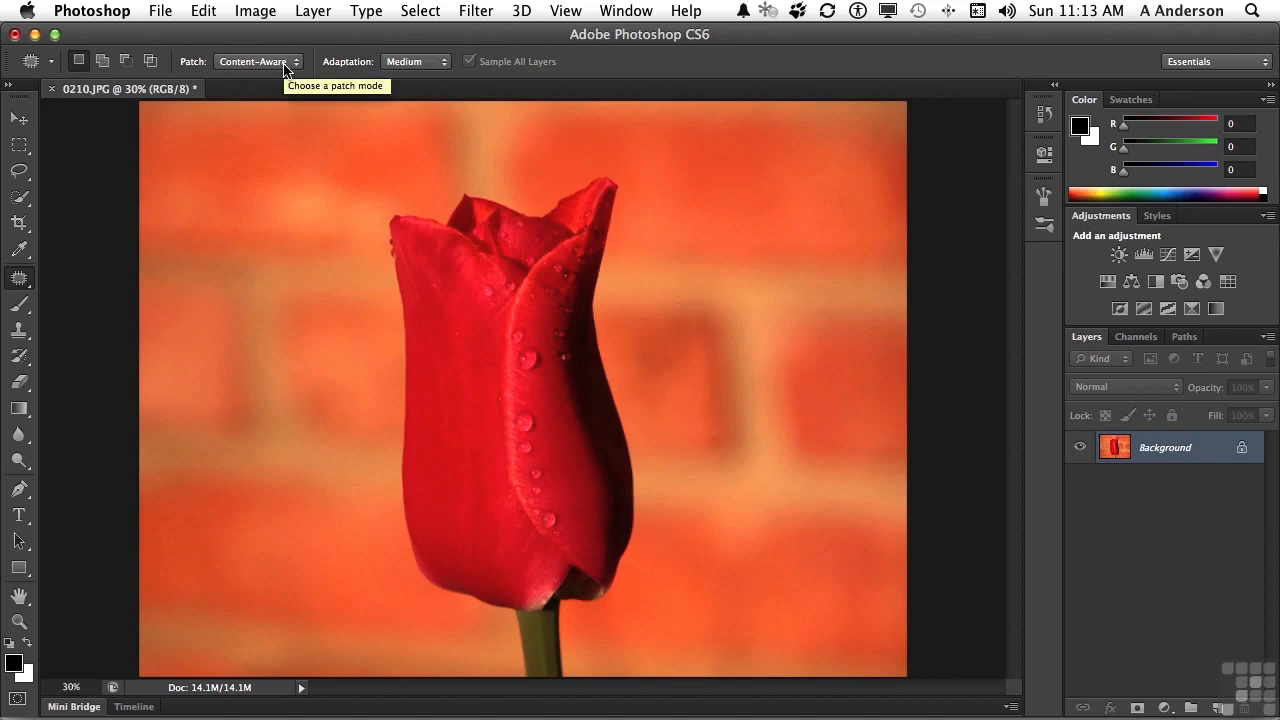
mouse_move(322, 76)
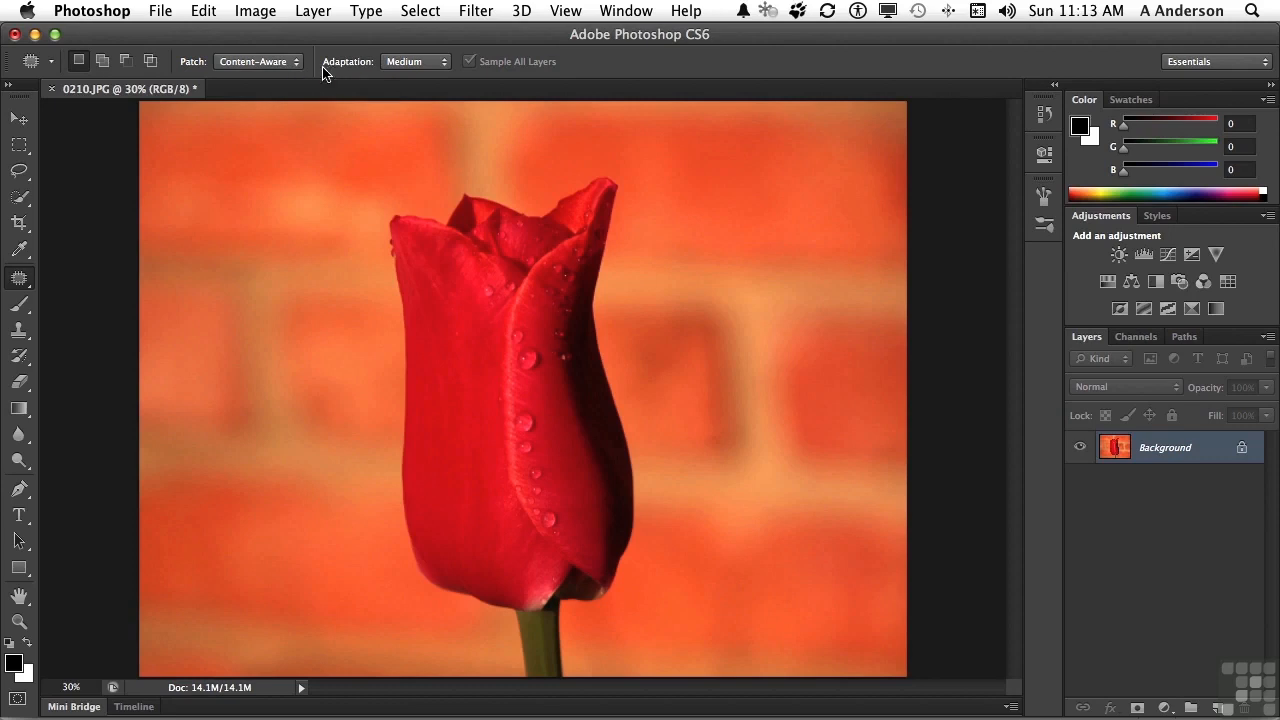
left_click(416, 60)
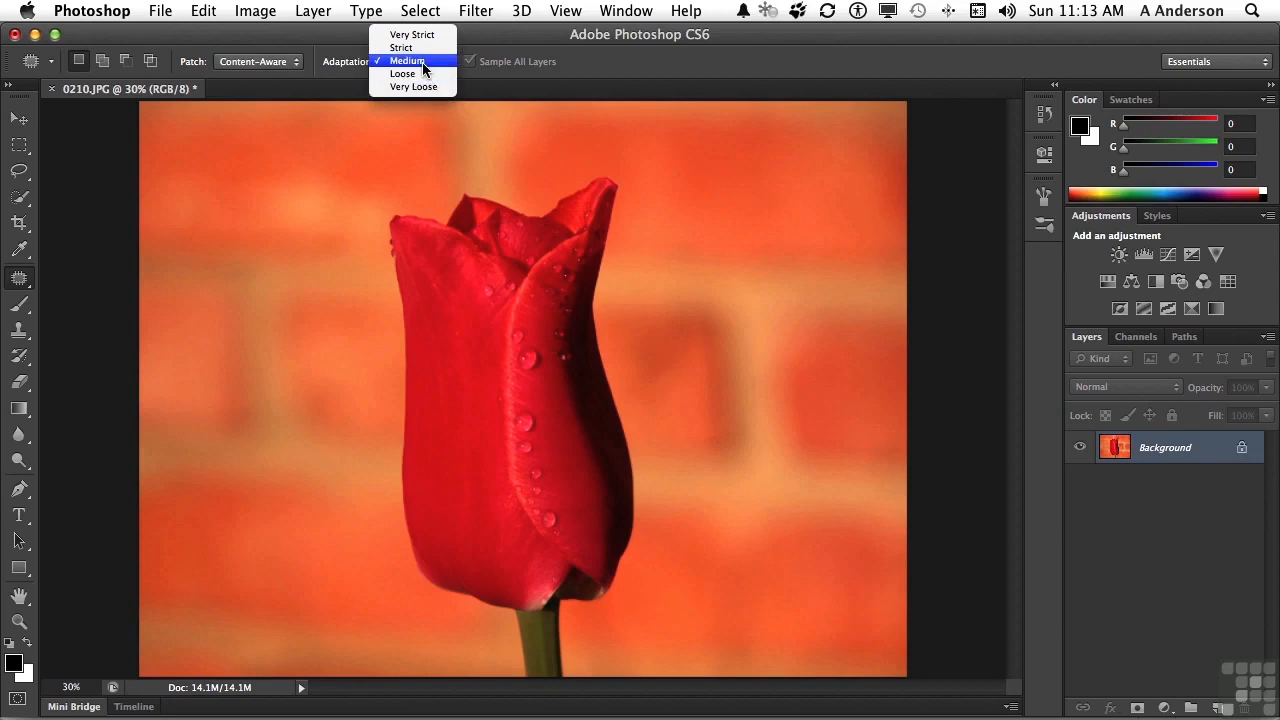
left_click(408, 60)
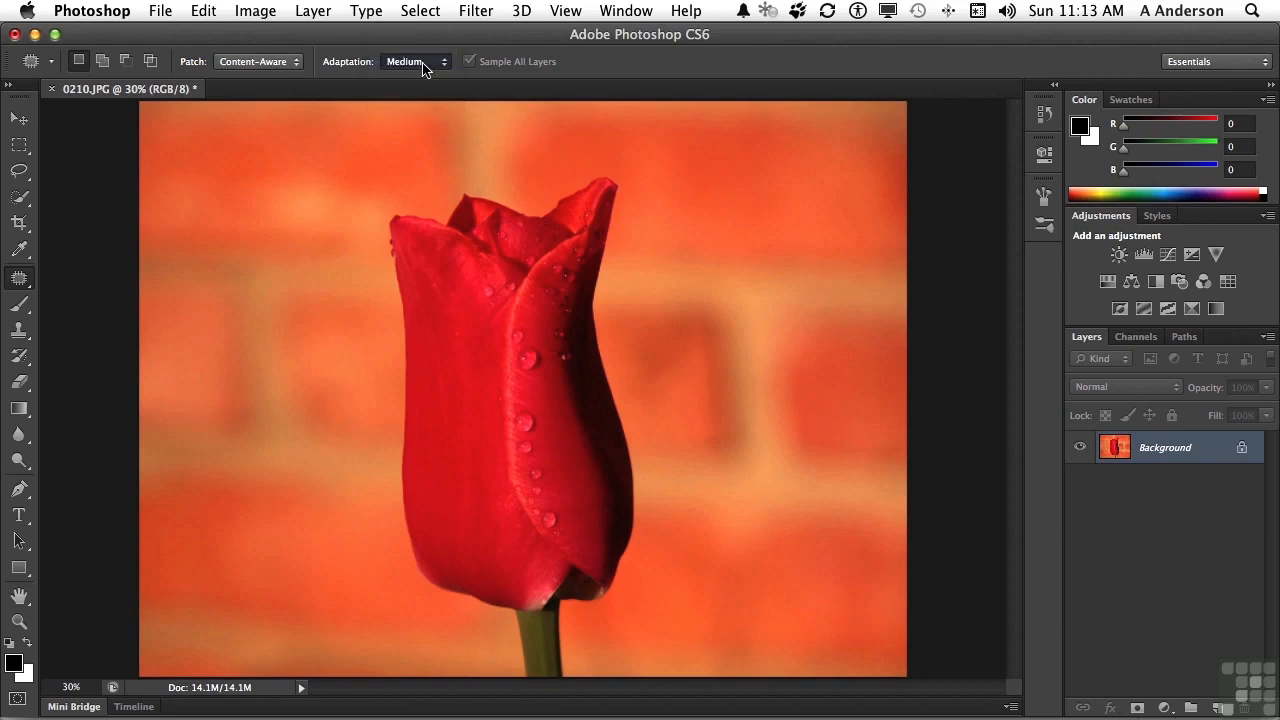
mouse_move(416, 60)
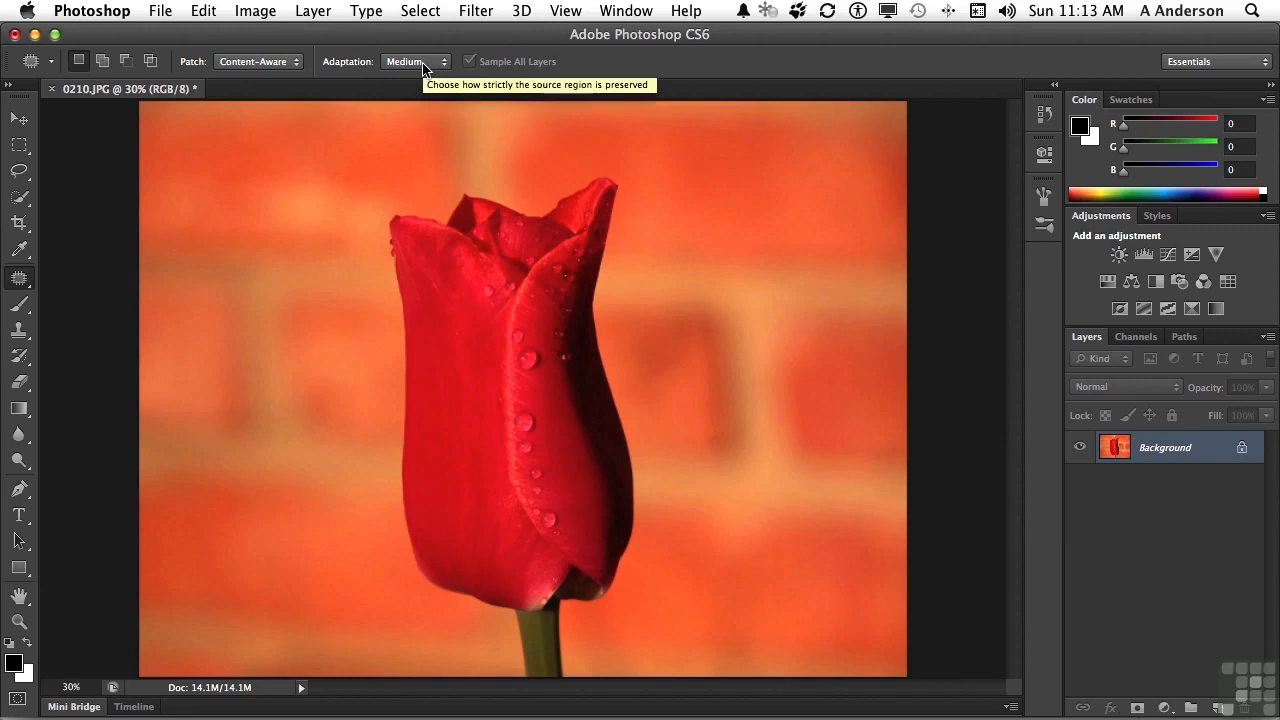
mouse_move(428, 128)
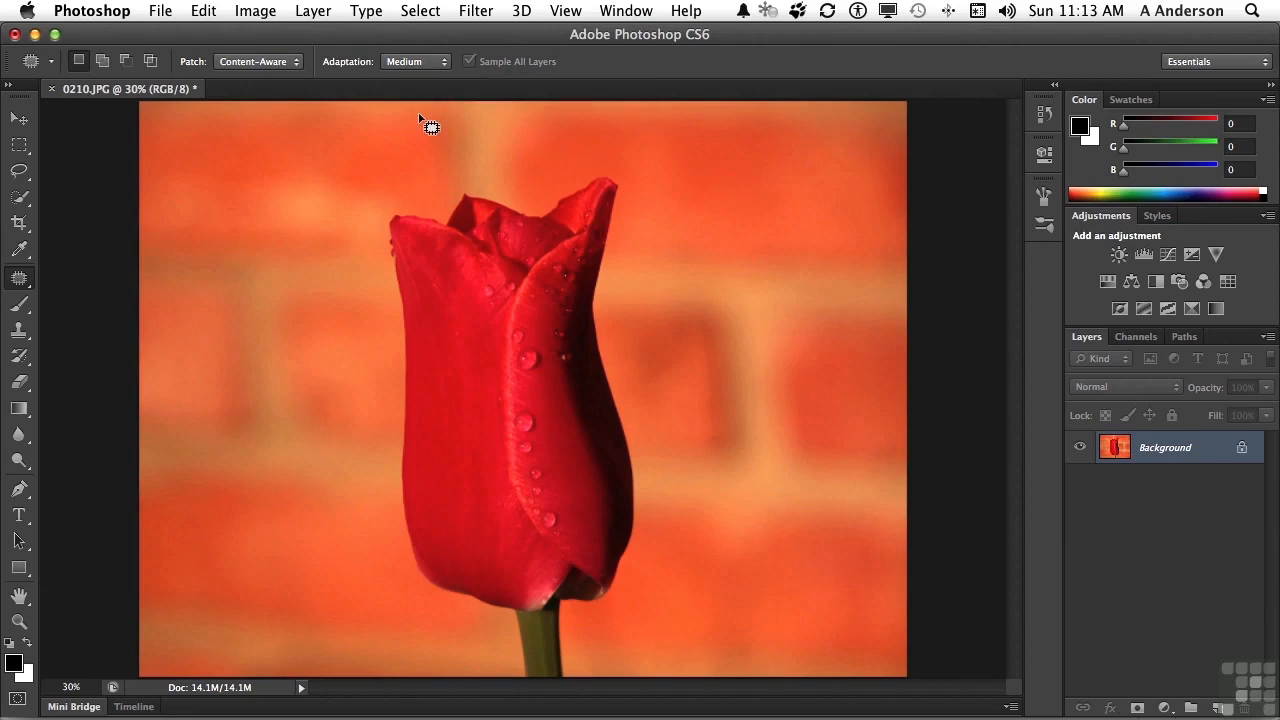
mouse_move(1218, 690)
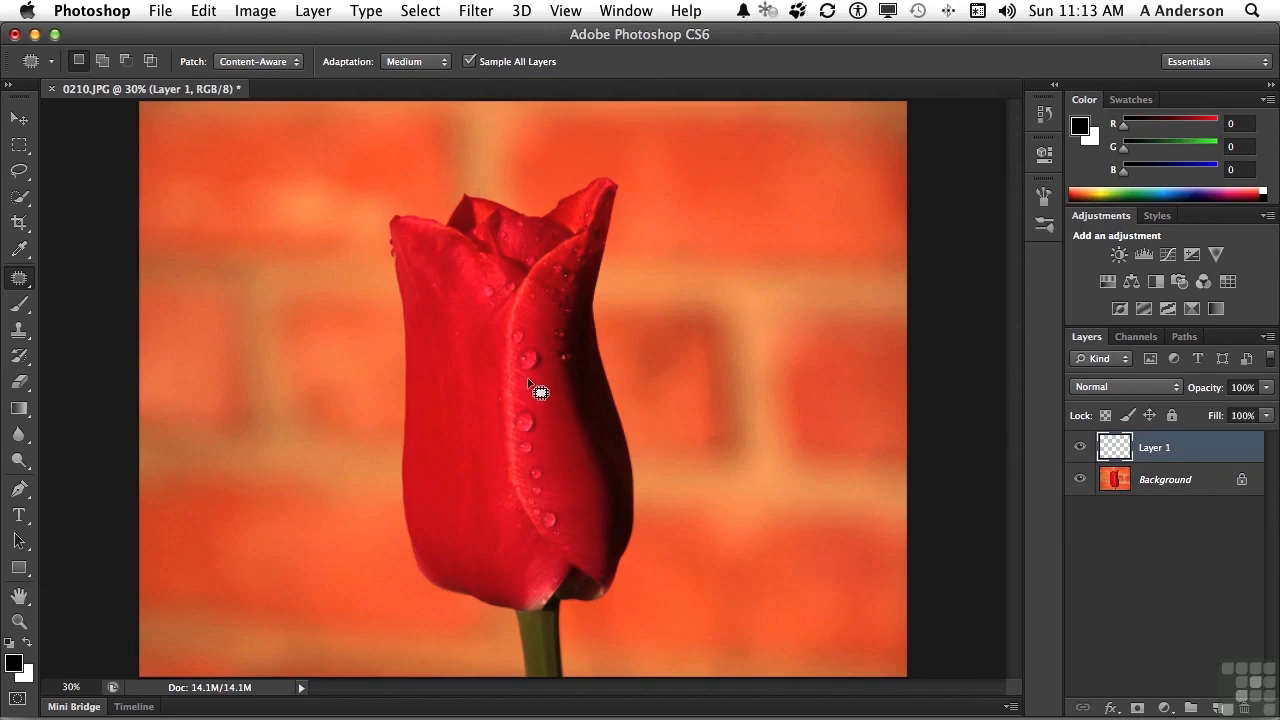
mouse_move(556, 364)
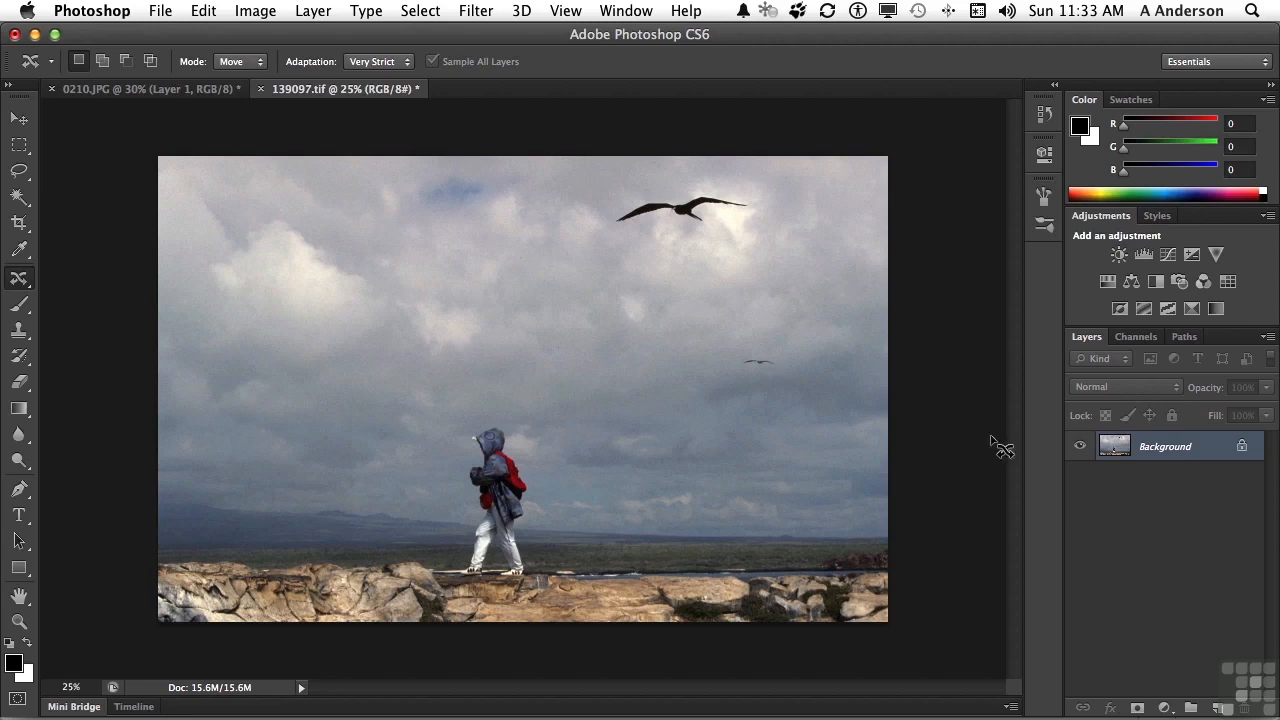
Step: Add a blank layer, return to Background and Magic Wand-select the large flying bird
left_click(1218, 708)
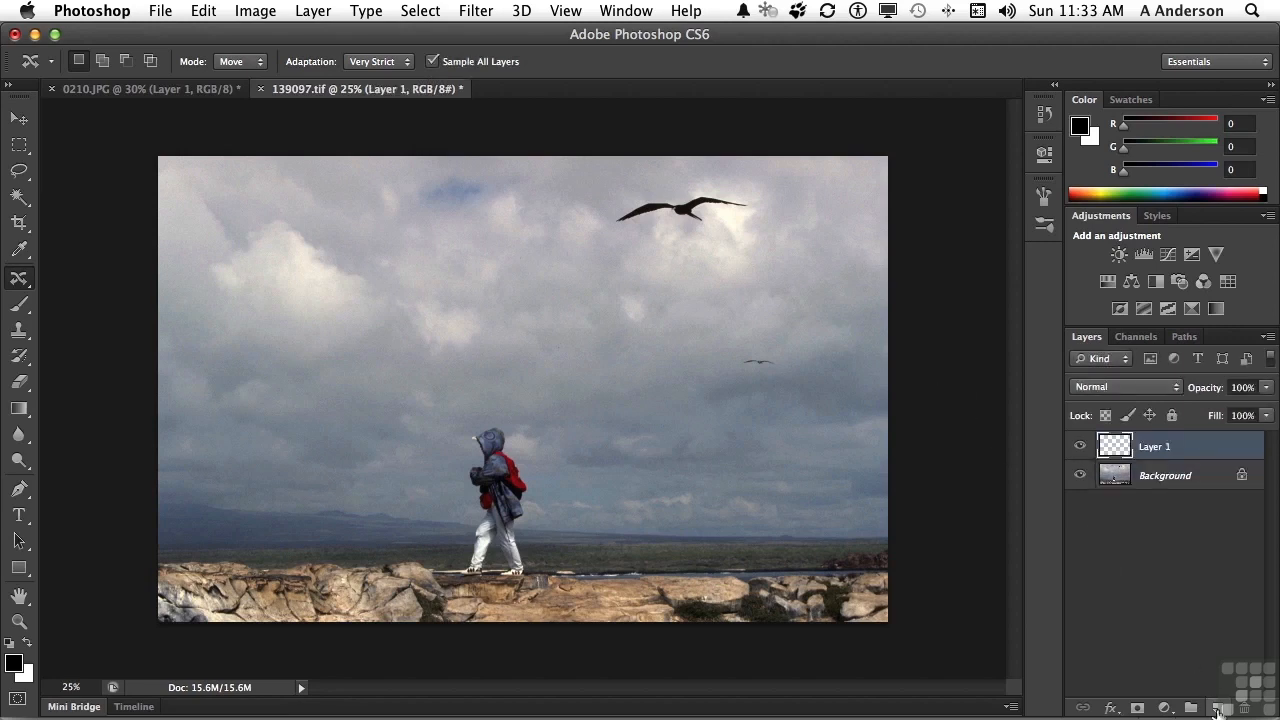
left_click(1164, 476)
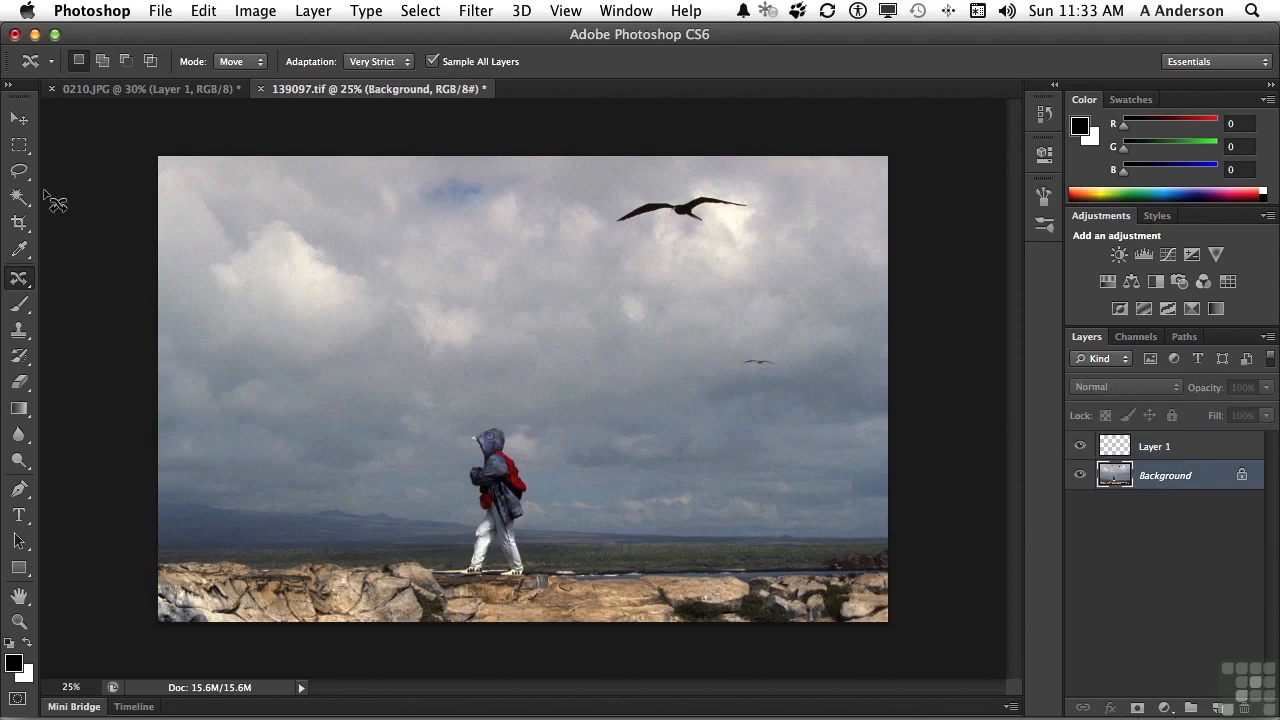
left_click(18, 198)
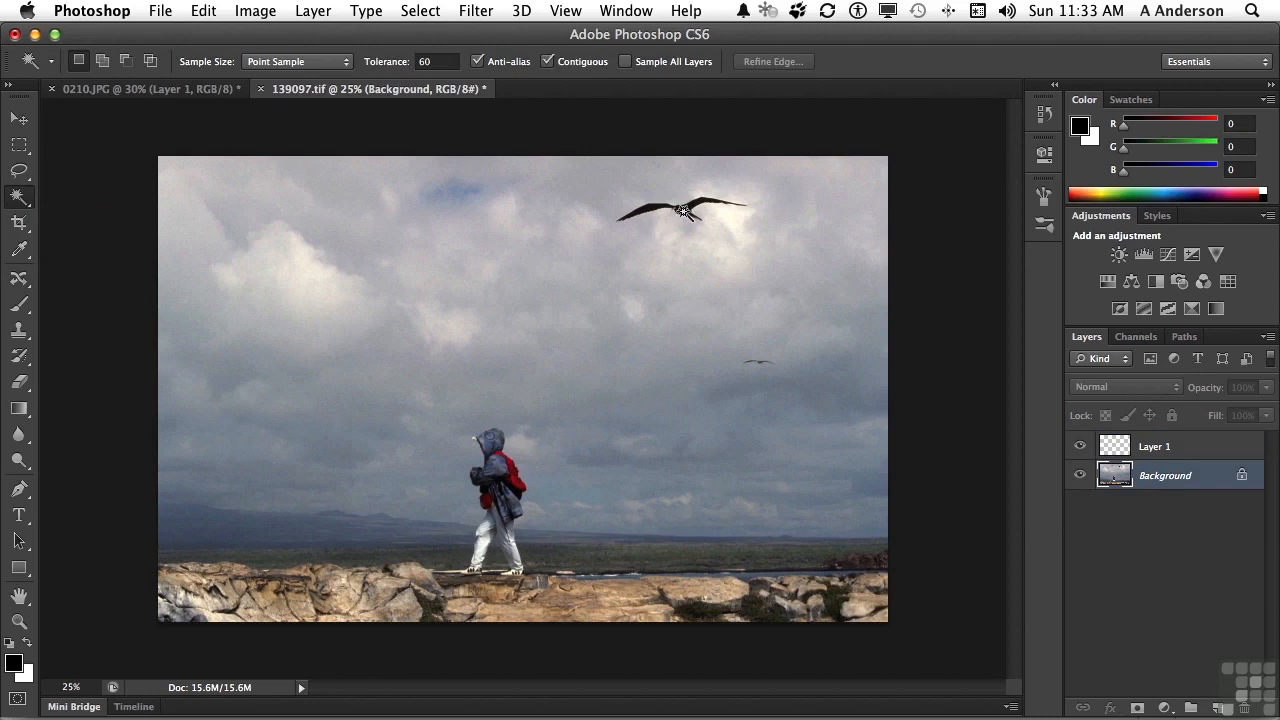
left_click(680, 210)
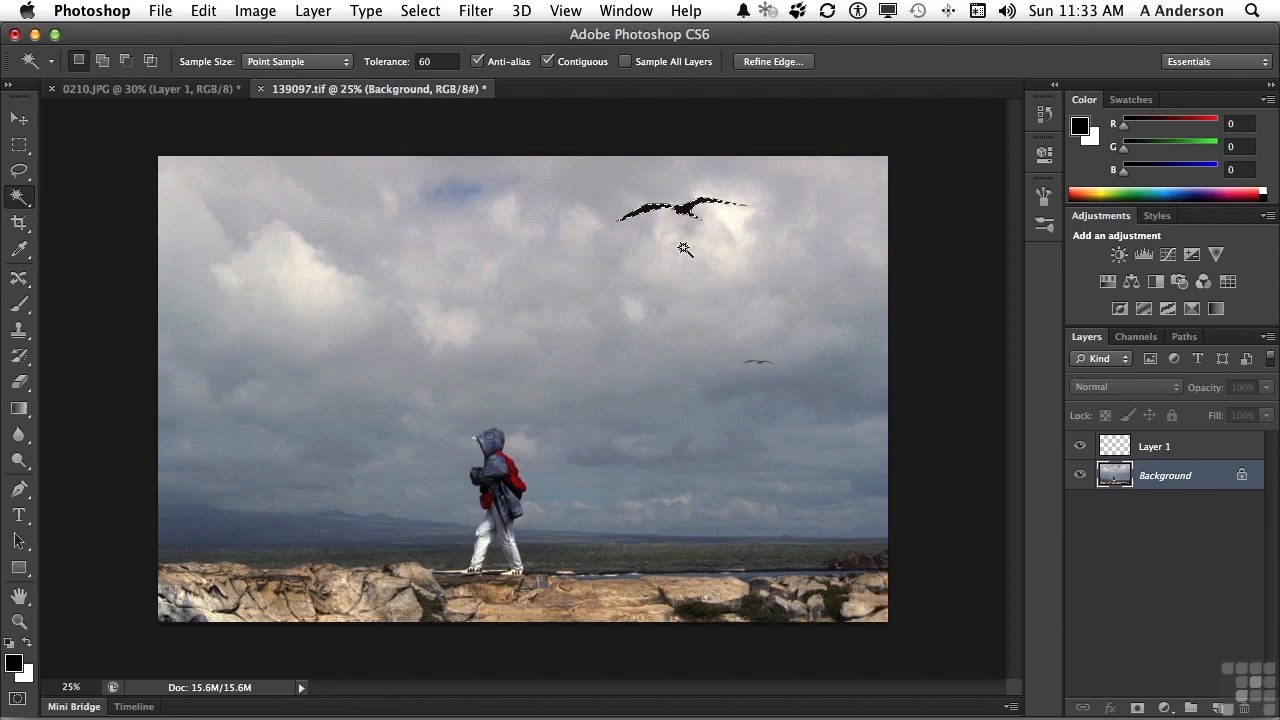
Step: Expand the bird selection by 8 pixels and switch to the Content-Aware Move tool
left_click(420, 12)
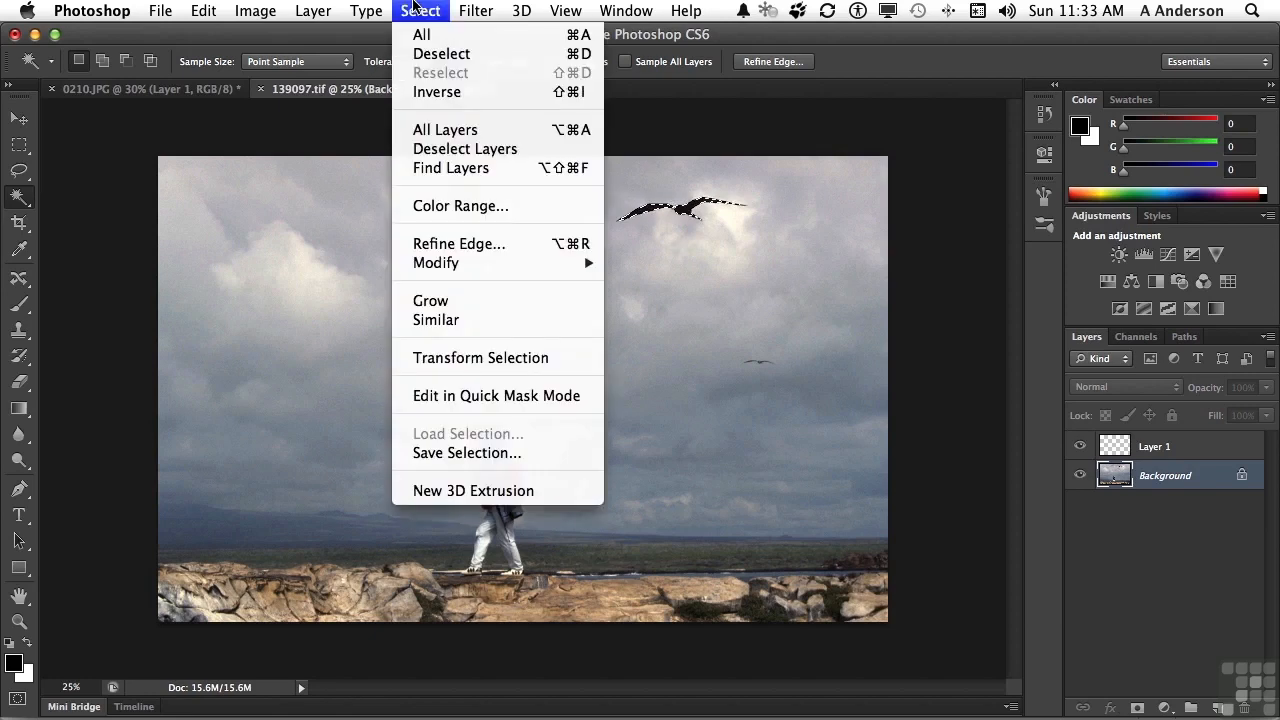
mouse_move(436, 262)
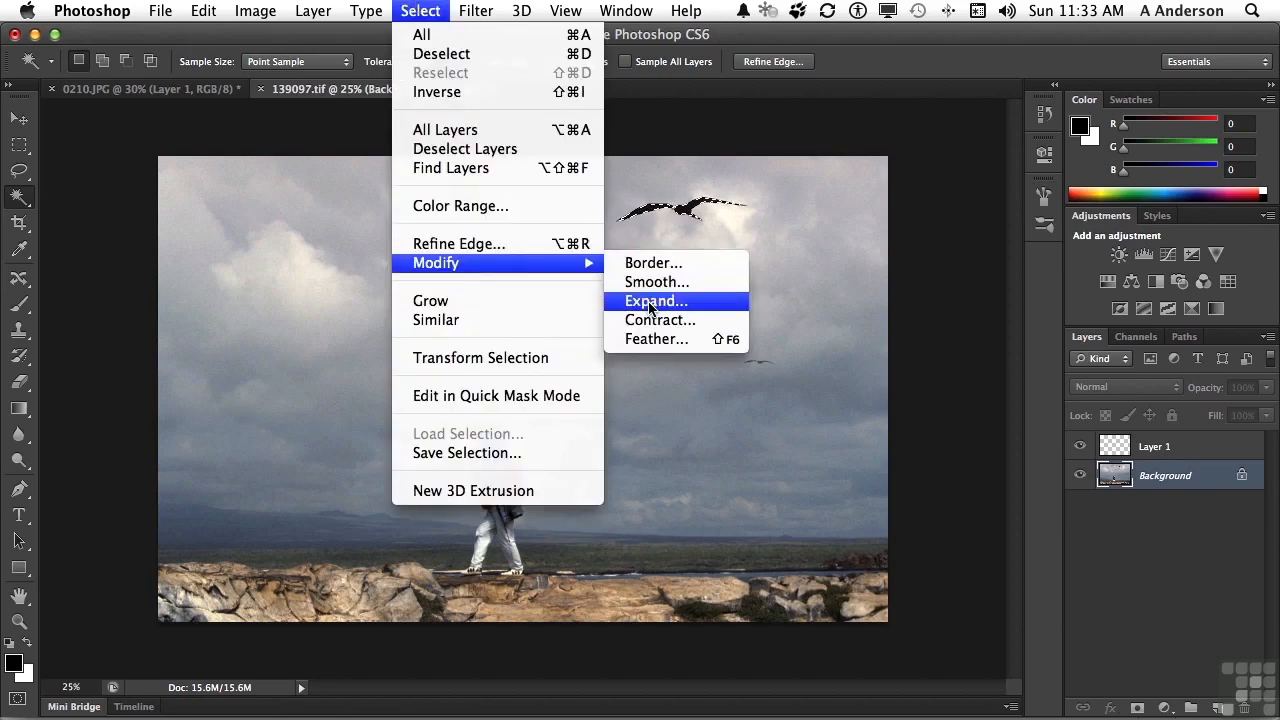
left_click(656, 300)
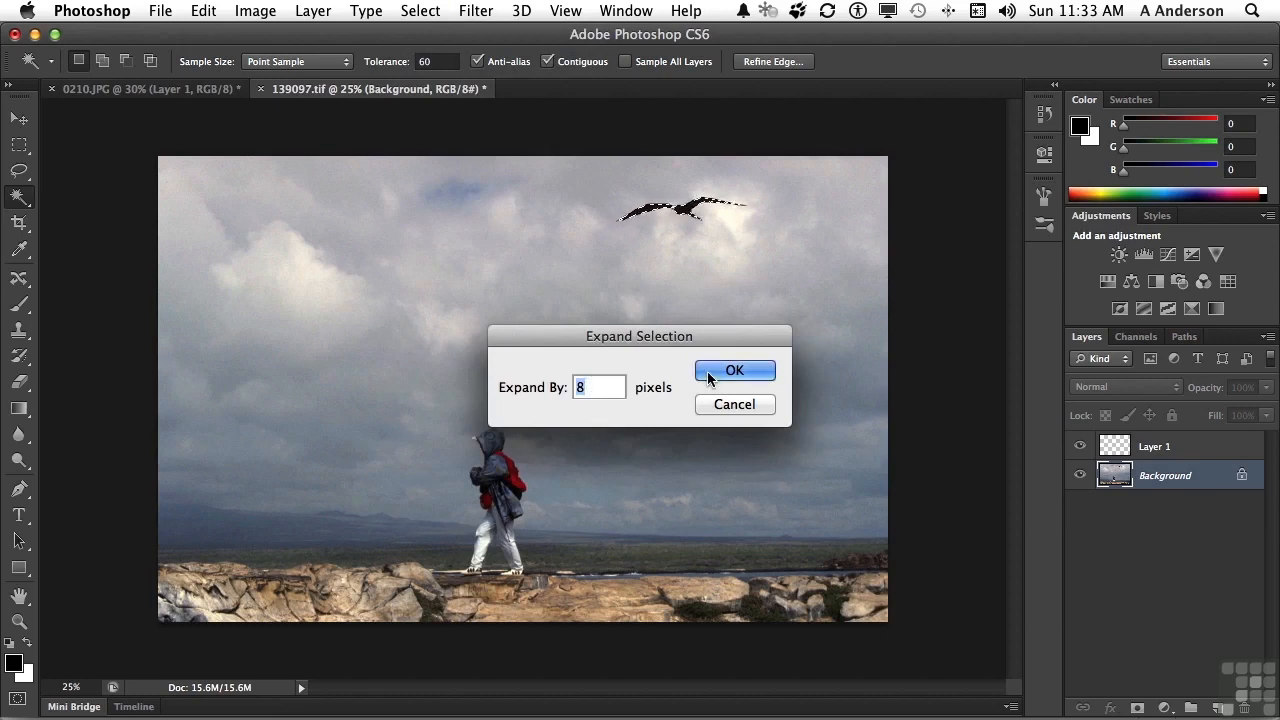
left_click(734, 370)
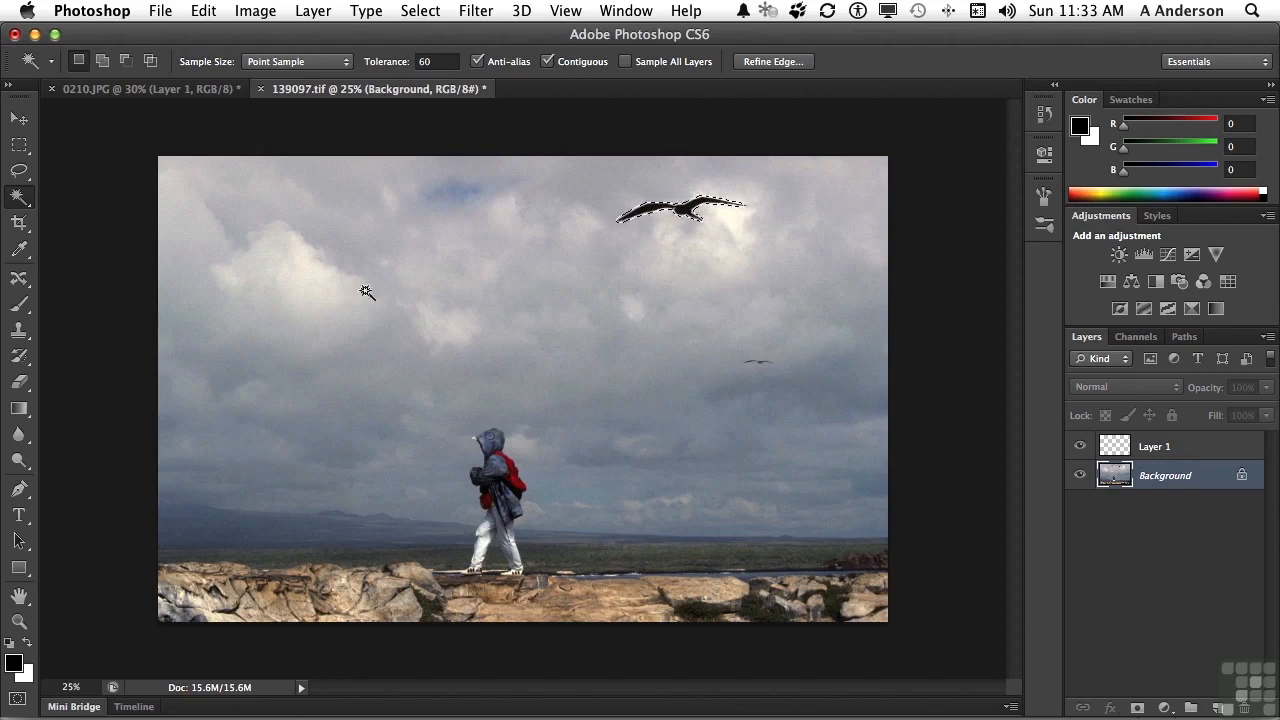
left_click(20, 276)
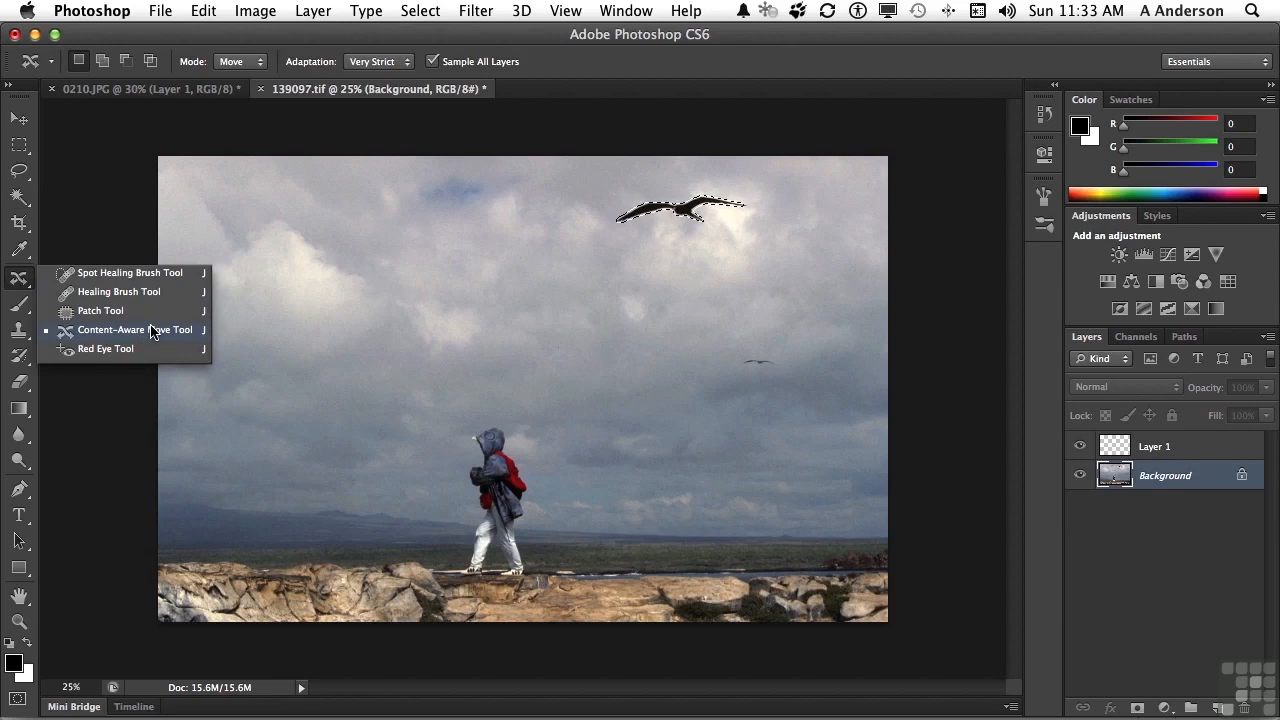
left_click(134, 328)
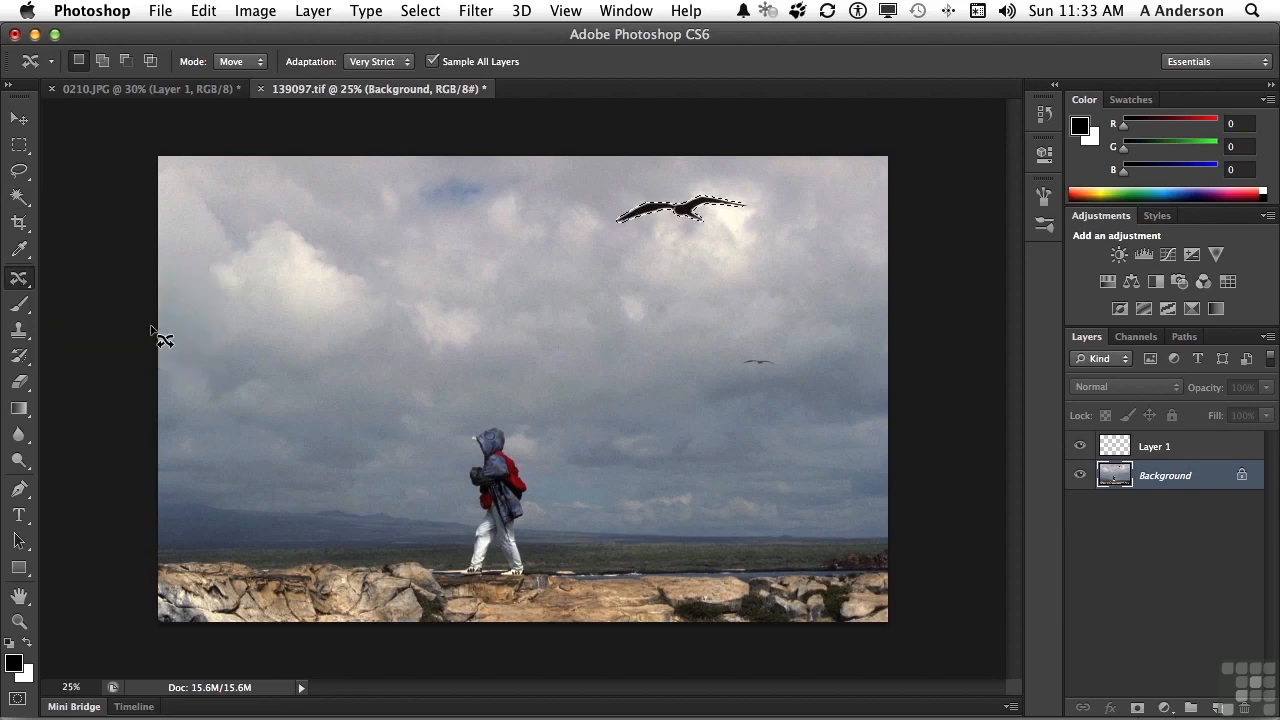
mouse_move(1068, 488)
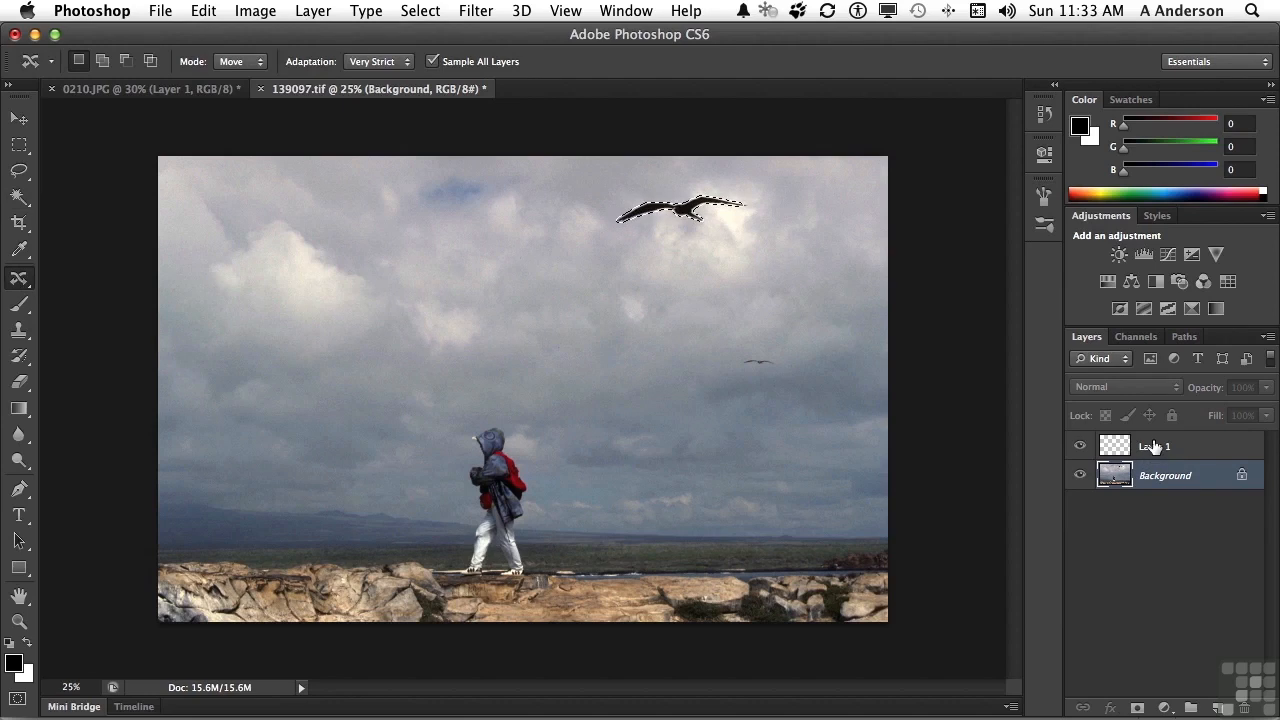
Step: With Layer 1 active, move the bird to the upper-left sky, its old spot filled in
left_click(1154, 446)
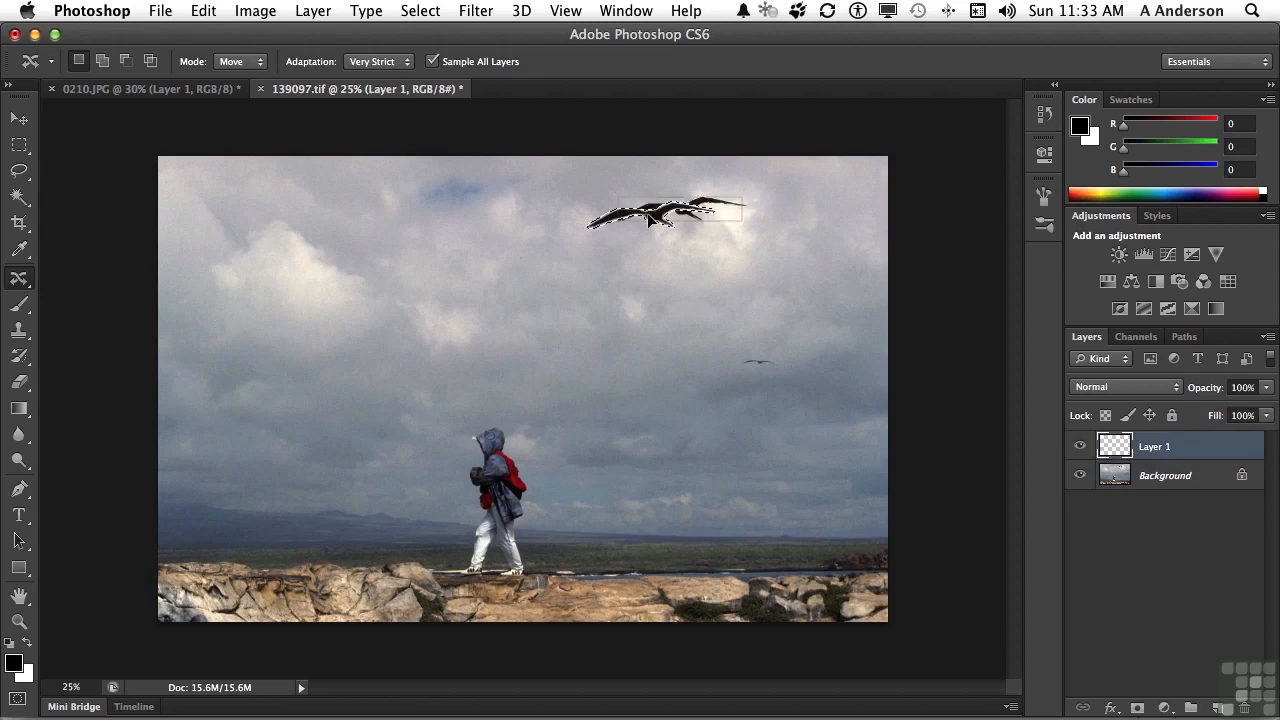
left_click_drag(650, 210, 300, 276)
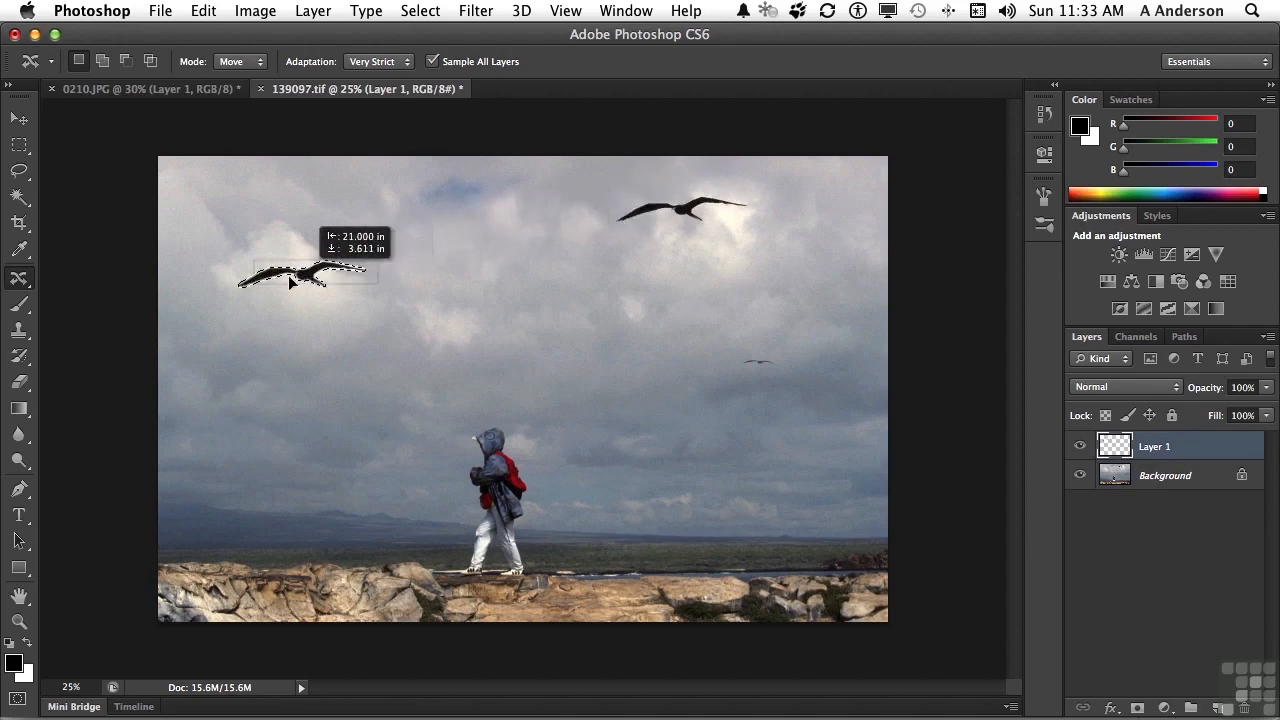
left_click_drag(304, 276, 224, 278)
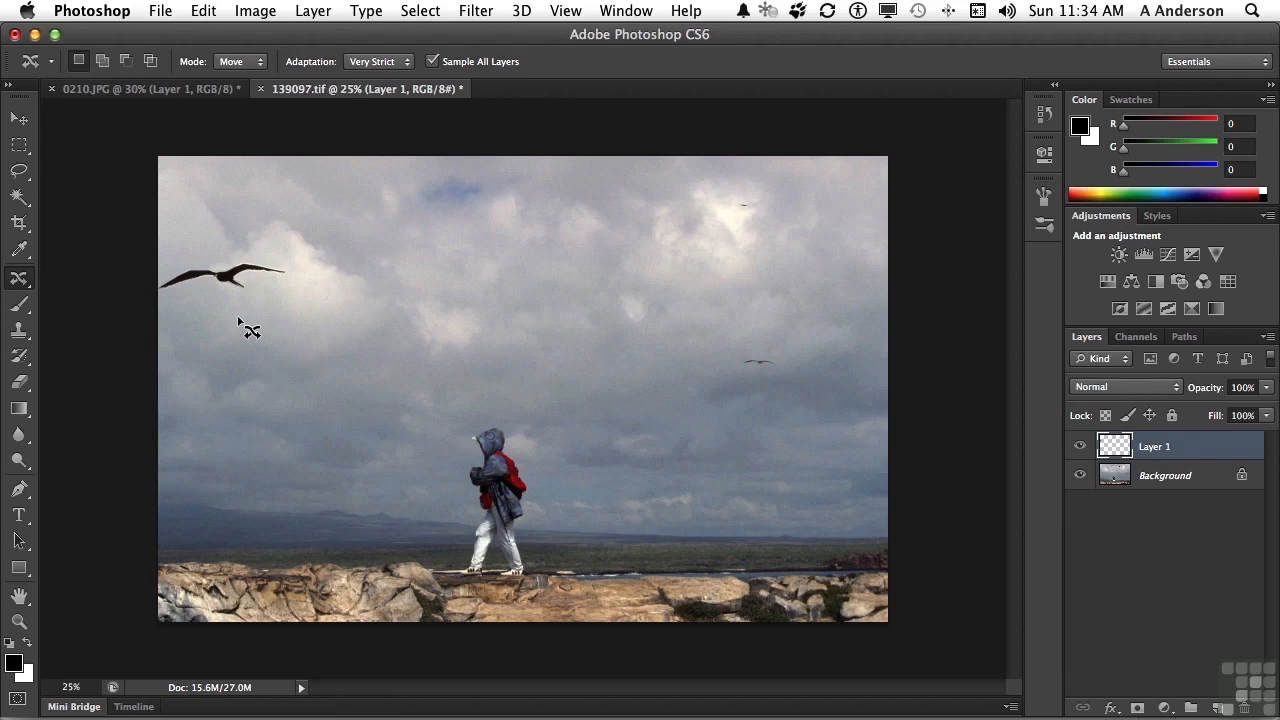
mouse_move(752, 236)
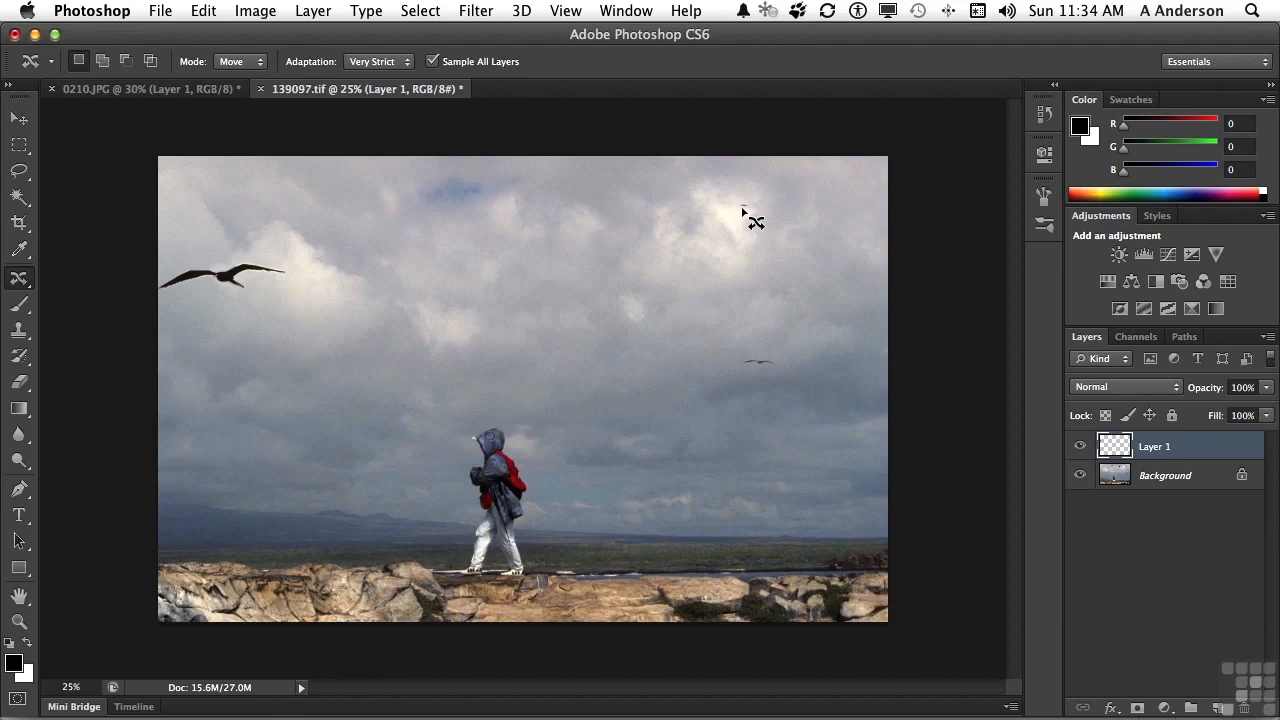
mouse_move(20, 284)
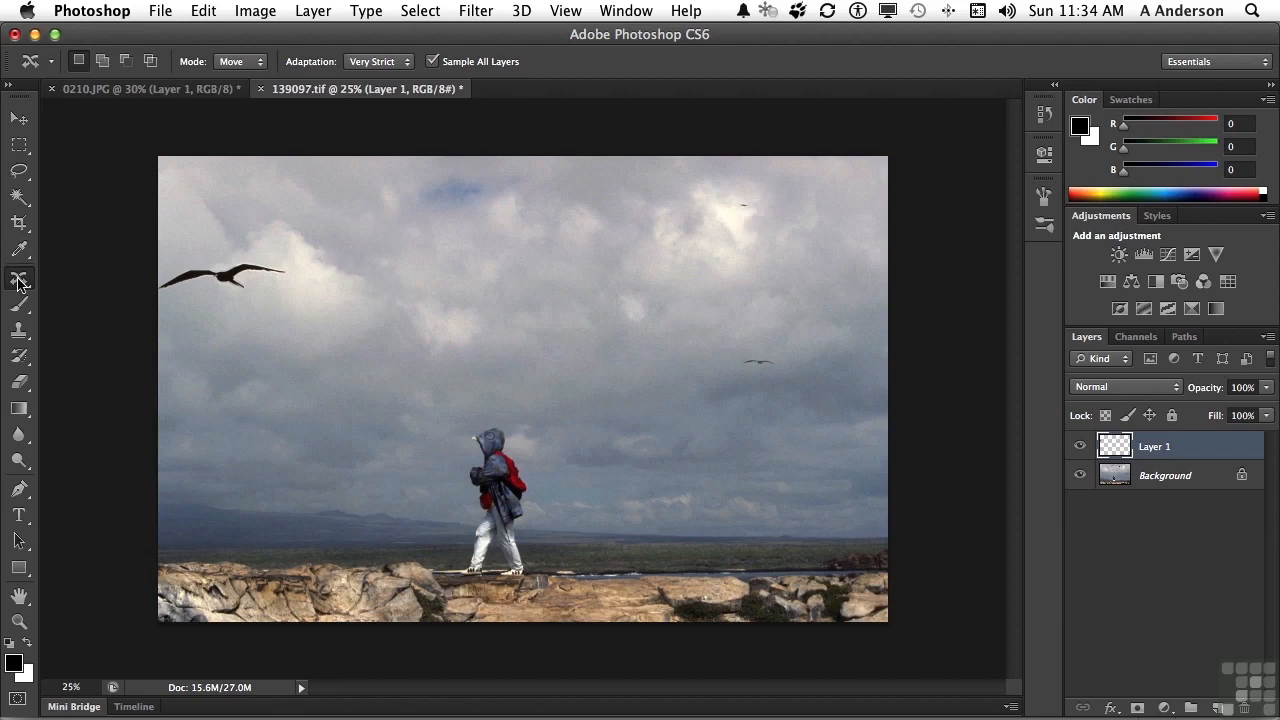
Step: Hide and reshow the Background layer to check the bird sits alone on Layer 1
left_click(20, 278)
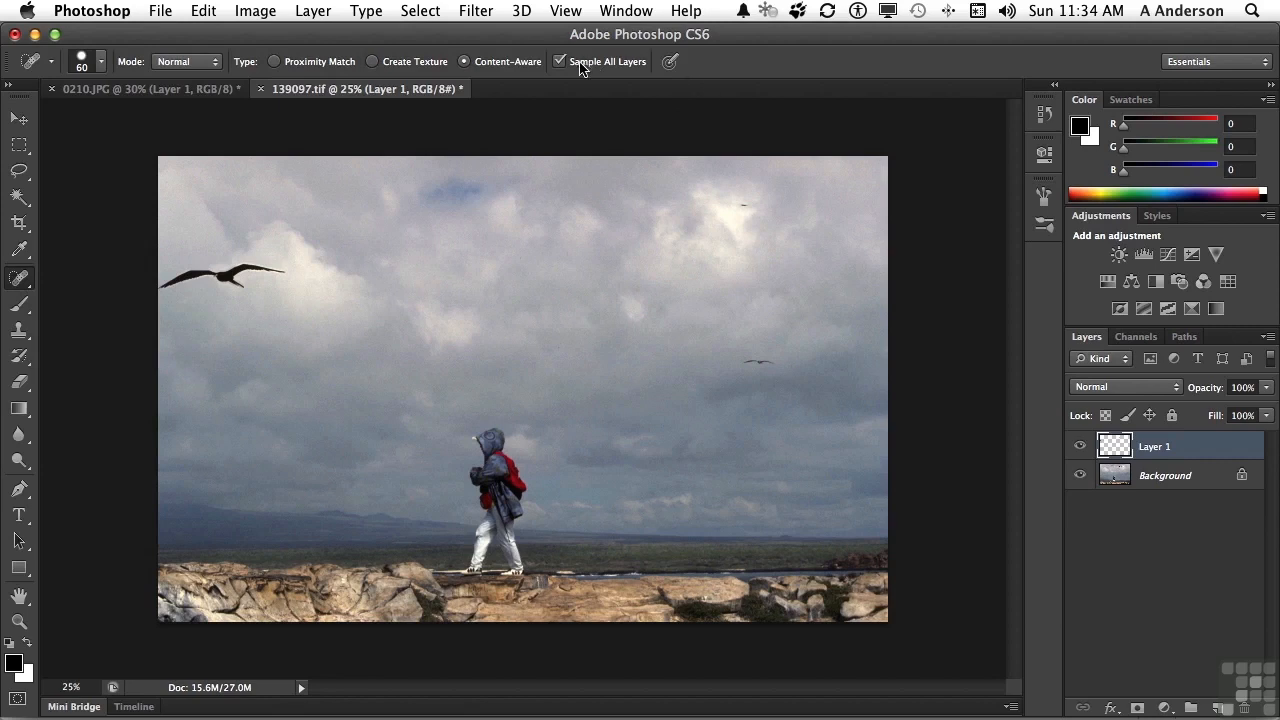
mouse_move(744, 204)
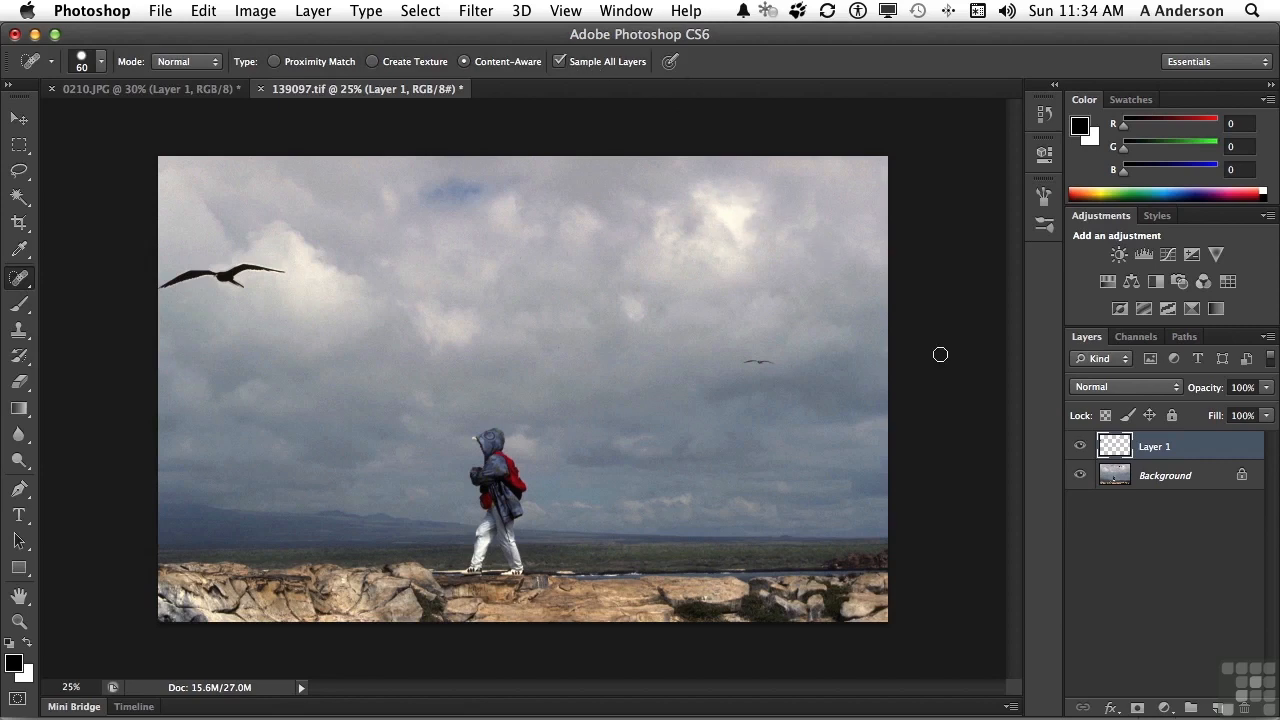
left_click(1080, 476)
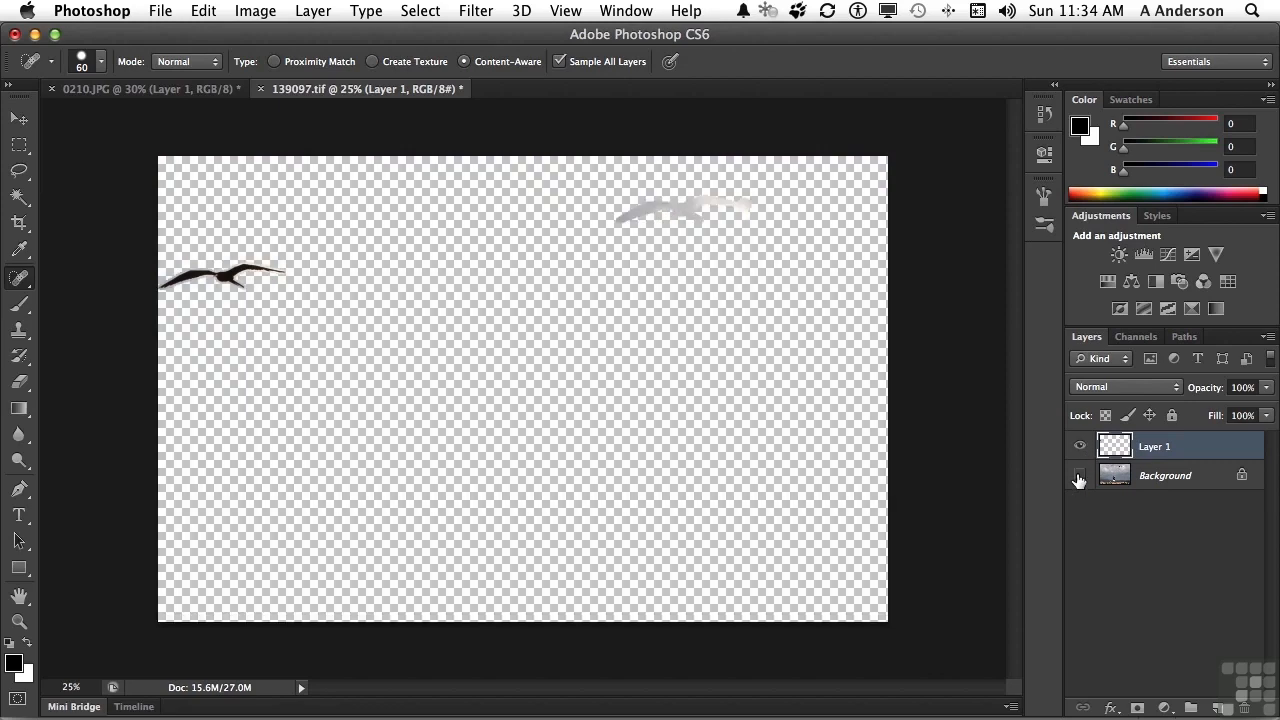
mouse_move(1080, 476)
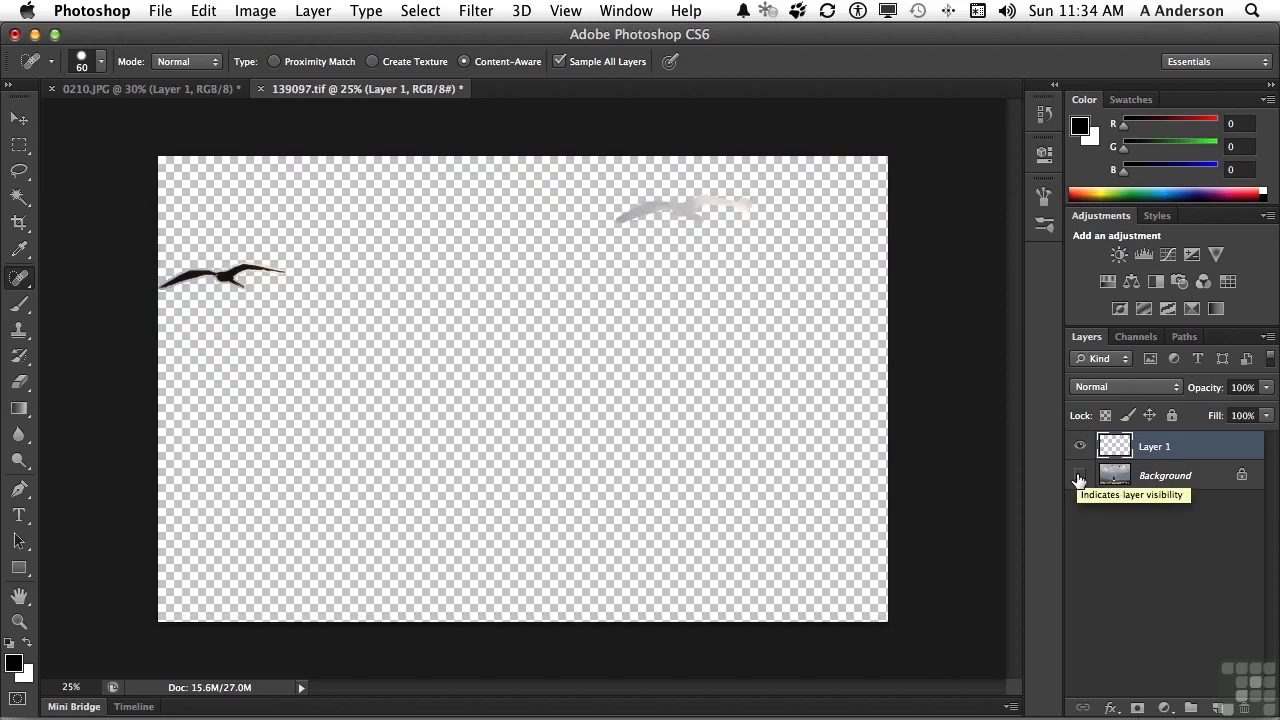
left_click(1080, 476)
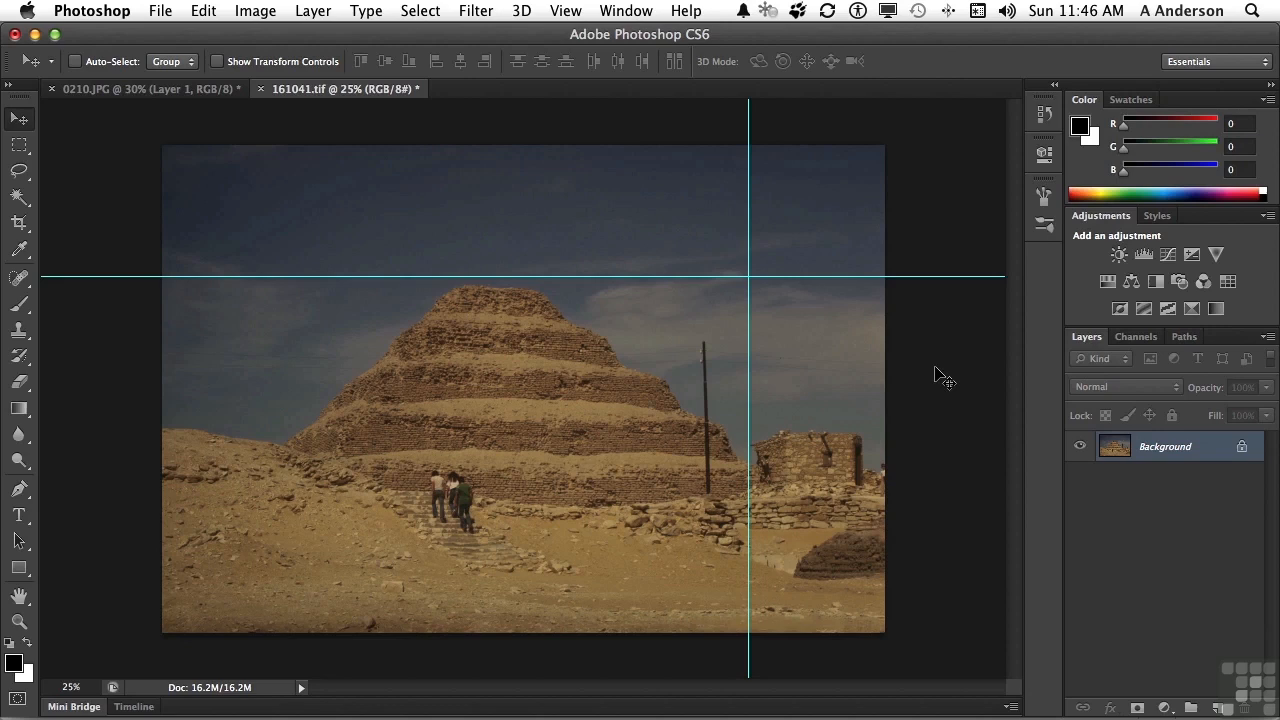
mouse_move(164, 300)
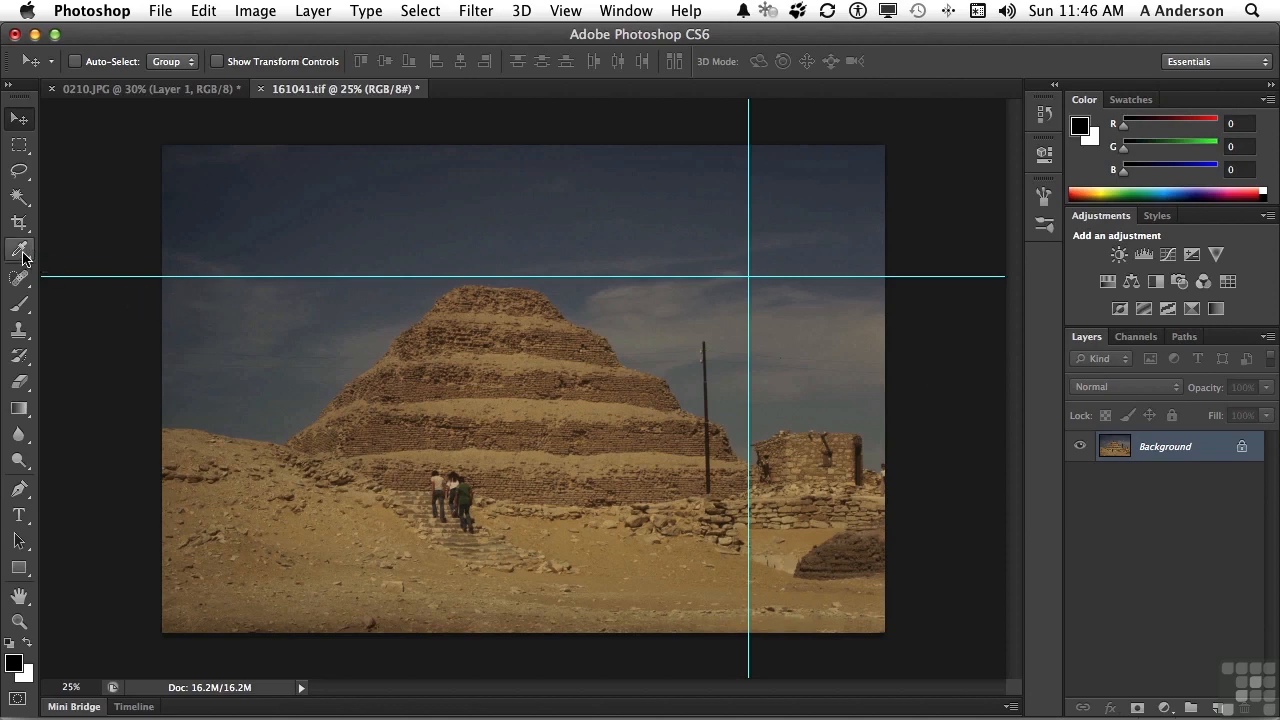
Step: Keep the Eyedropper's Point Sample size, then pick the Magic Wand with tolerance 10
left_click(20, 250)
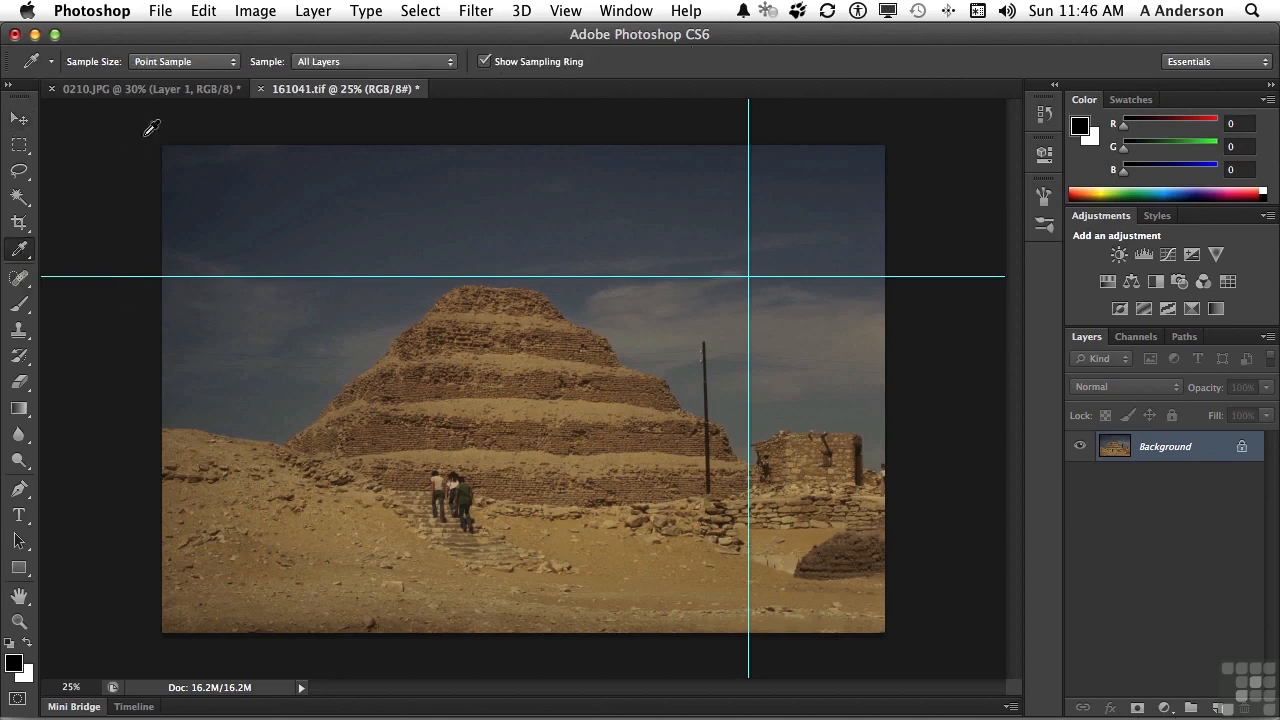
left_click(184, 60)
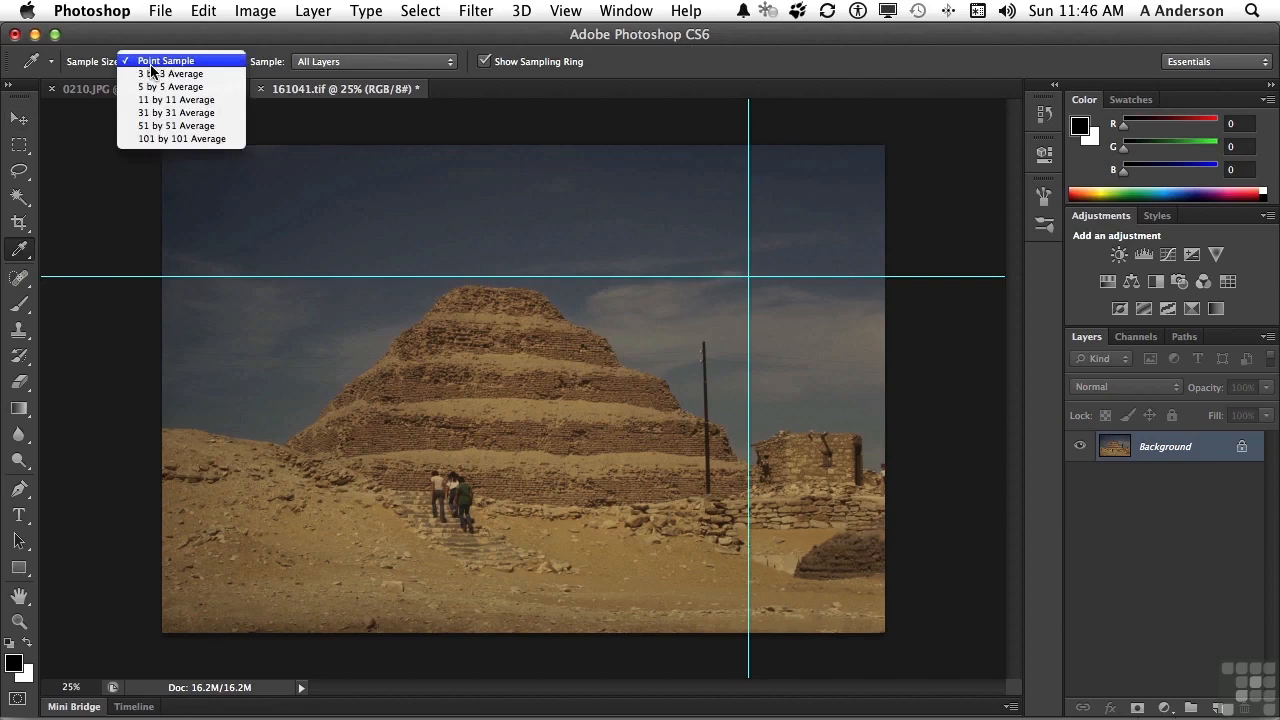
left_click(166, 60)
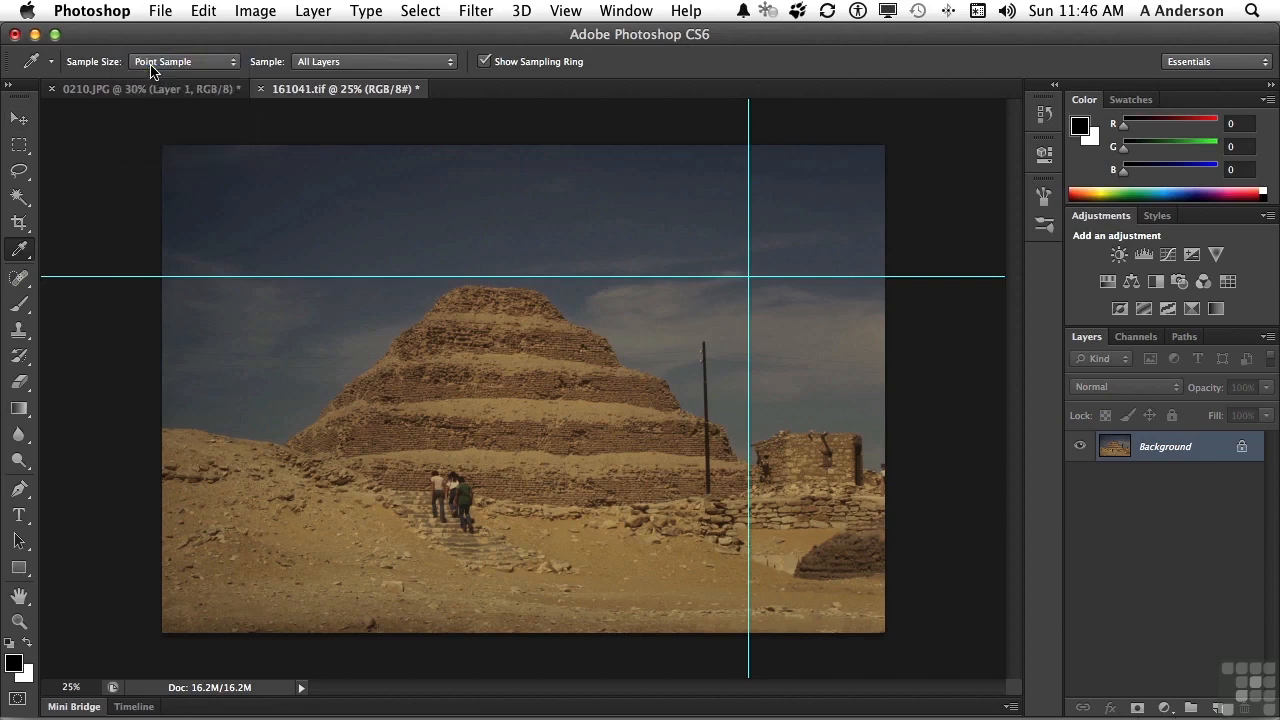
mouse_move(184, 60)
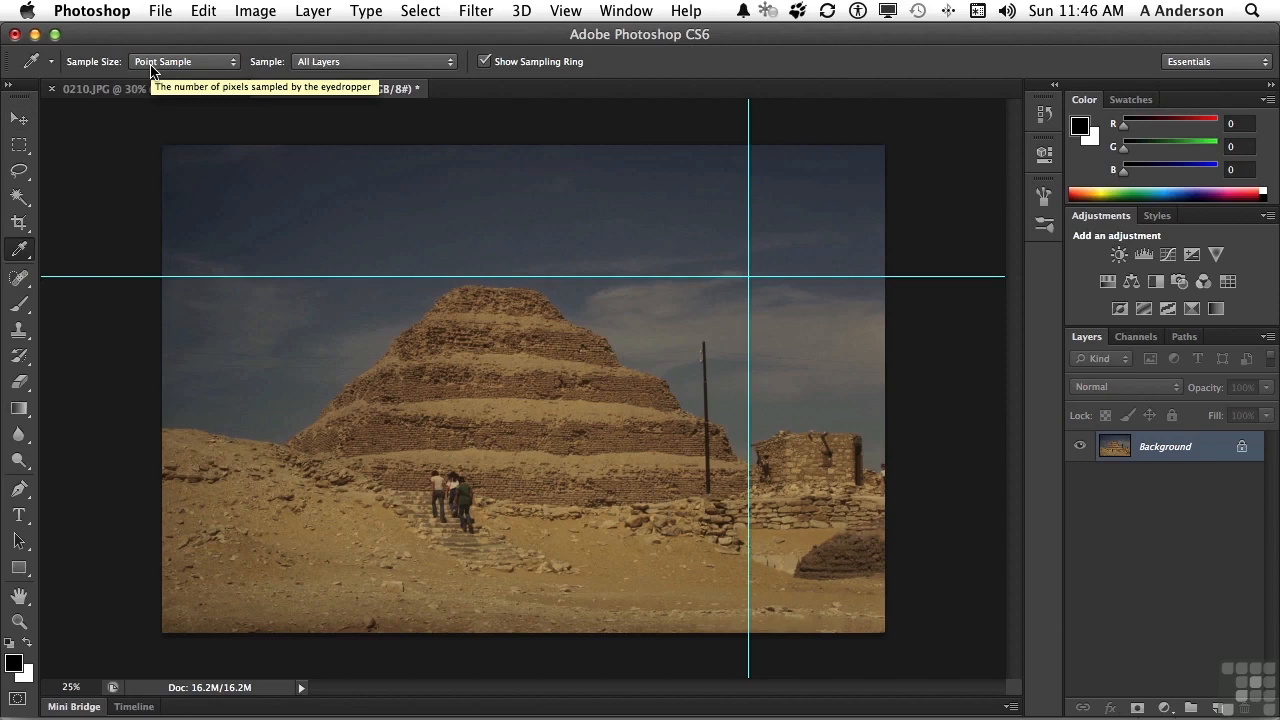
left_click(18, 196)
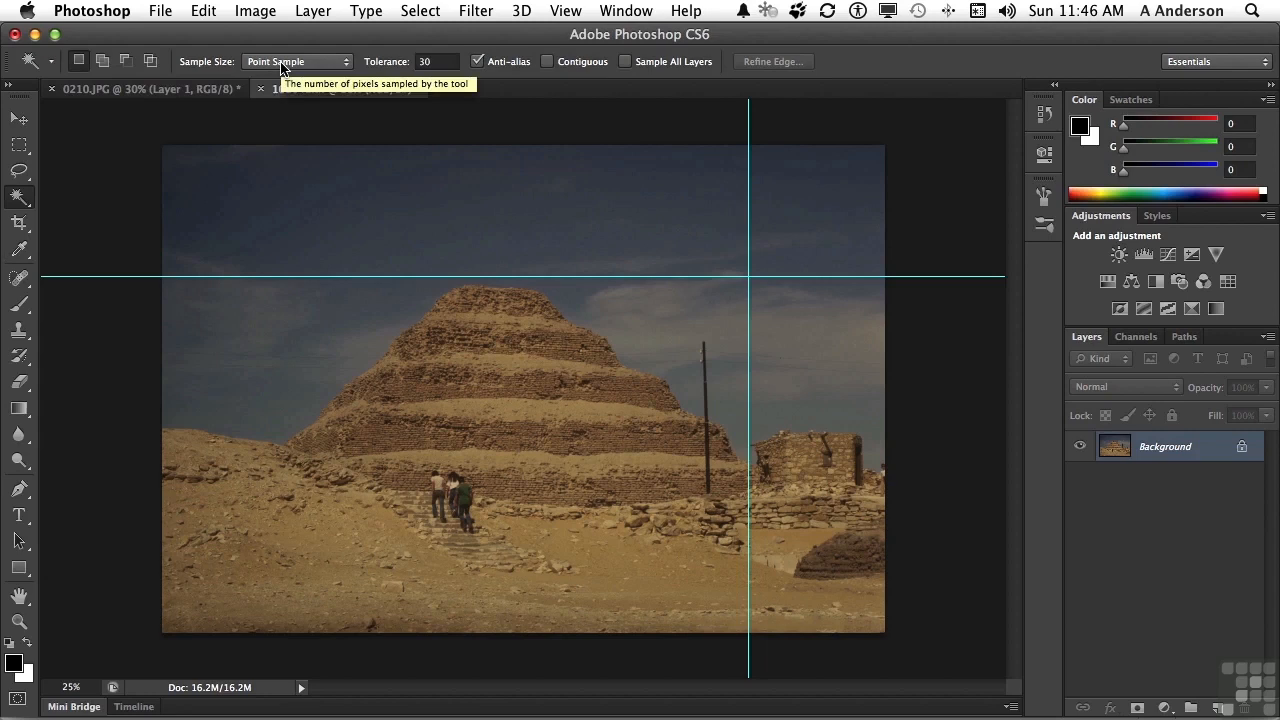
left_click(330, 88)
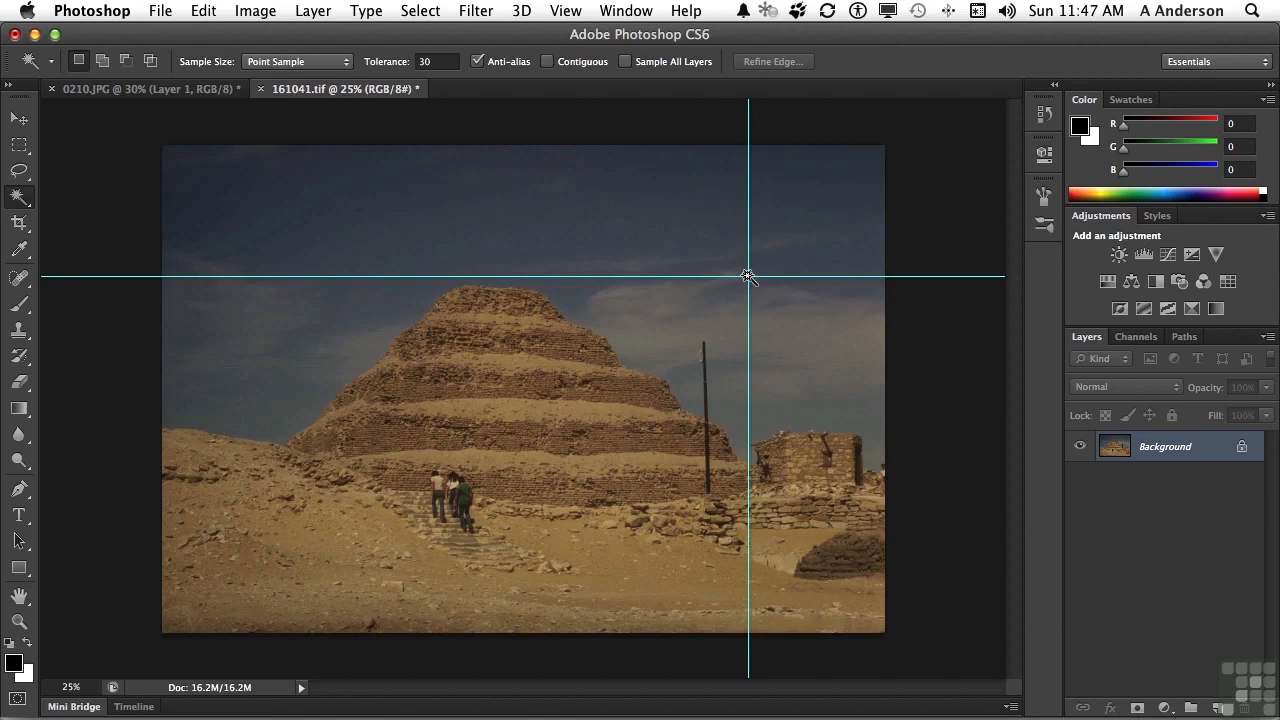
mouse_move(448, 88)
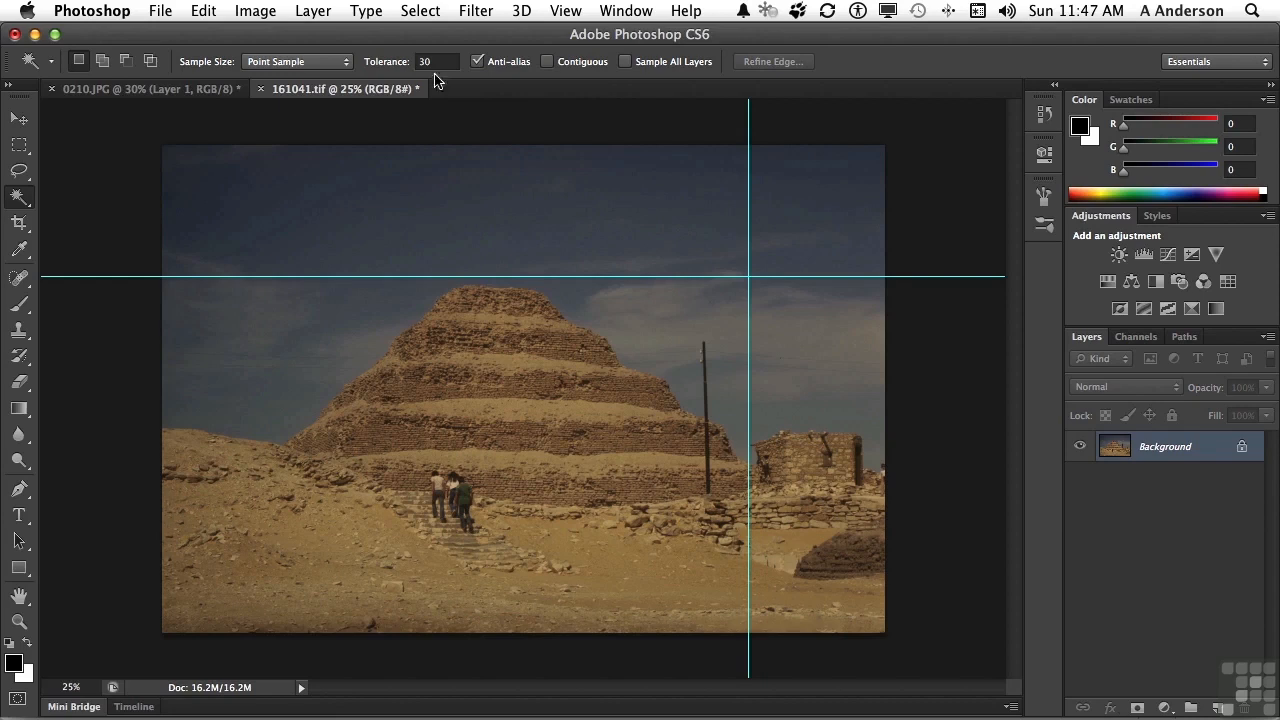
mouse_move(304, 62)
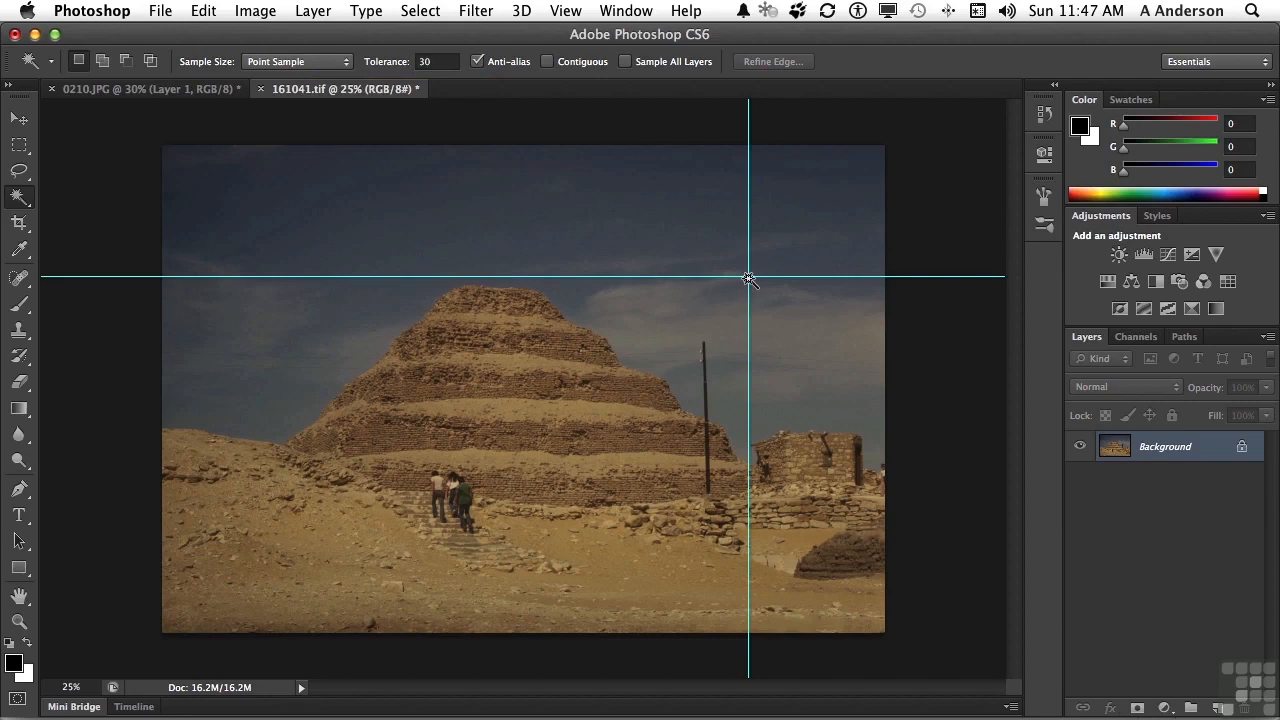
Step: Select the sky with a point sample, then change Sample Size to 101 by 101 Average
left_click(756, 290)
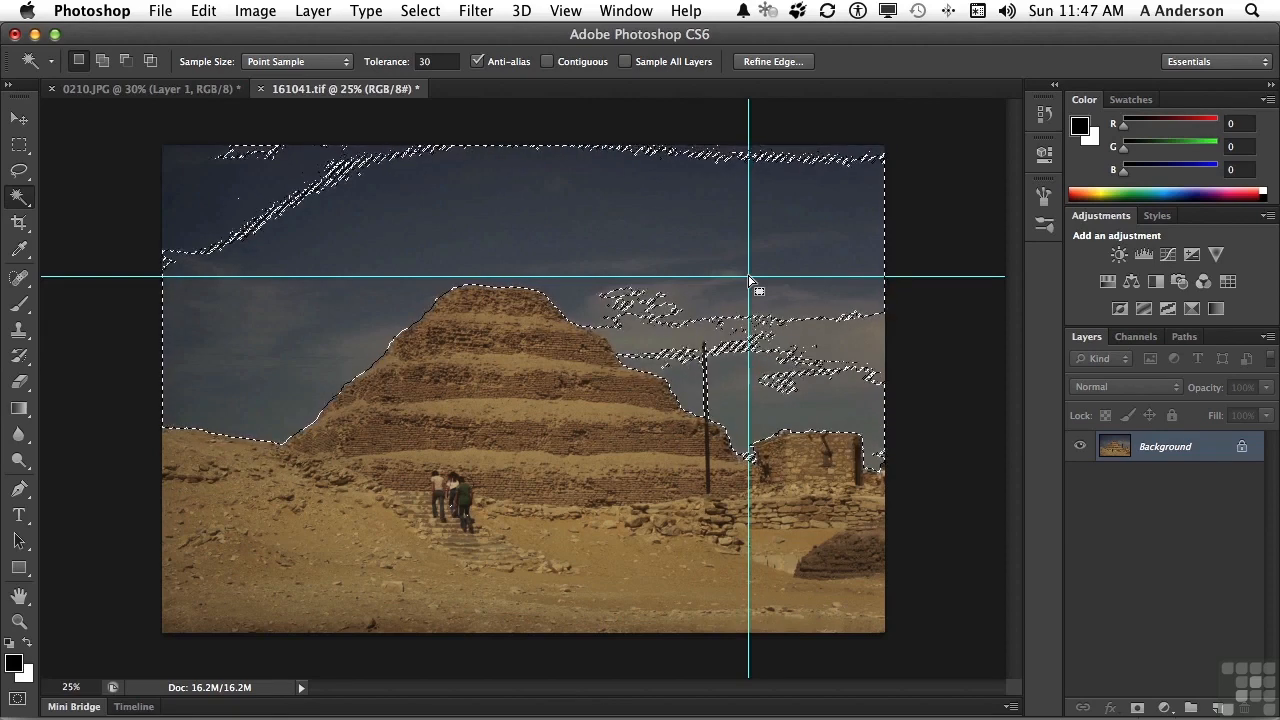
left_click(296, 60)
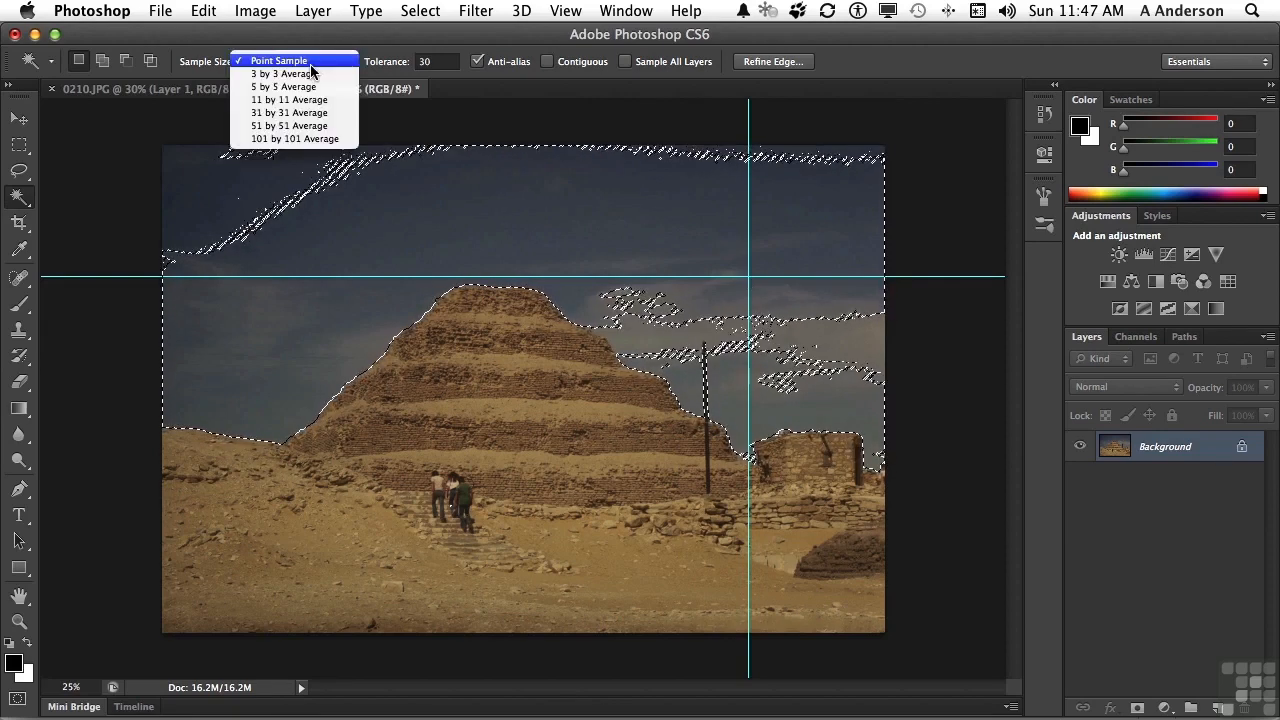
mouse_move(292, 138)
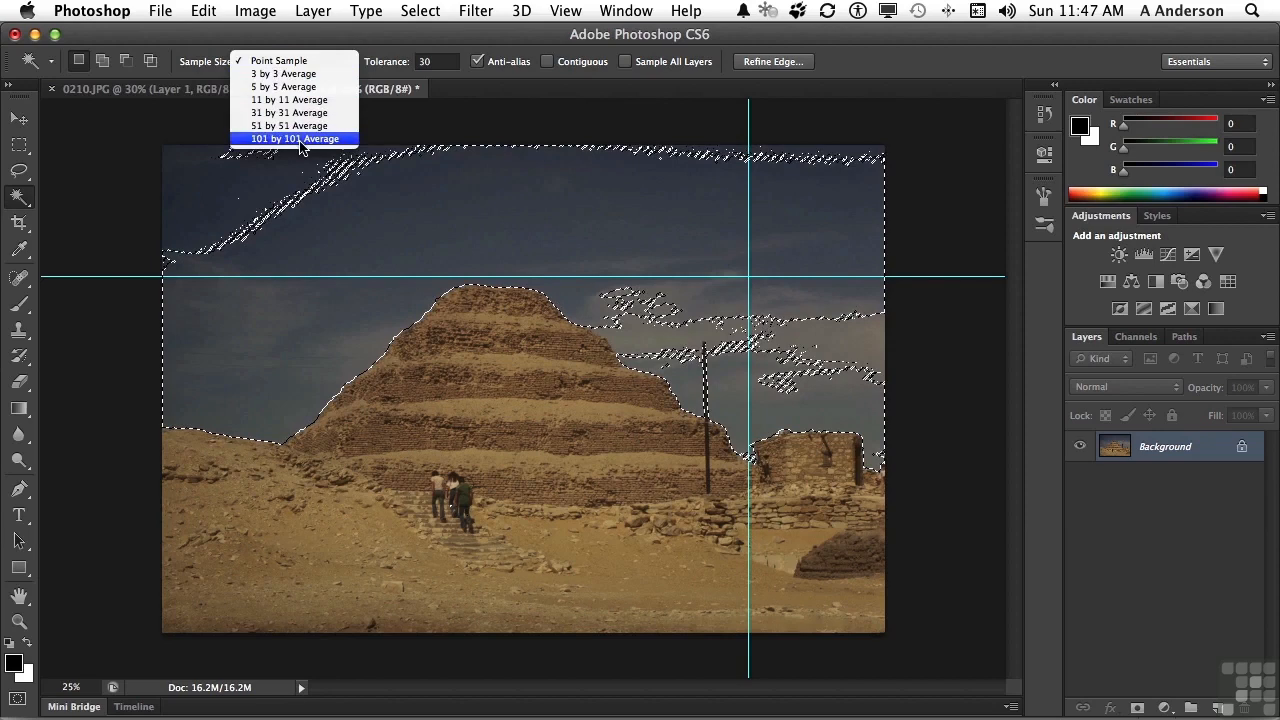
left_click(292, 138)
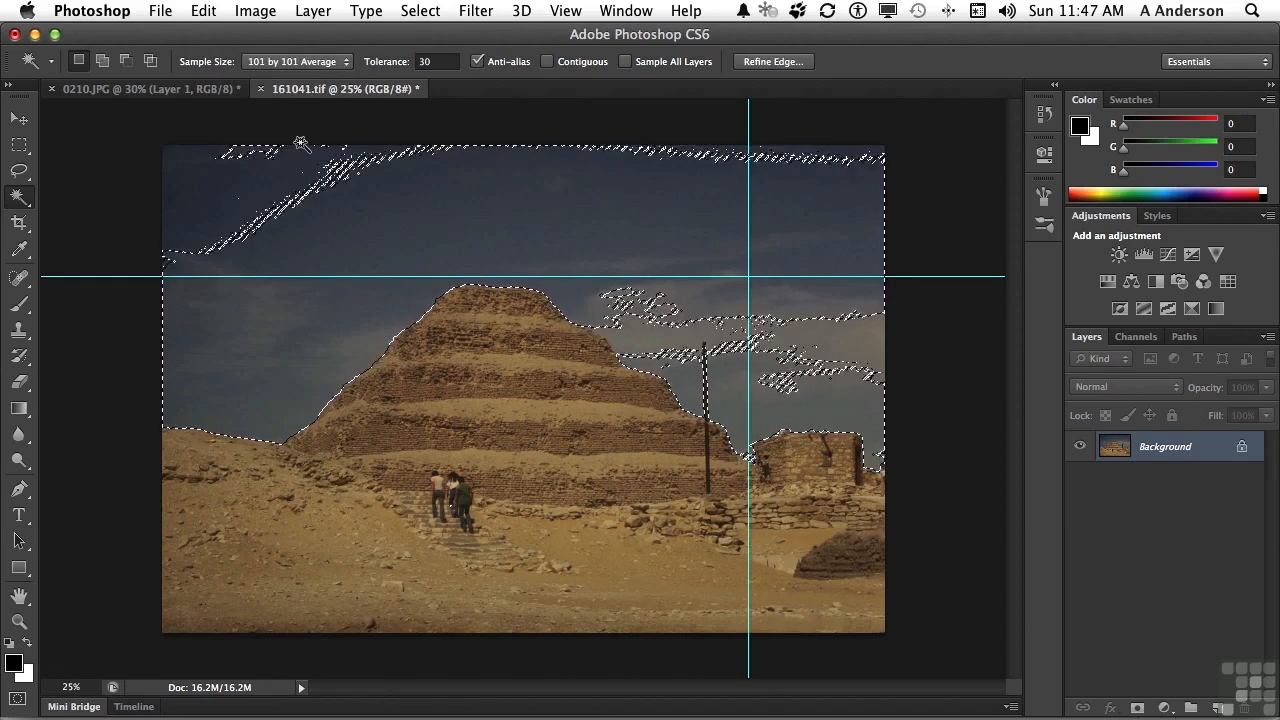
Step: Deselect, reselect the sky with the wider sample and Shift-add the leftover corners
key("cmd+d")
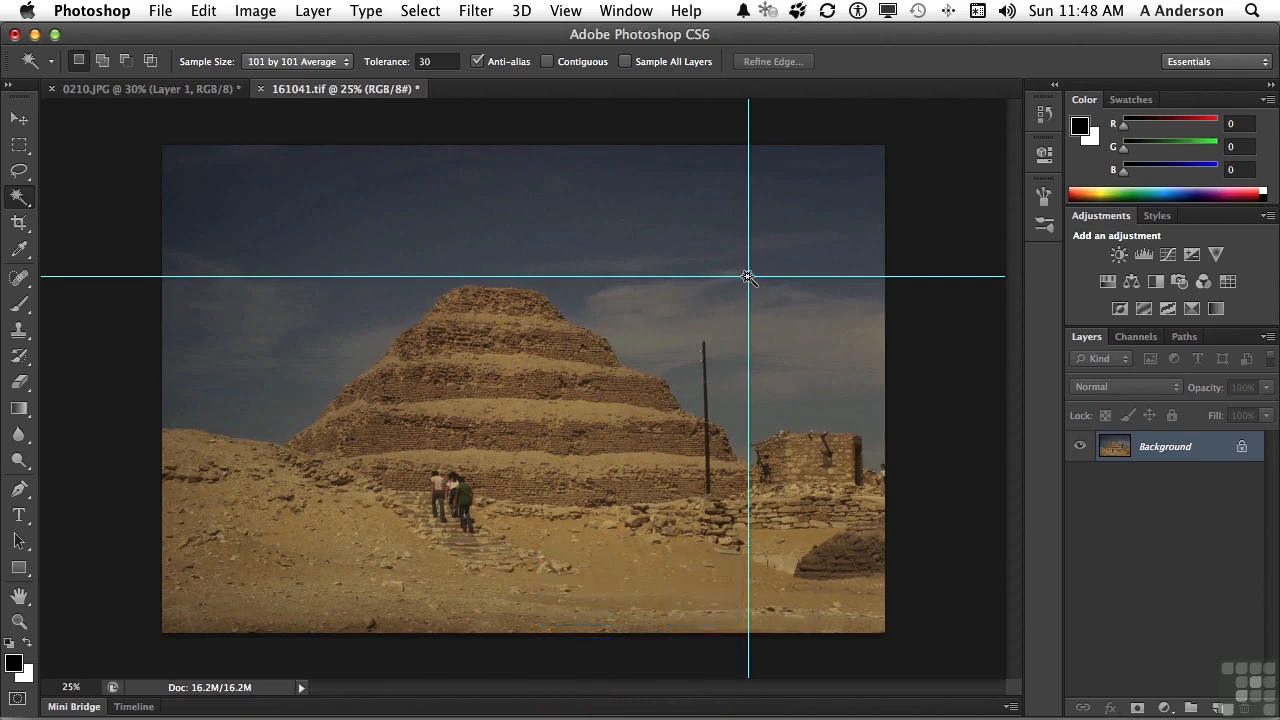
left_click(758, 290)
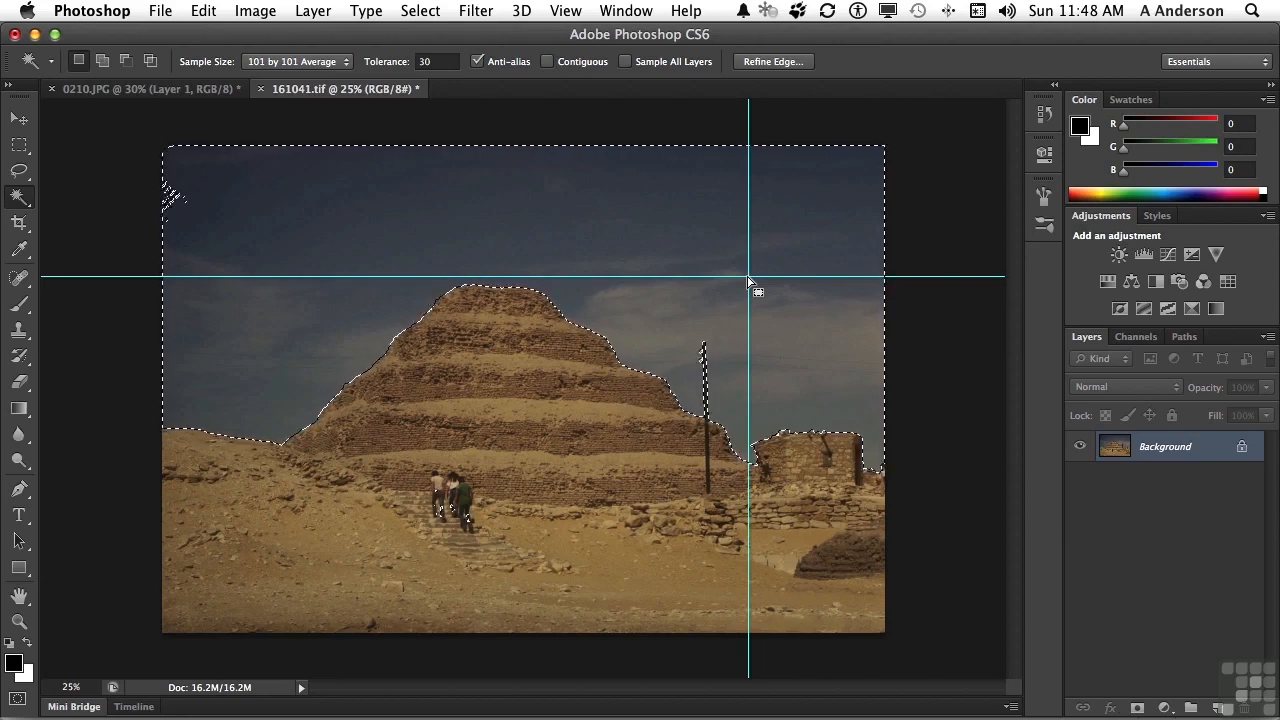
left_click(20, 172)
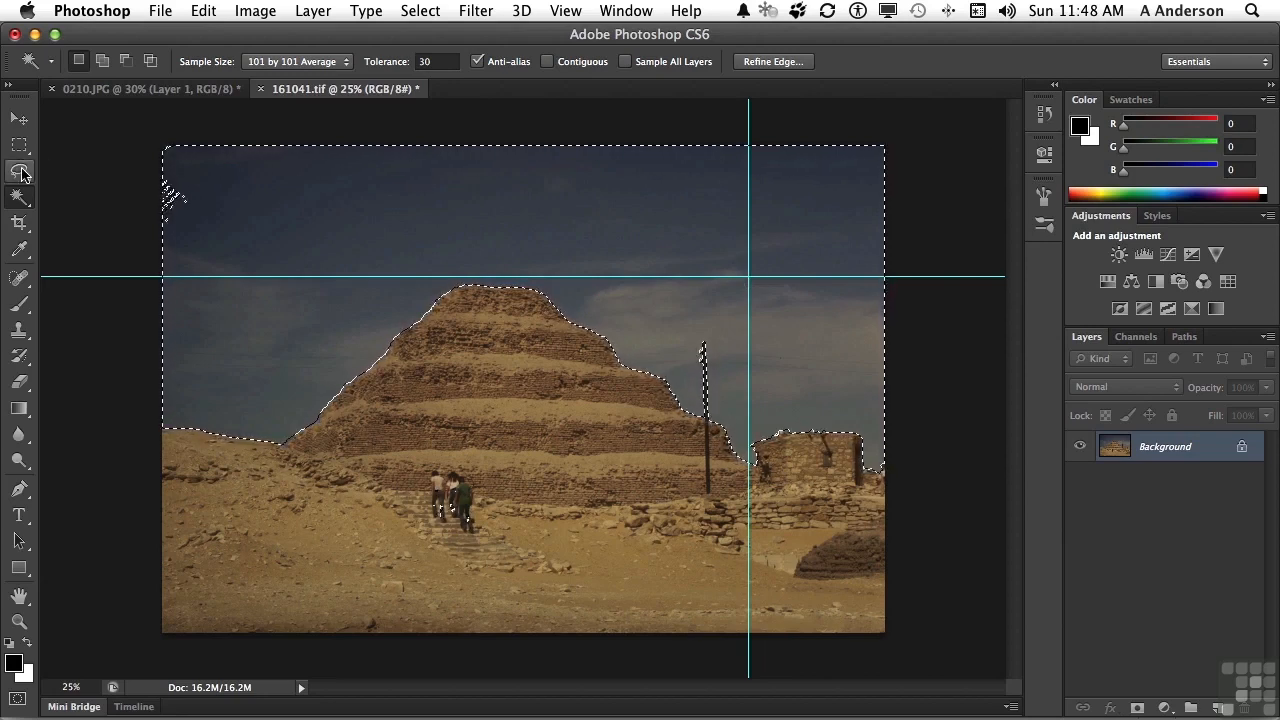
left_click(18, 170)
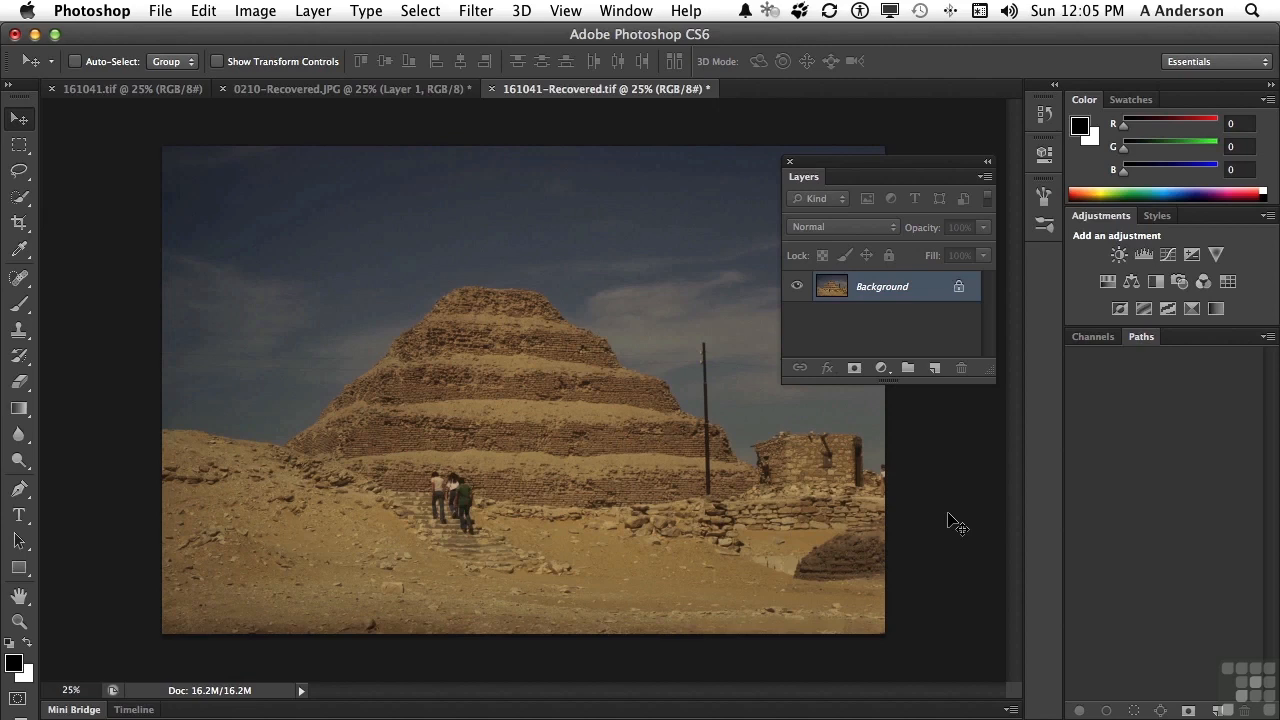
mouse_move(956, 512)
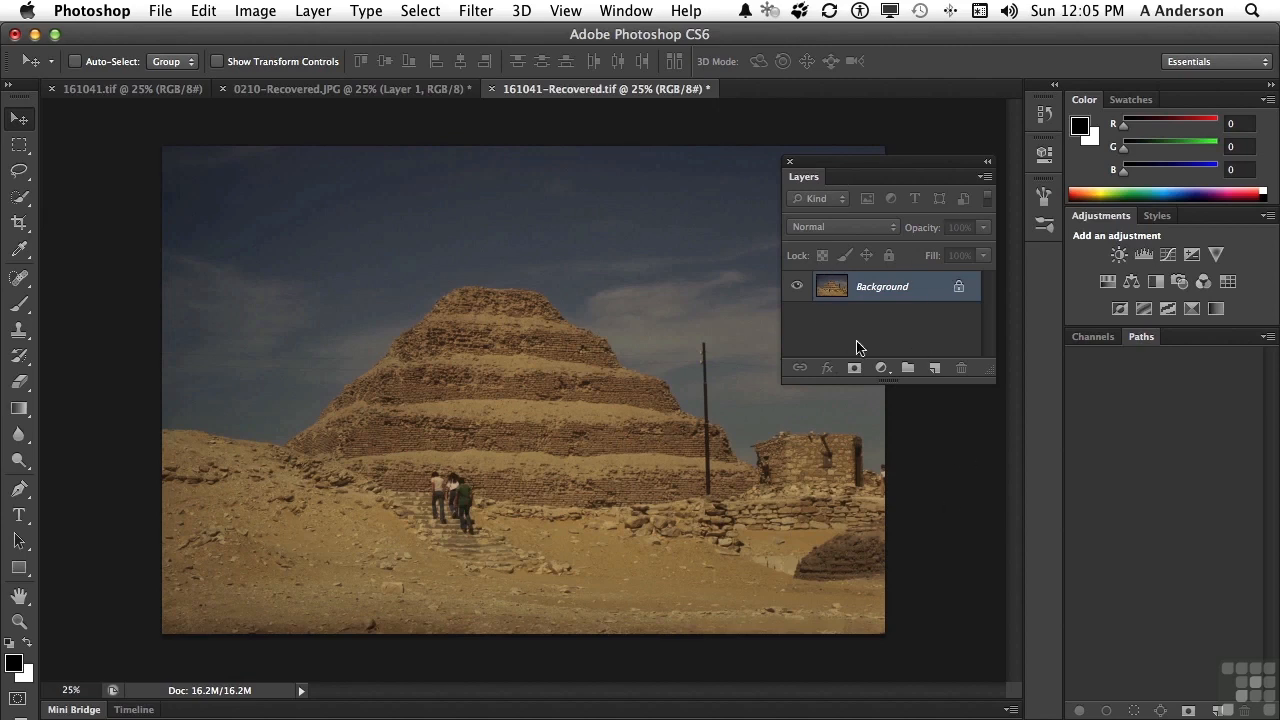
Step: Add a Curves adjustment layer and bring up the Properties panel menu
left_click(880, 368)
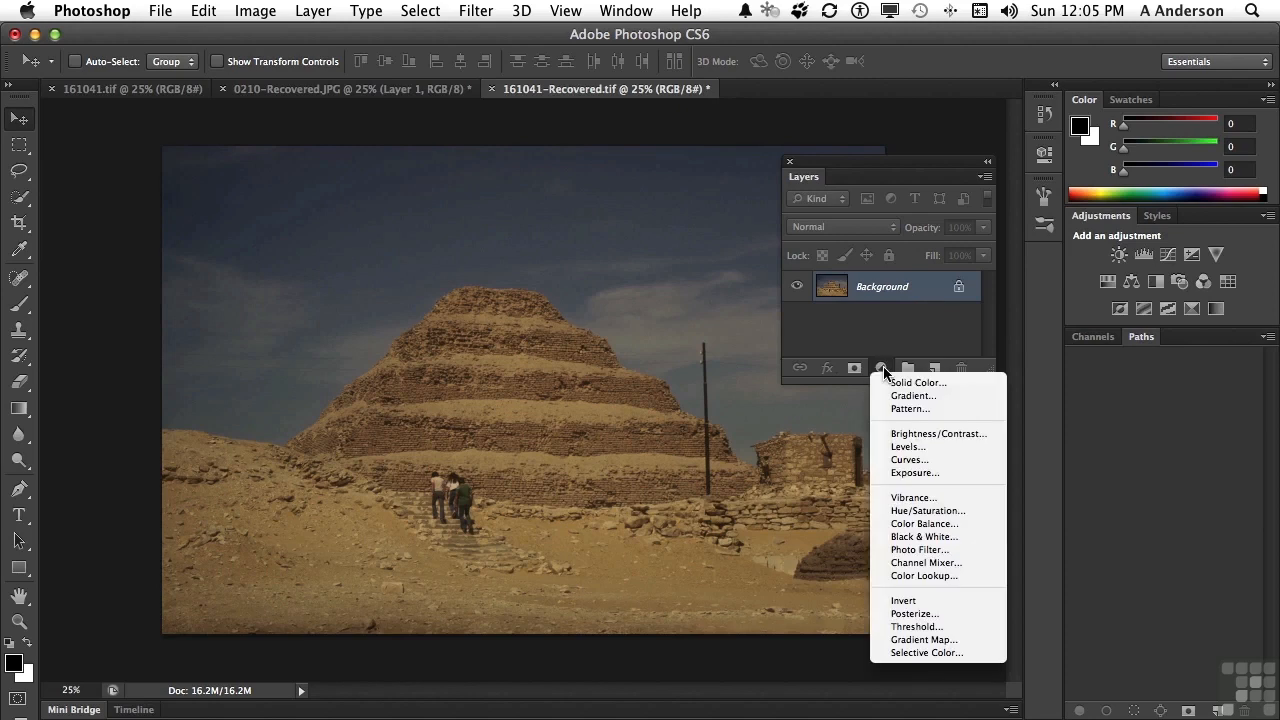
mouse_move(904, 460)
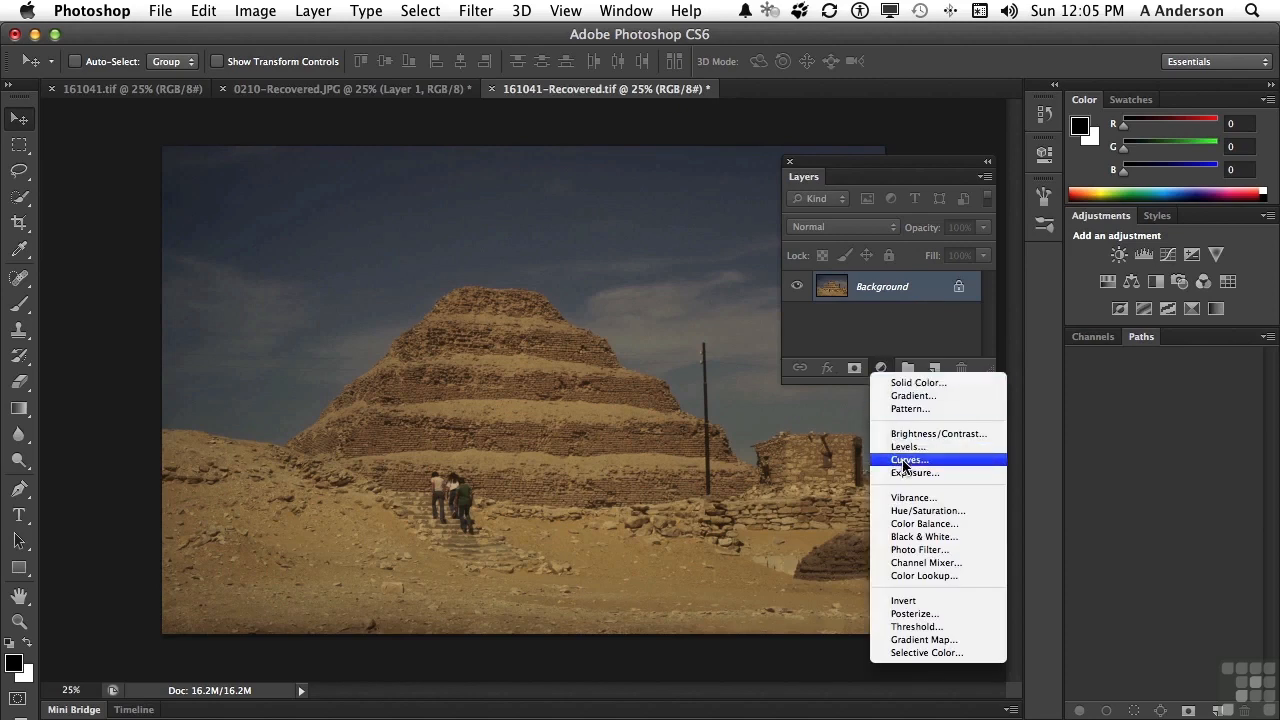
left_click(908, 460)
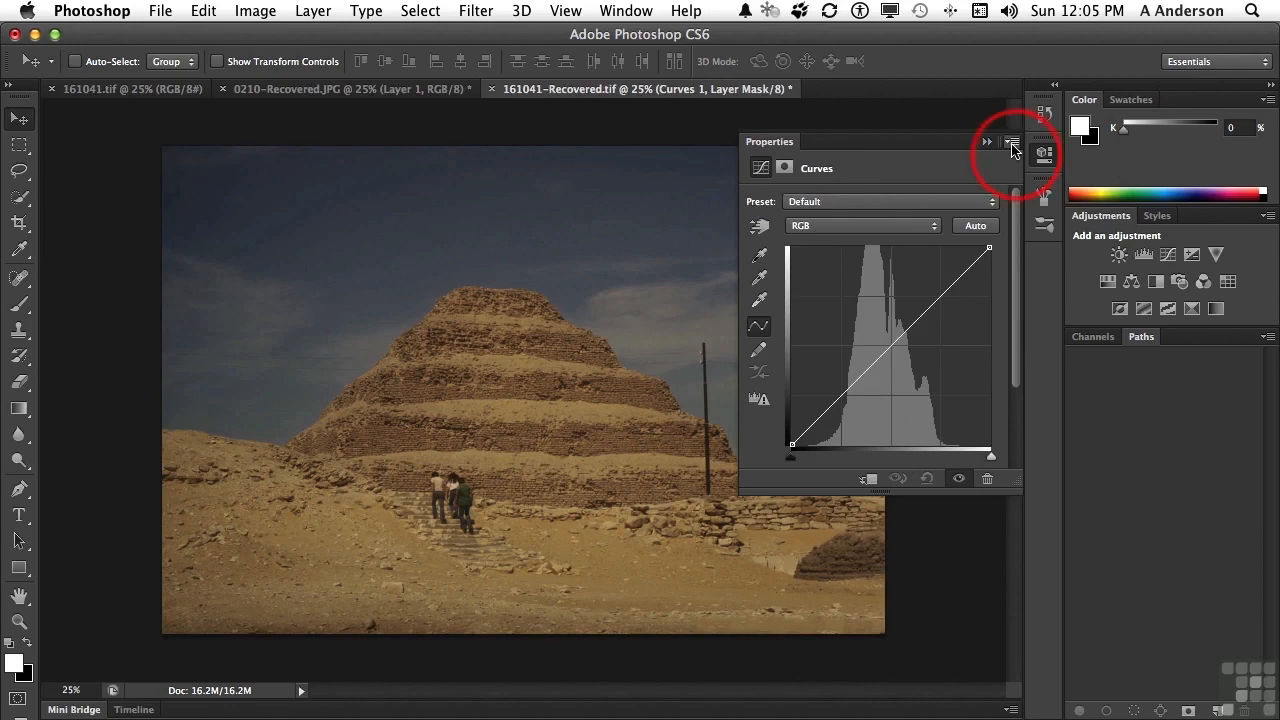
left_click(1012, 142)
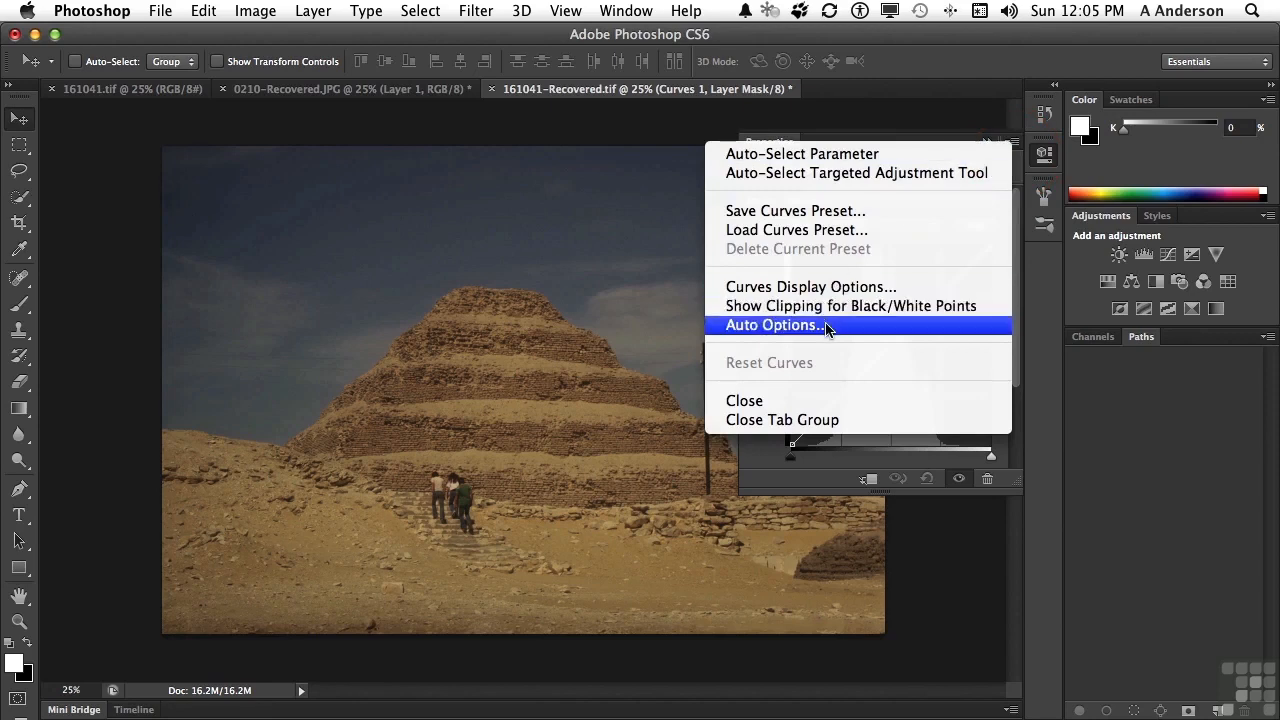
Step: In Auto Options try the three algorithms, settle on Find Dark & Light Colors and confirm
left_click(776, 324)
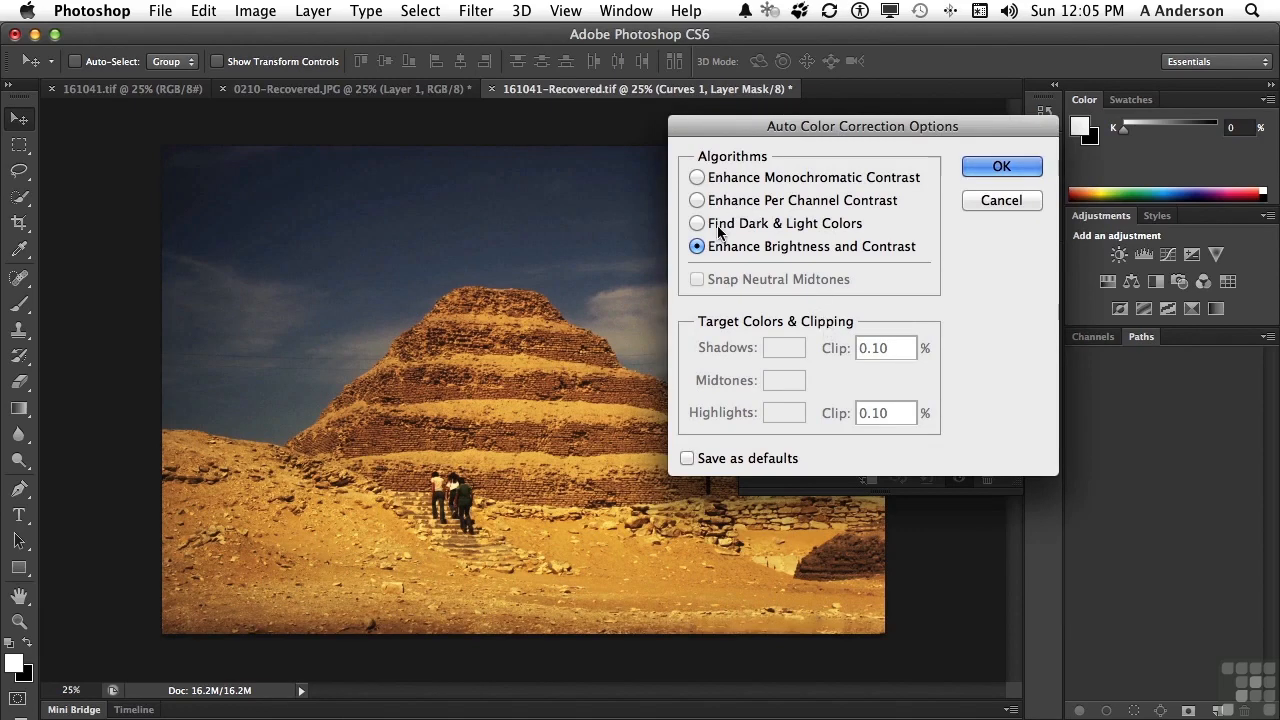
left_click(696, 224)
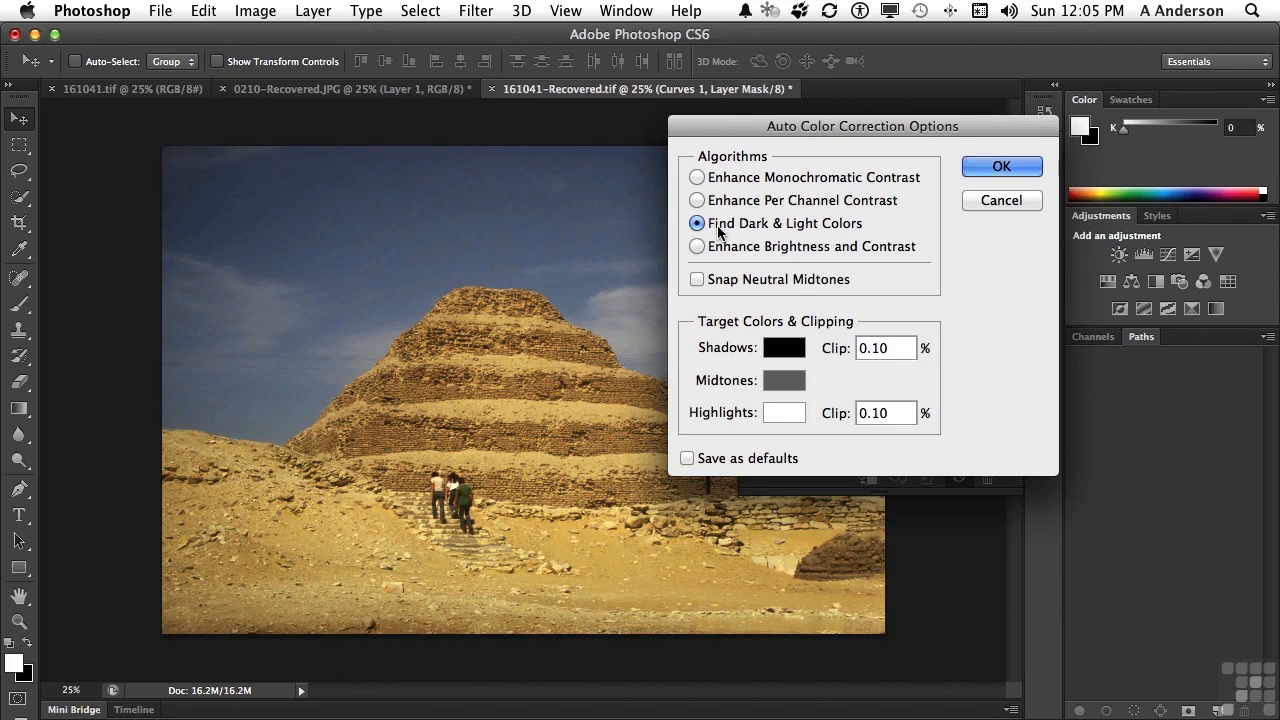
mouse_move(720, 212)
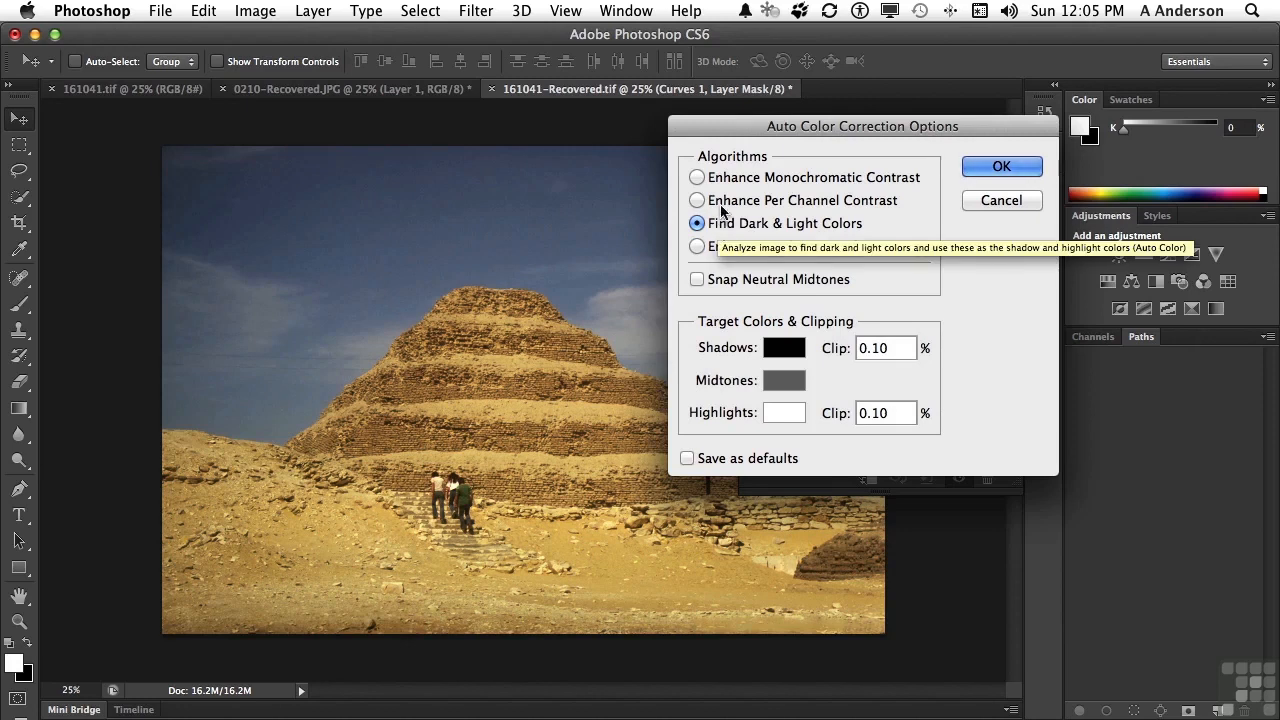
left_click(696, 200)
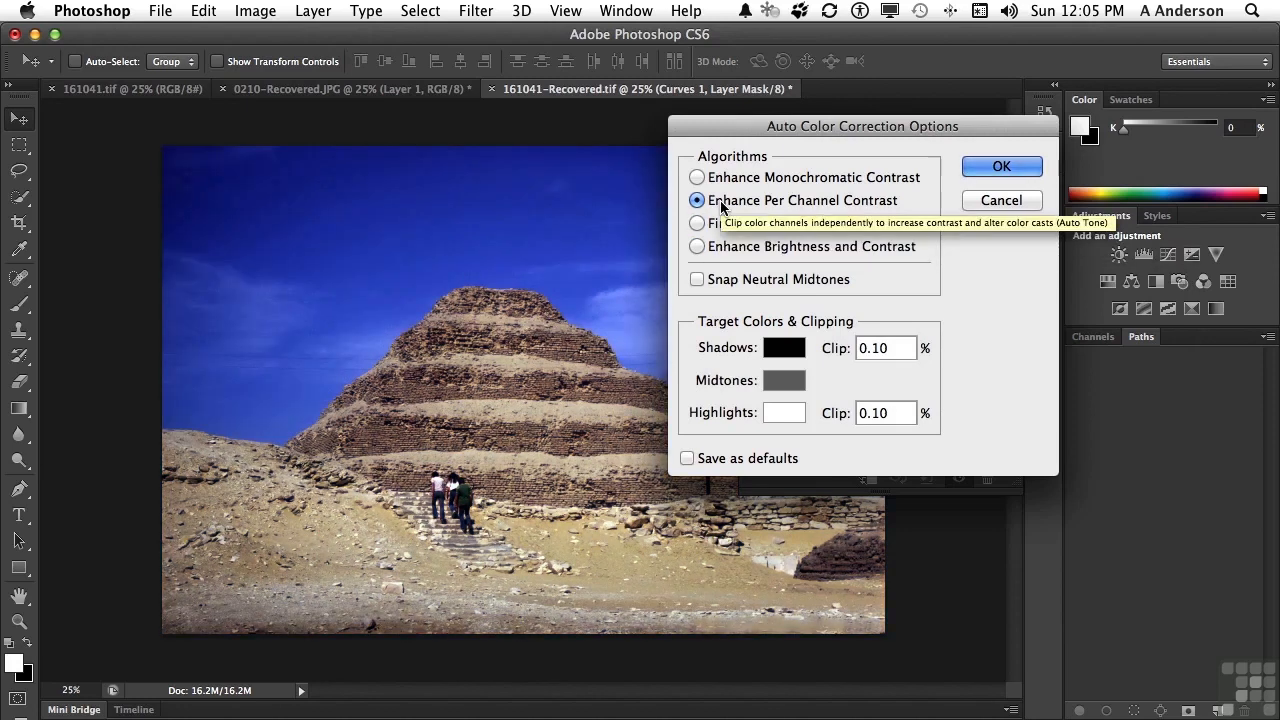
left_click(696, 176)
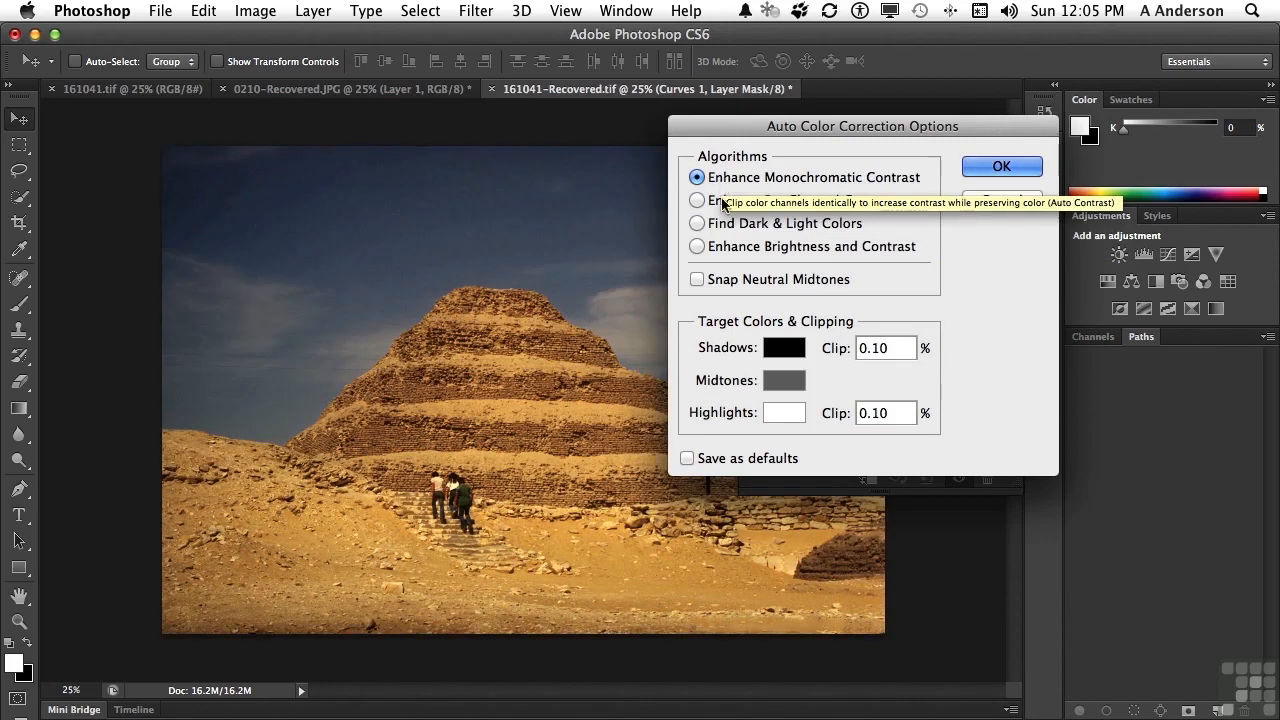
left_click(696, 224)
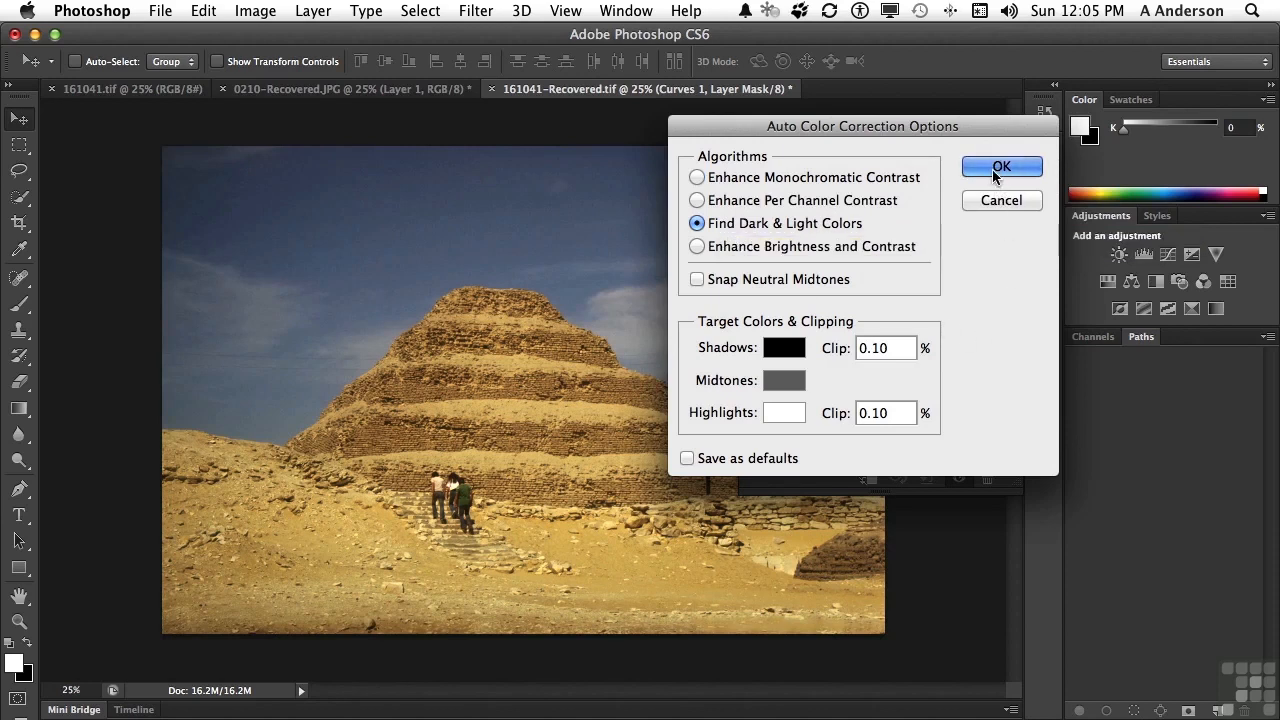
left_click(1000, 166)
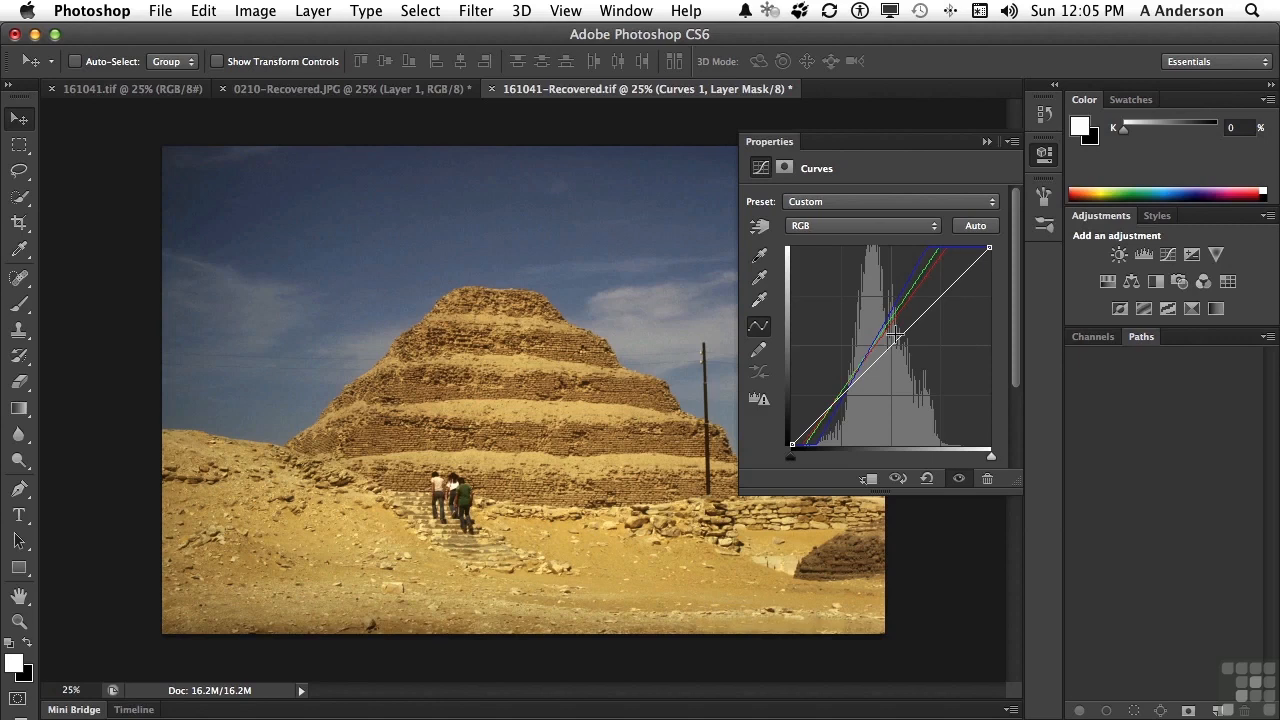
mouse_move(890, 344)
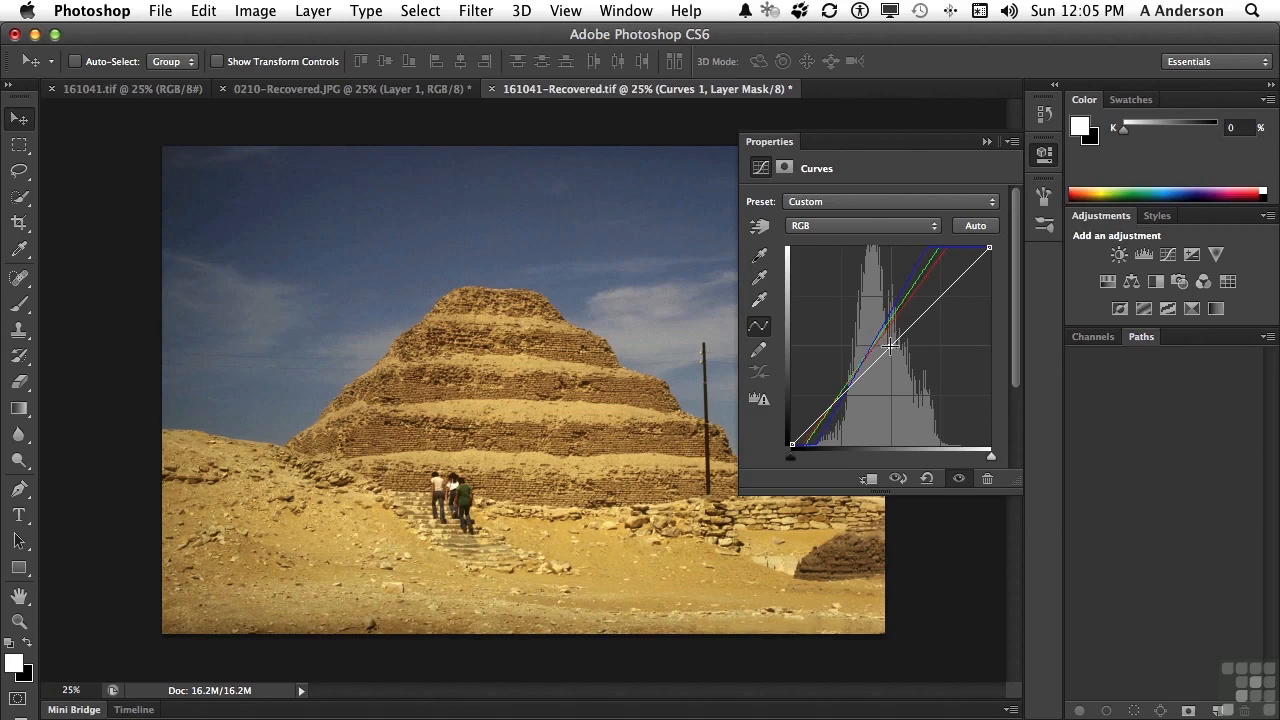